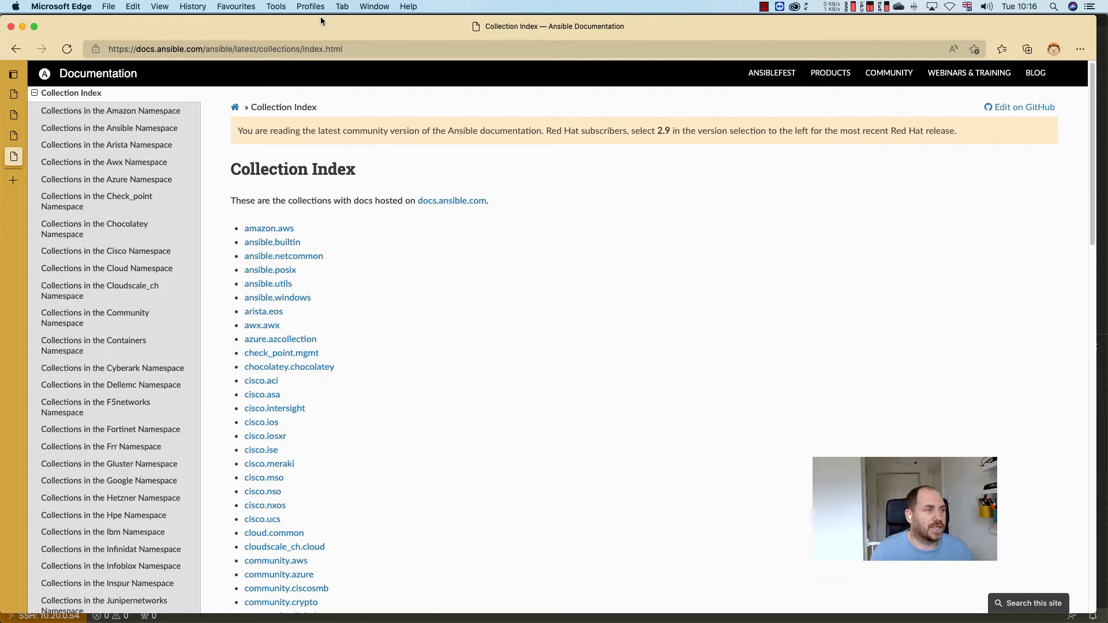
{"action": "mouse_move", "coordinate": [541, 236]}
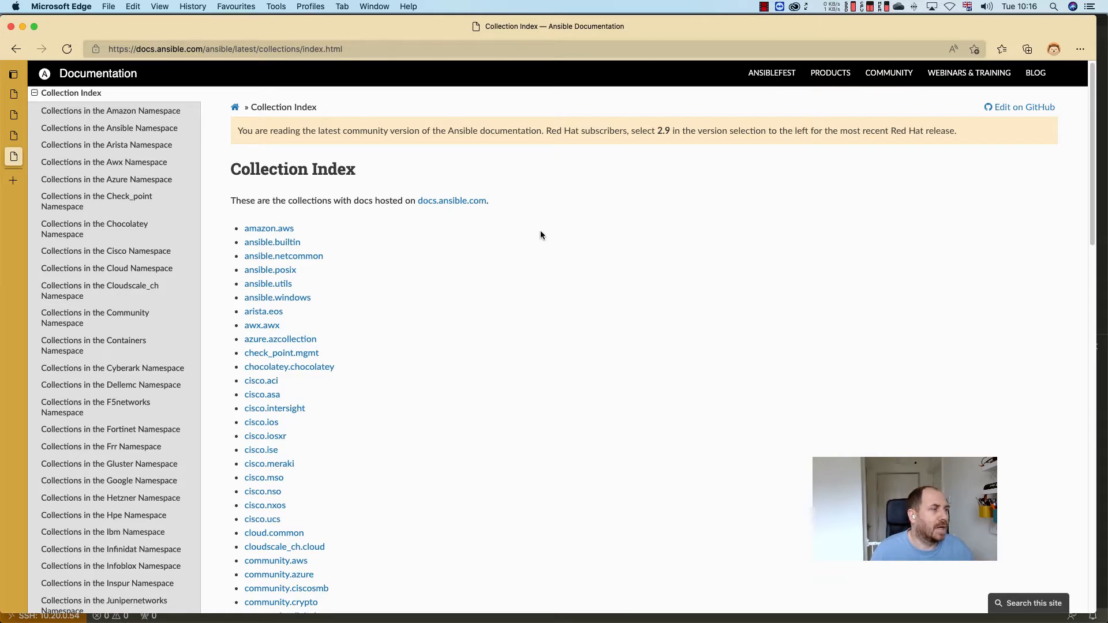
{"action": "mouse_move", "coordinate": [374, 360]}
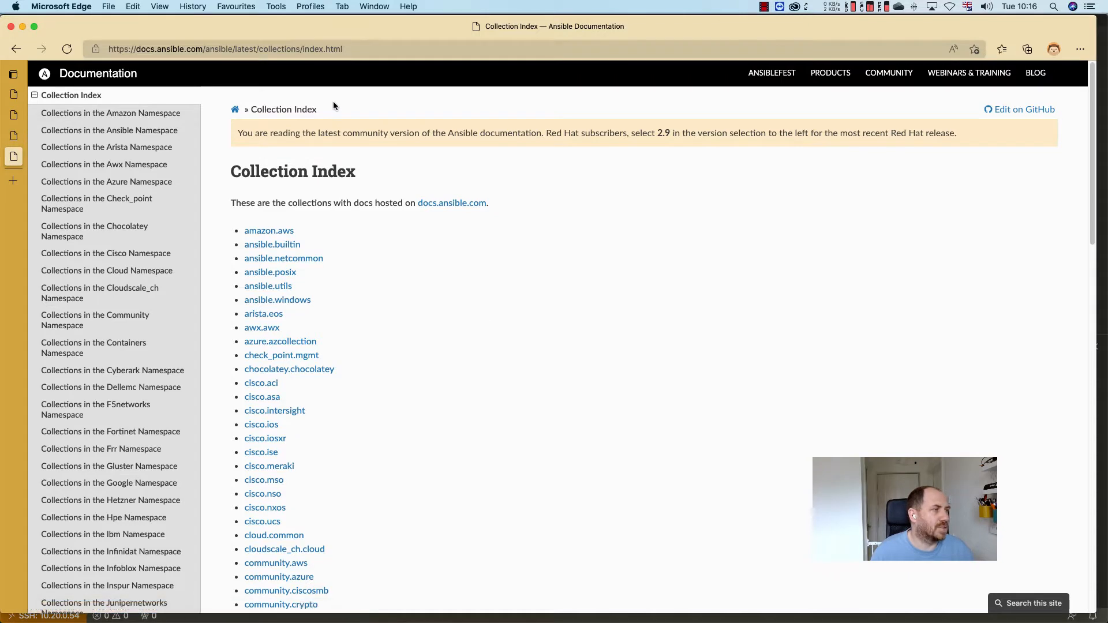
{"action": "mouse_move", "coordinate": [617, 191]}
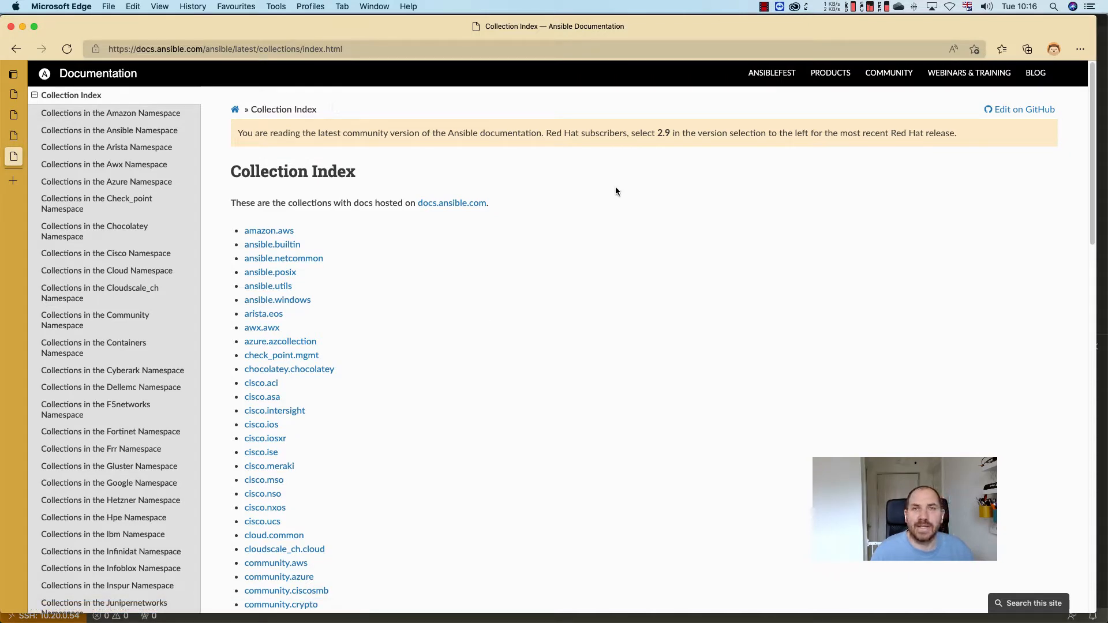
{"action": "mouse_move", "coordinate": [442, 321]}
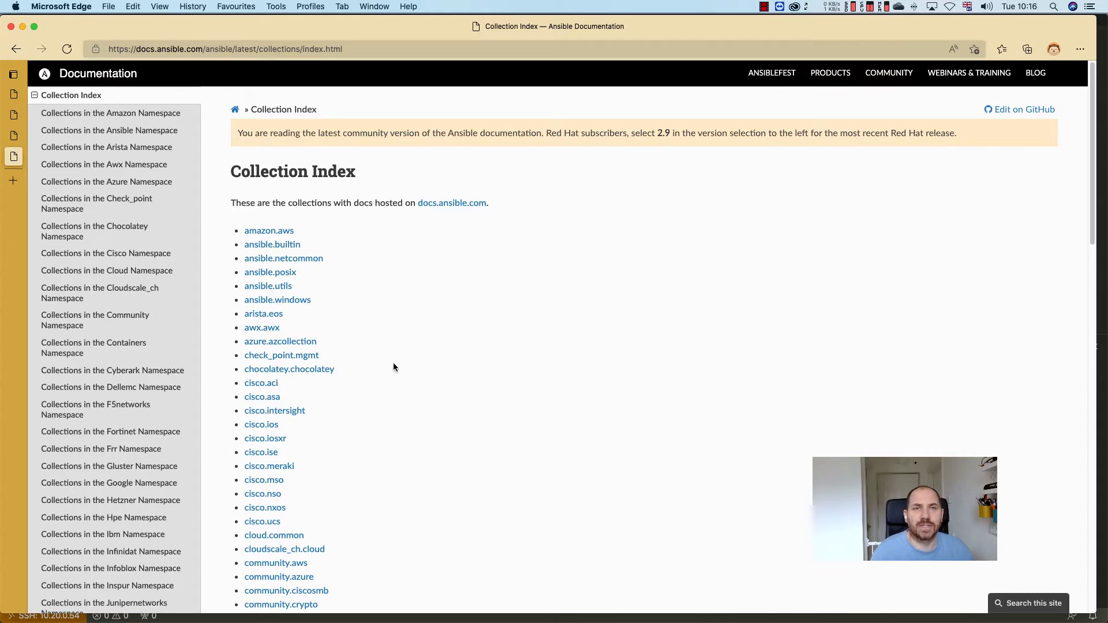
{"action": "mouse_move", "coordinate": [346, 292]}
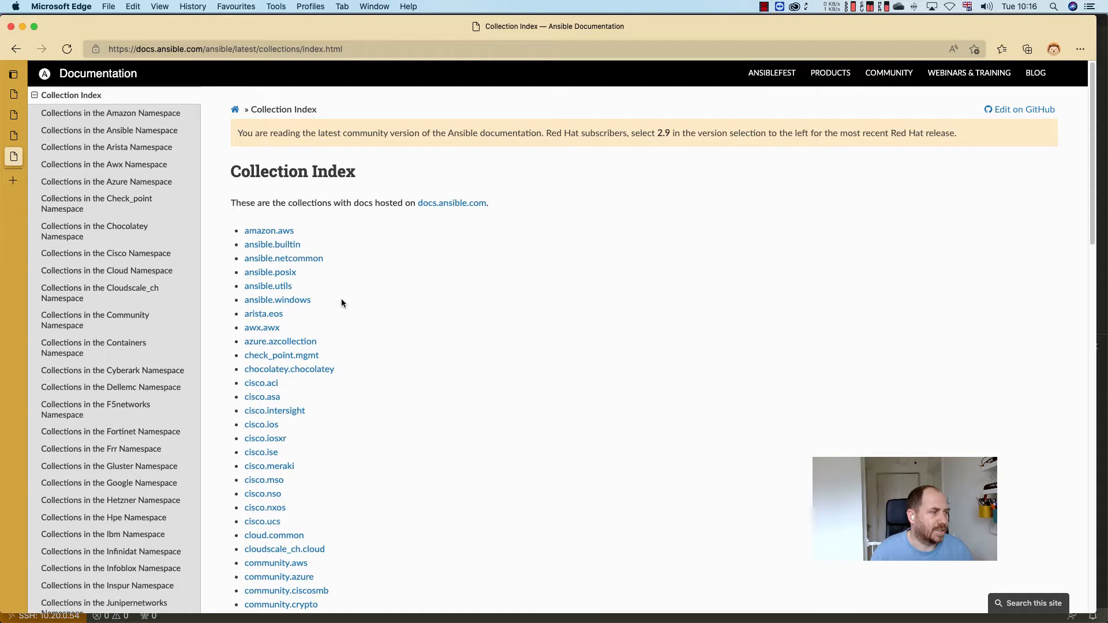
- Scroll down the Ansible Collection Index to find community.general
{"action": "scroll", "scroll_direction": "down", "scroll_amount": 3}
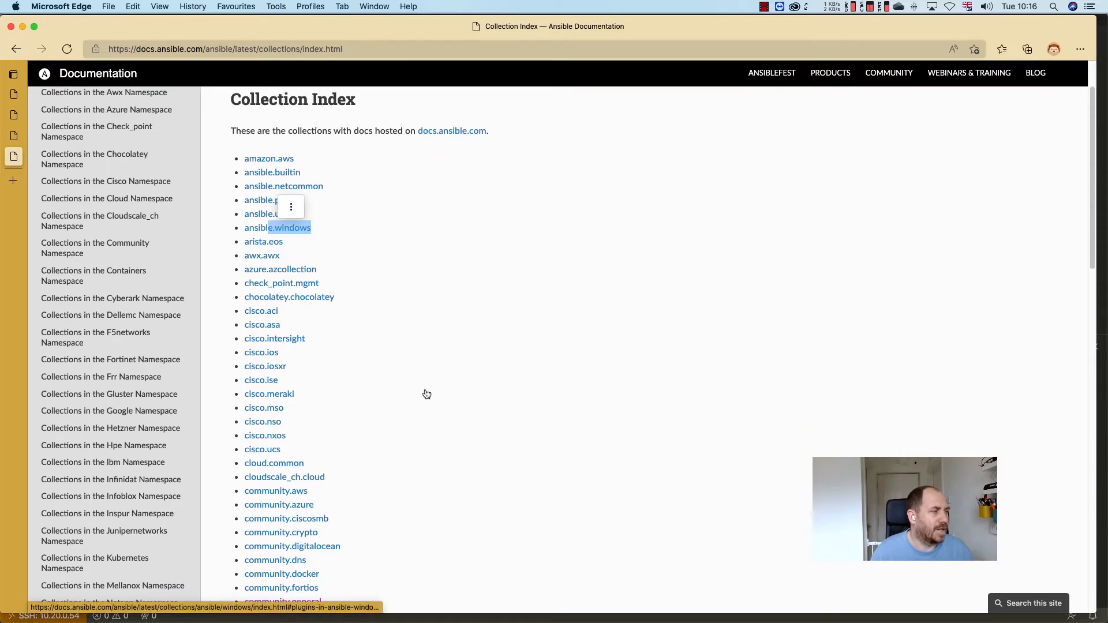
{"action": "scroll", "scroll_direction": "down", "scroll_amount": 3}
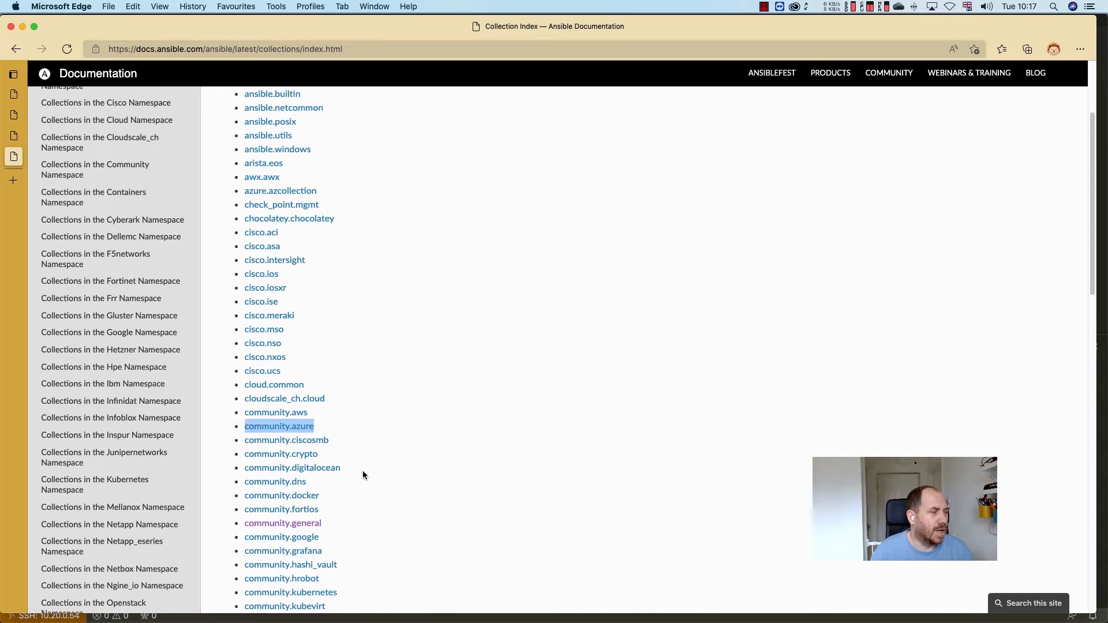
{"action": "scroll", "scroll_direction": "down", "scroll_amount": 3}
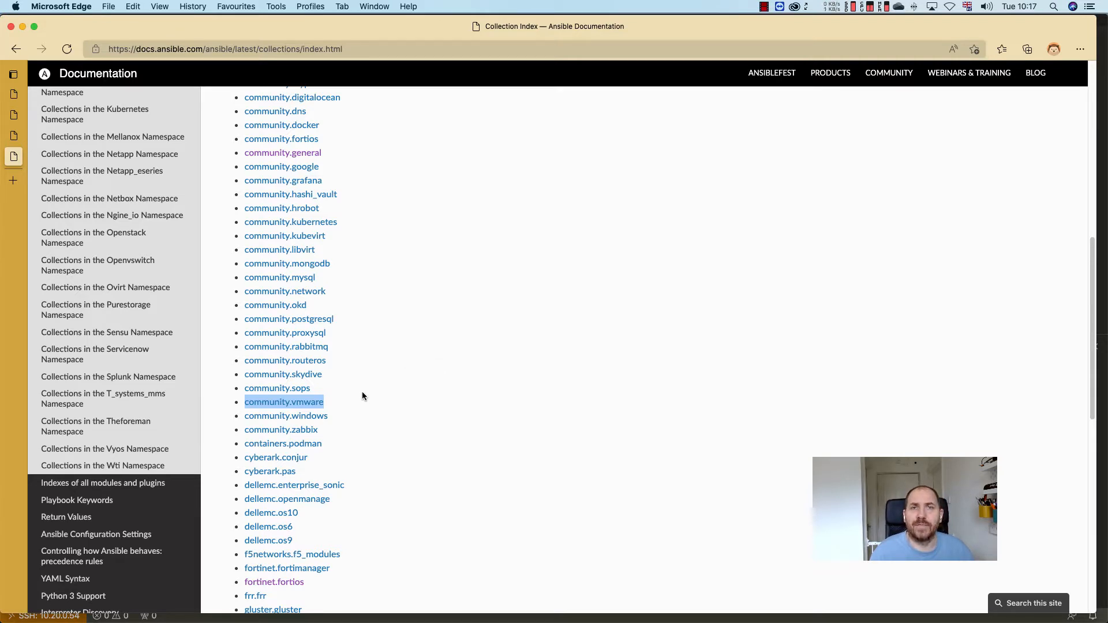
{"action": "scroll", "scroll_direction": "down", "scroll_amount": 3}
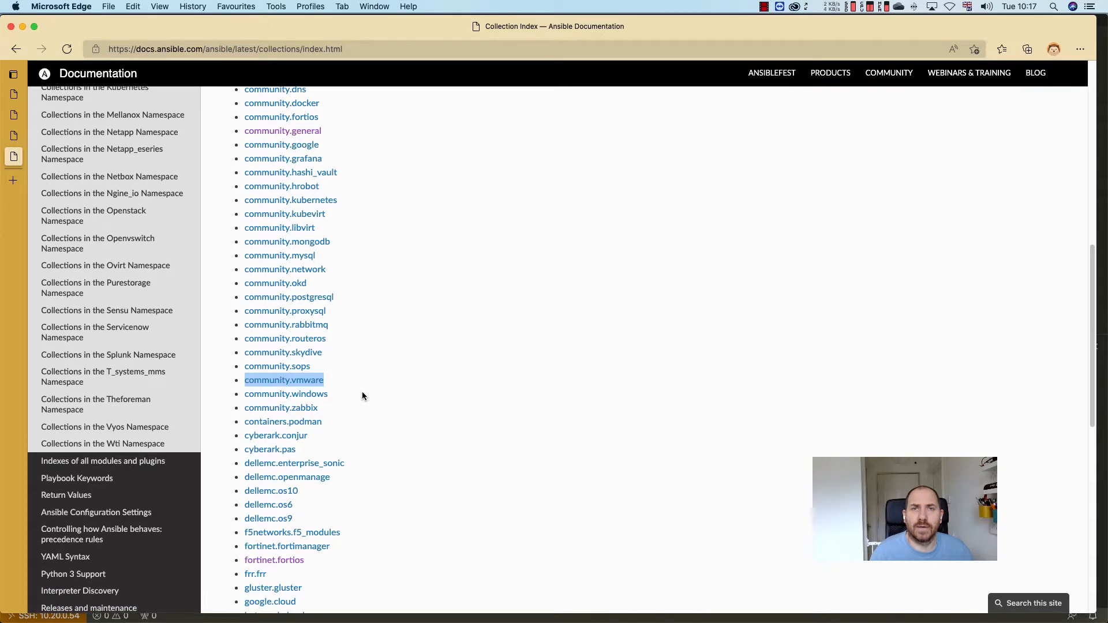
{"action": "scroll", "scroll_direction": "down", "scroll_amount": 3}
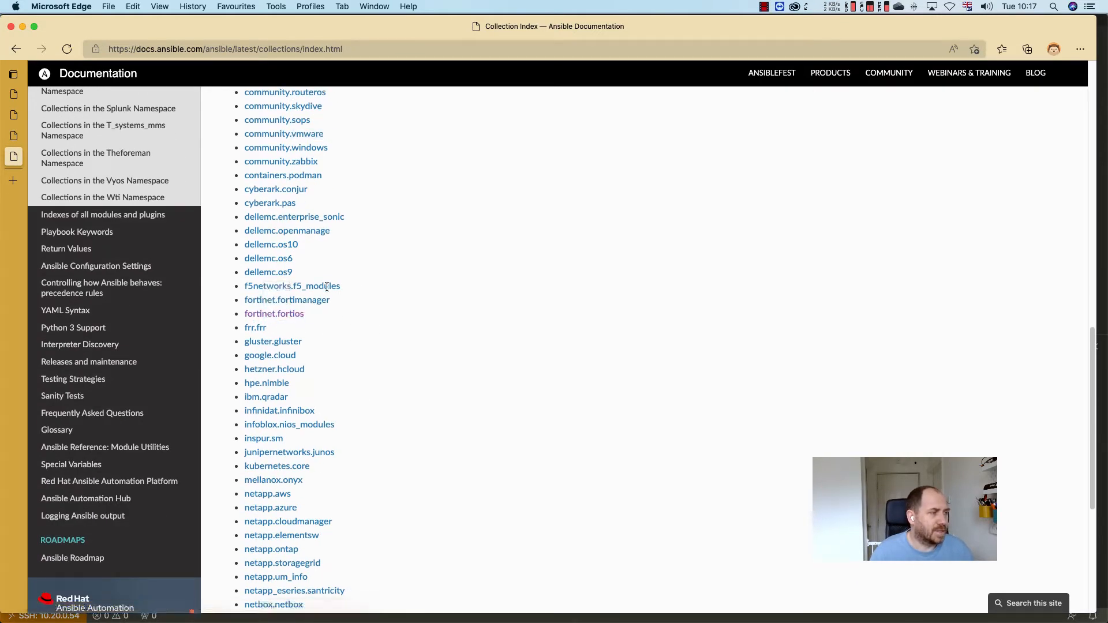
{"action": "scroll", "scroll_direction": "down", "scroll_amount": 3}
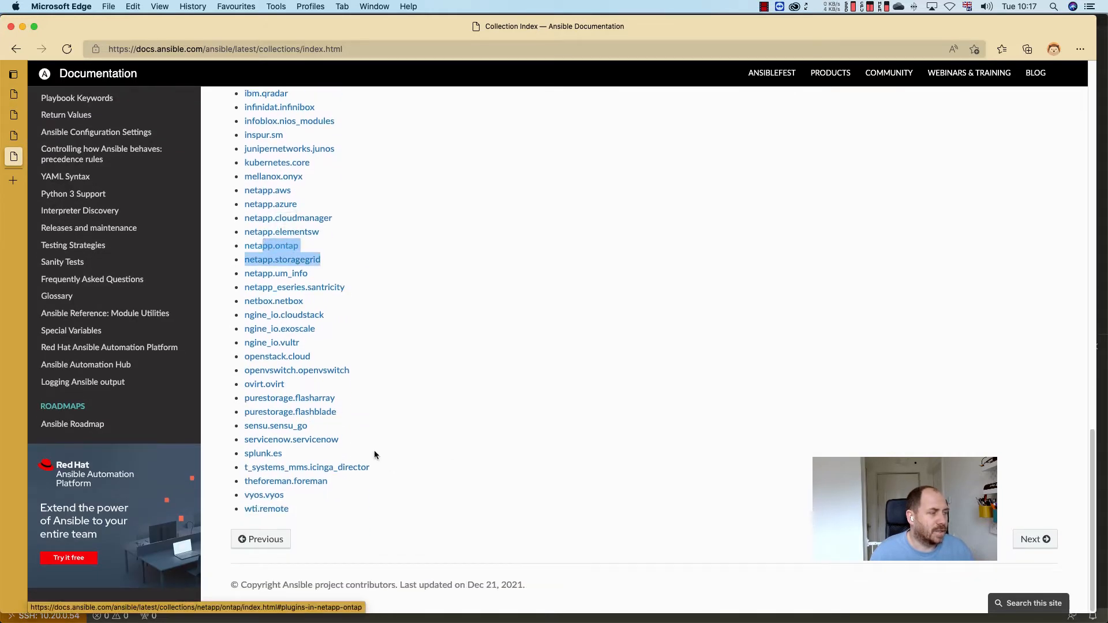
{"action": "mouse_move", "coordinate": [363, 504]}
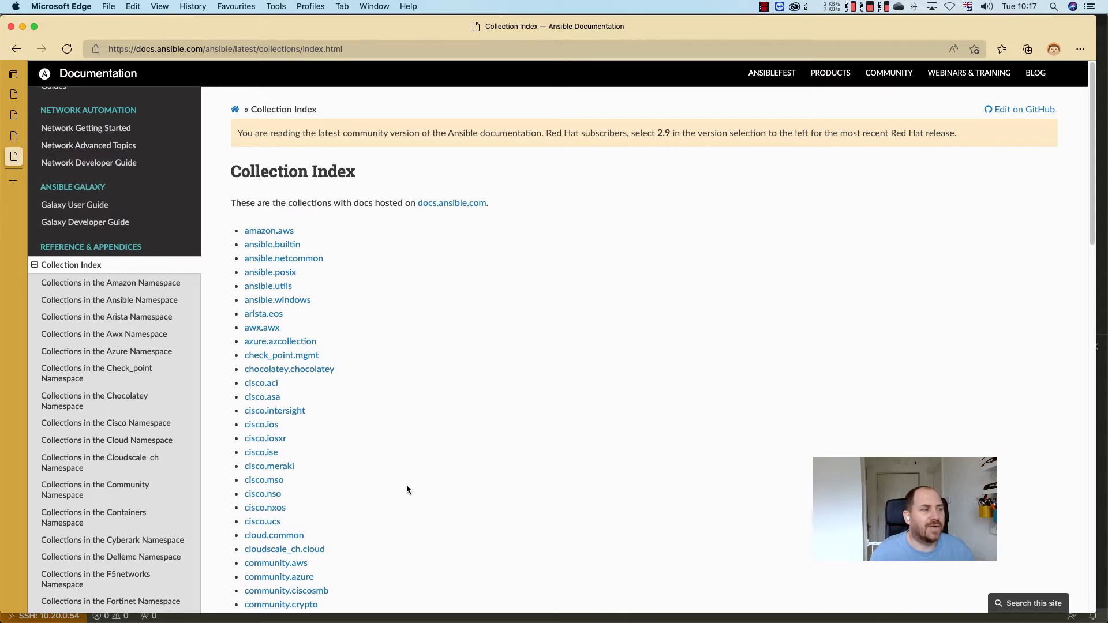
{"action": "scroll", "scroll_direction": "down", "scroll_amount": 3}
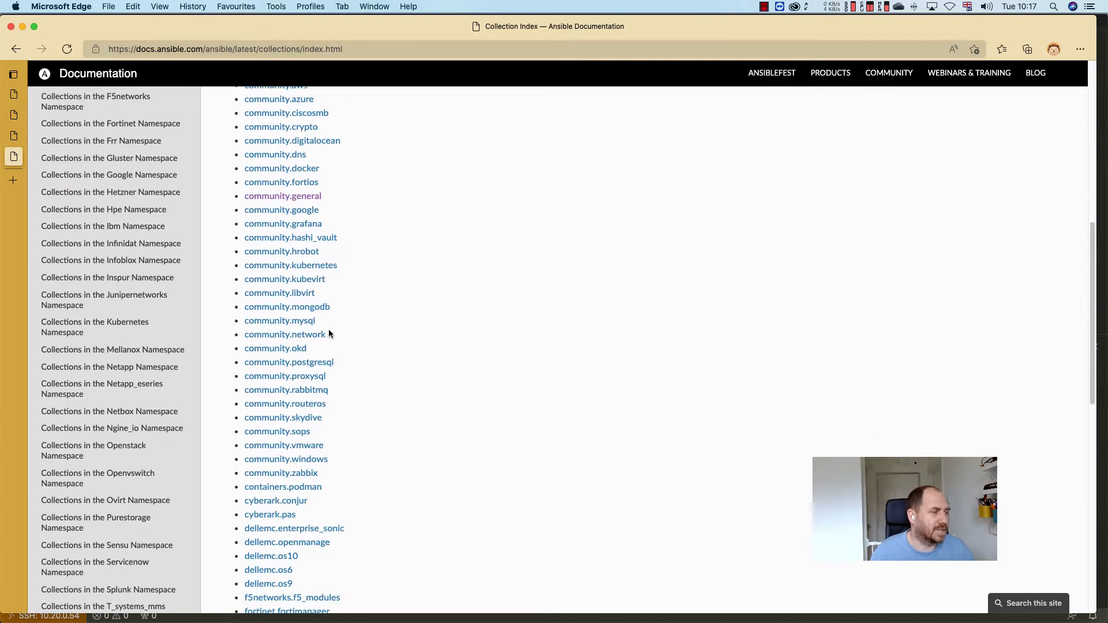
- Open the community.general collection page and scroll through its Modules list
{"action": "left_click", "coordinate": [283, 195]}
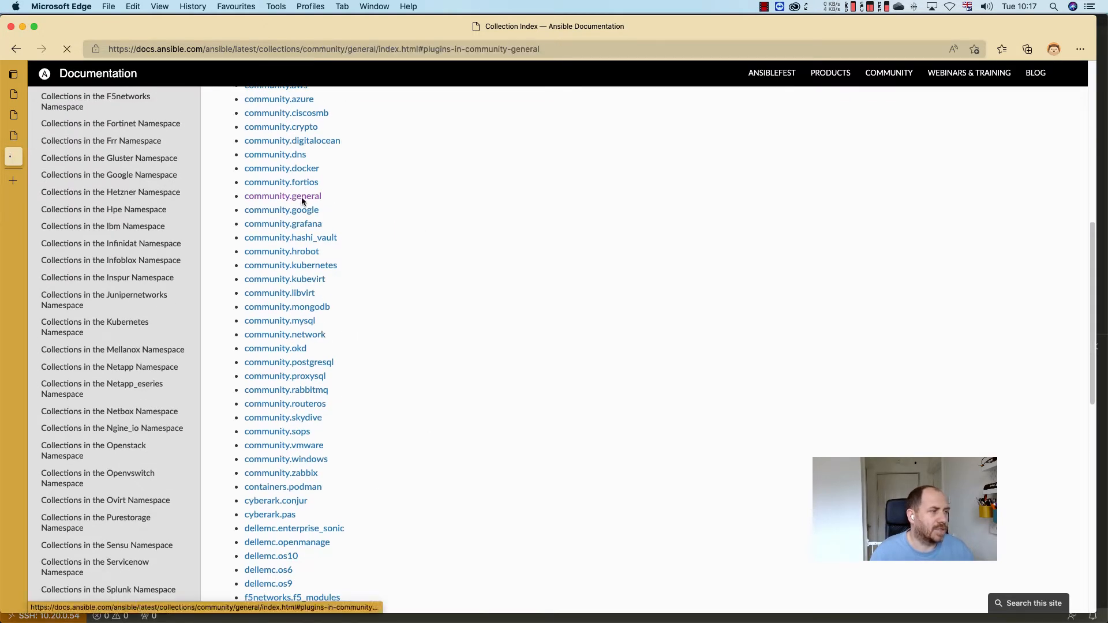
{"action": "left_click", "coordinate": [283, 195]}
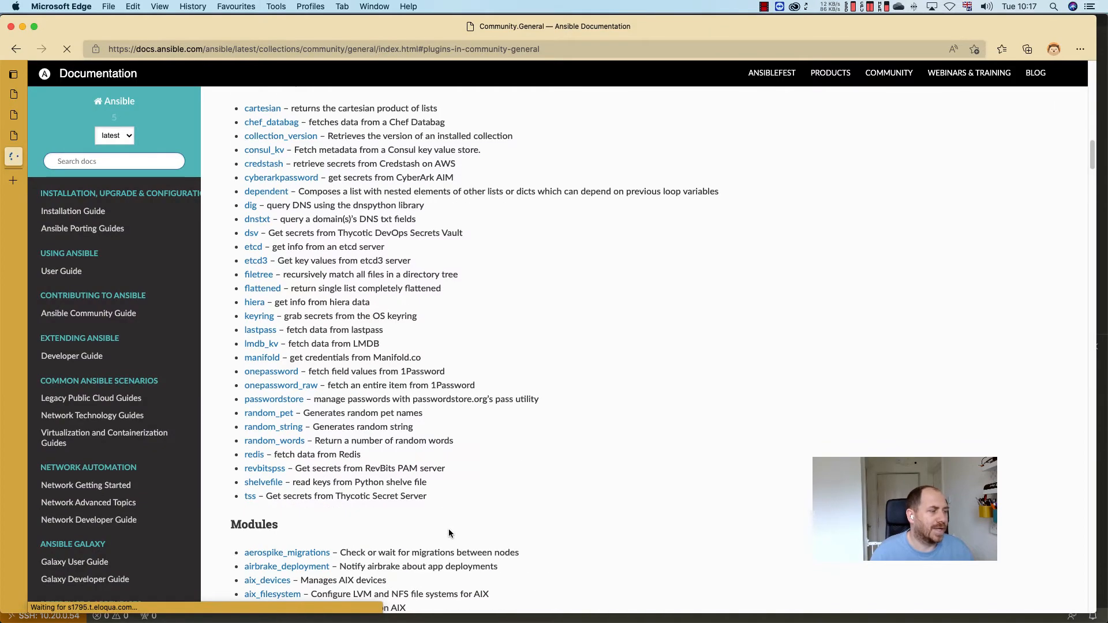
{"action": "scroll", "scroll_direction": "down", "scroll_amount": 3}
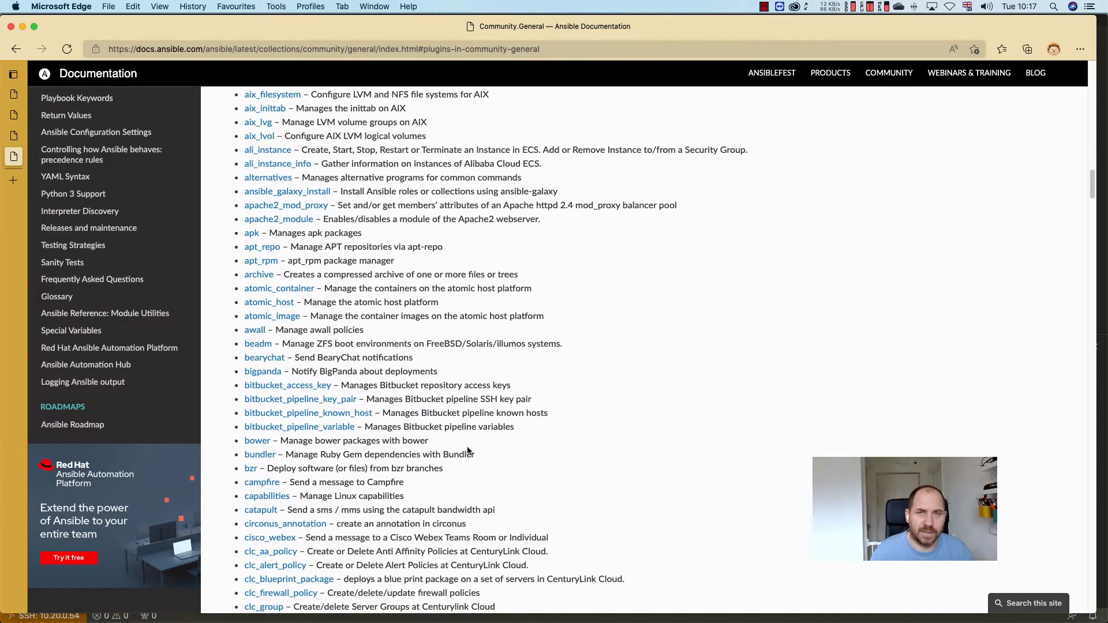
{"action": "scroll", "scroll_direction": "down", "scroll_amount": 3}
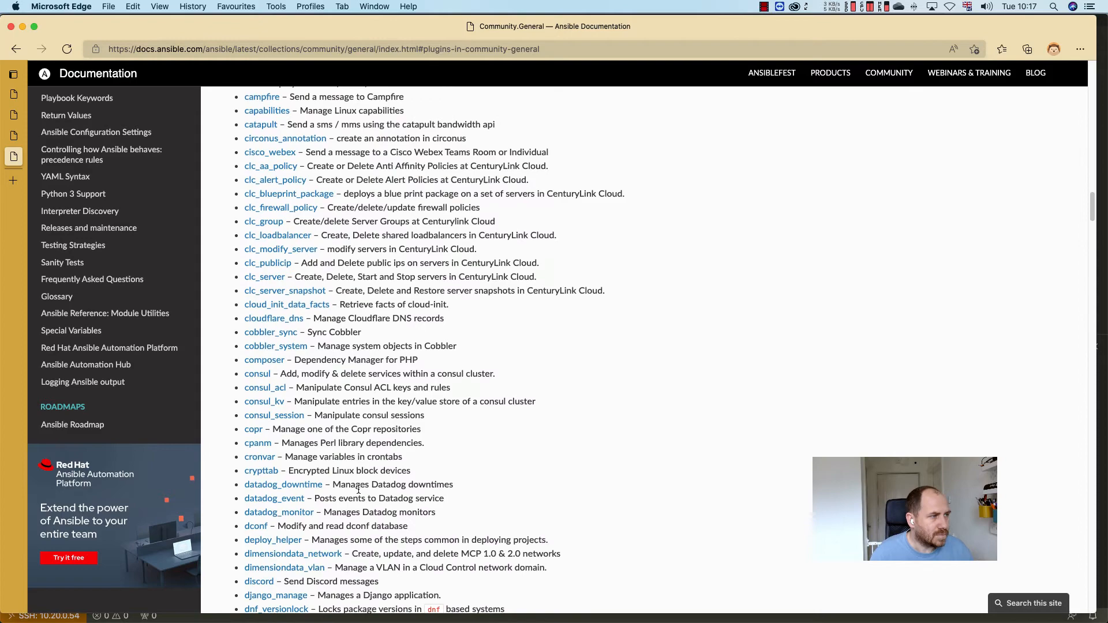
{"action": "scroll", "scroll_direction": "down", "scroll_amount": 3}
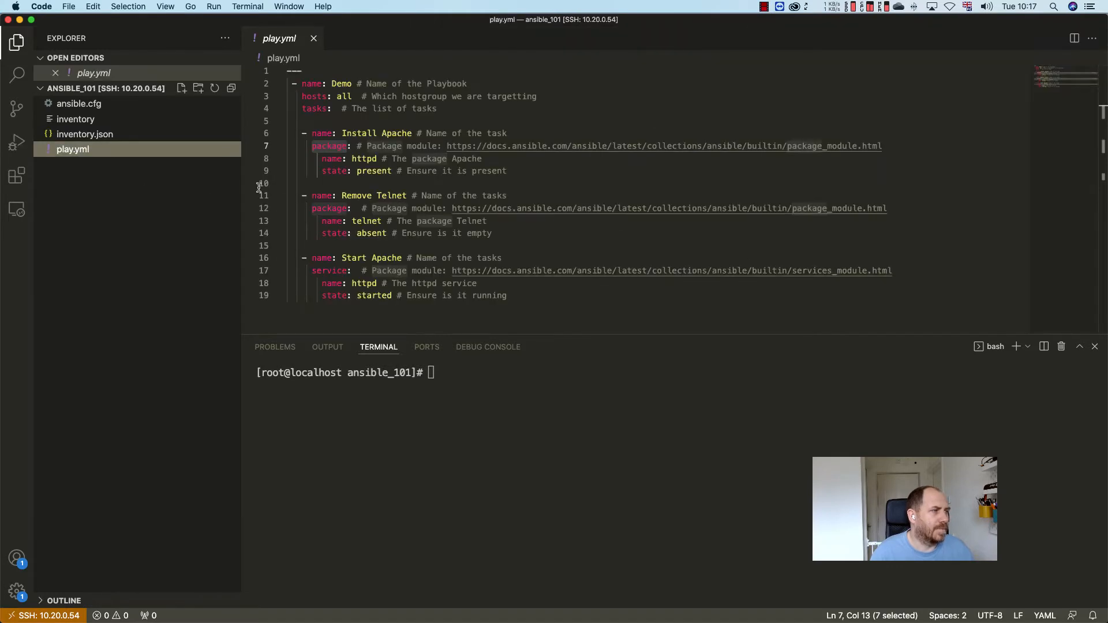
{"action": "mouse_move", "coordinate": [540, 116]}
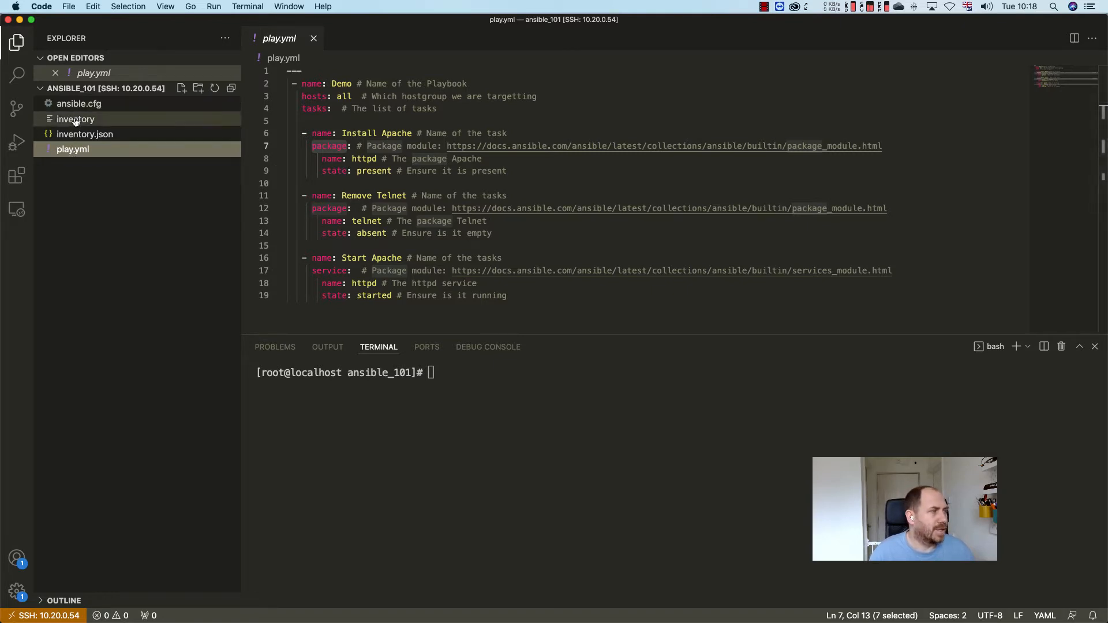
{"action": "left_click", "coordinate": [76, 119]}
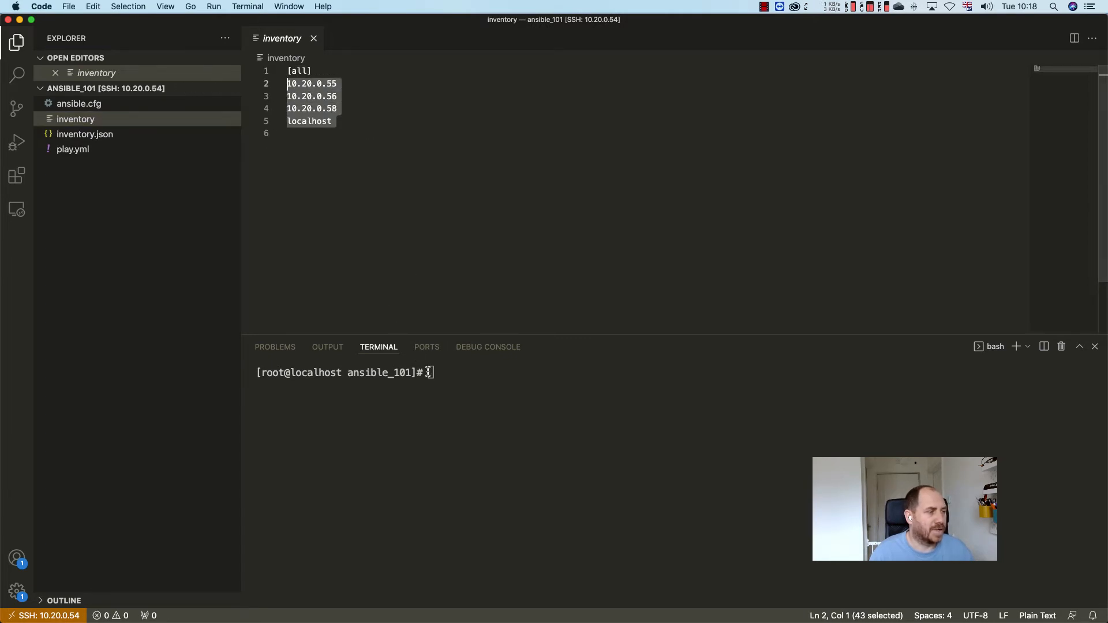
{"action": "mouse_move", "coordinate": [72, 149]}
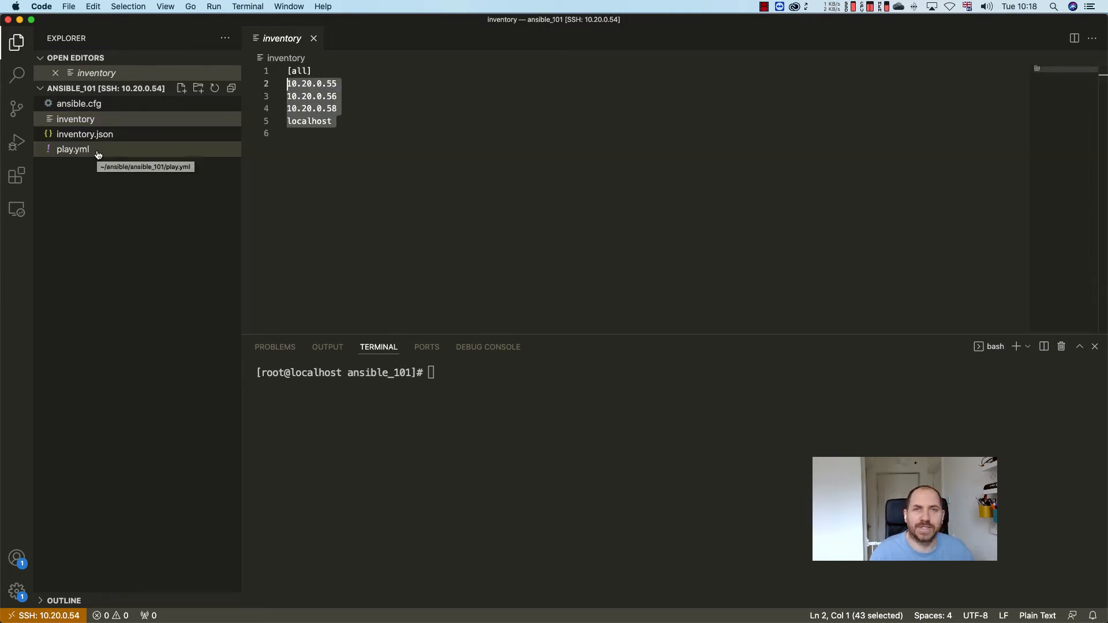
{"action": "left_click", "coordinate": [72, 149]}
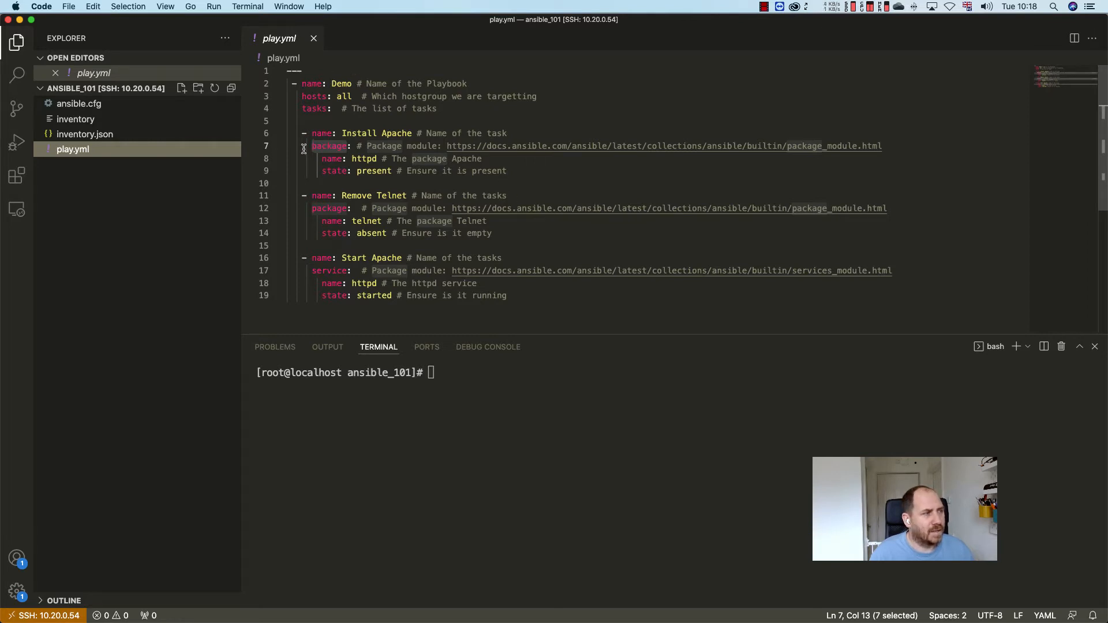
{"action": "left_click_drag", "start_coordinate": [352, 146], "coordinate": [441, 146]}
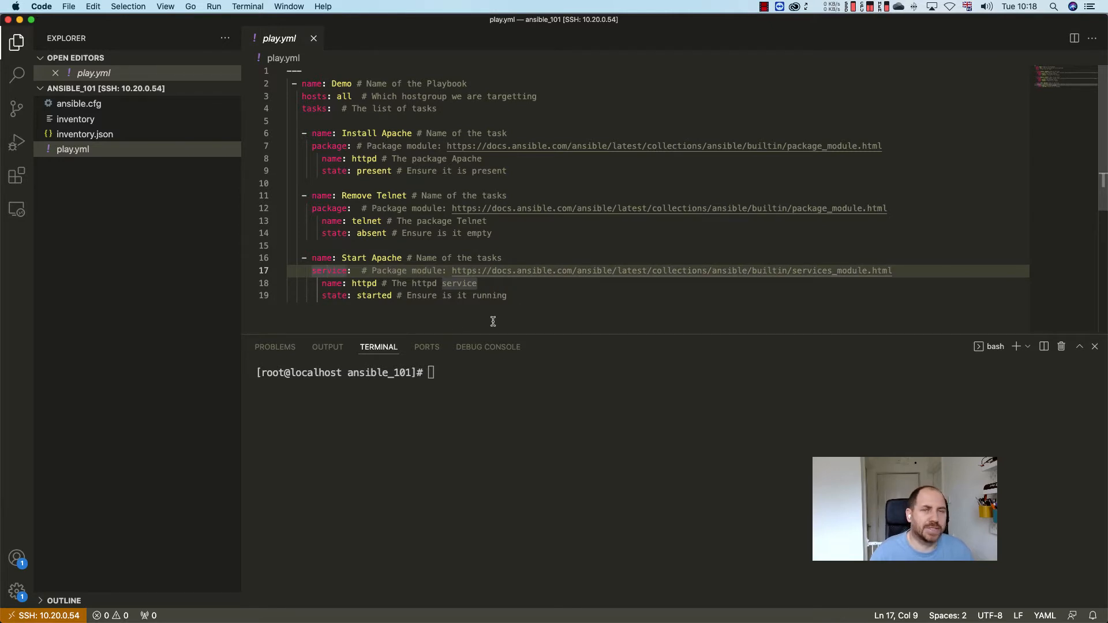
{"action": "mouse_move", "coordinate": [501, 278]}
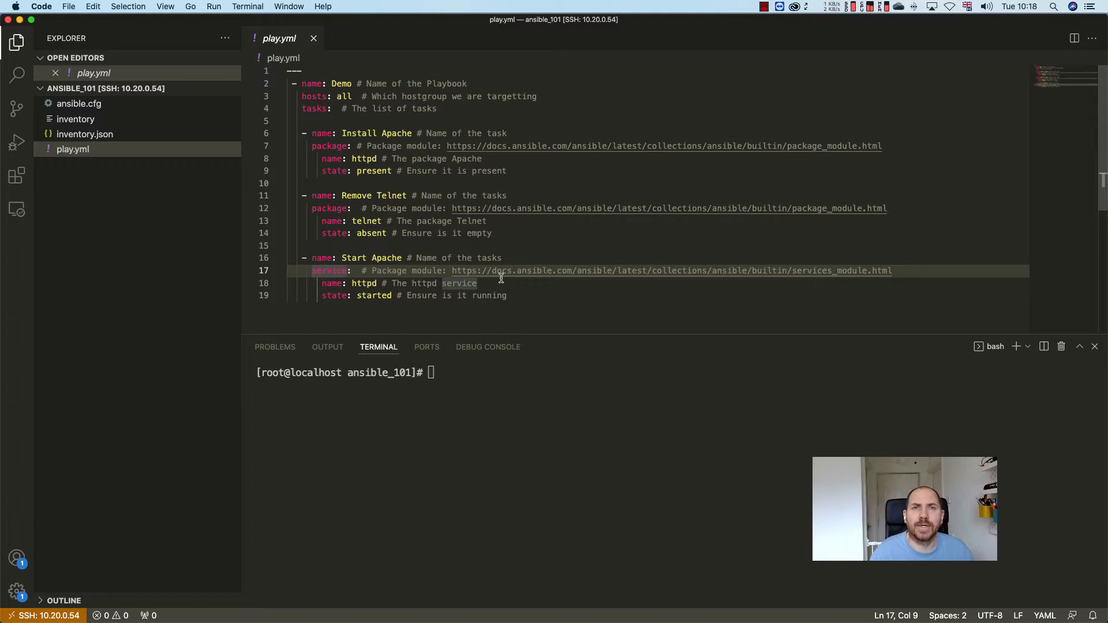
{"action": "mouse_move", "coordinate": [470, 158]}
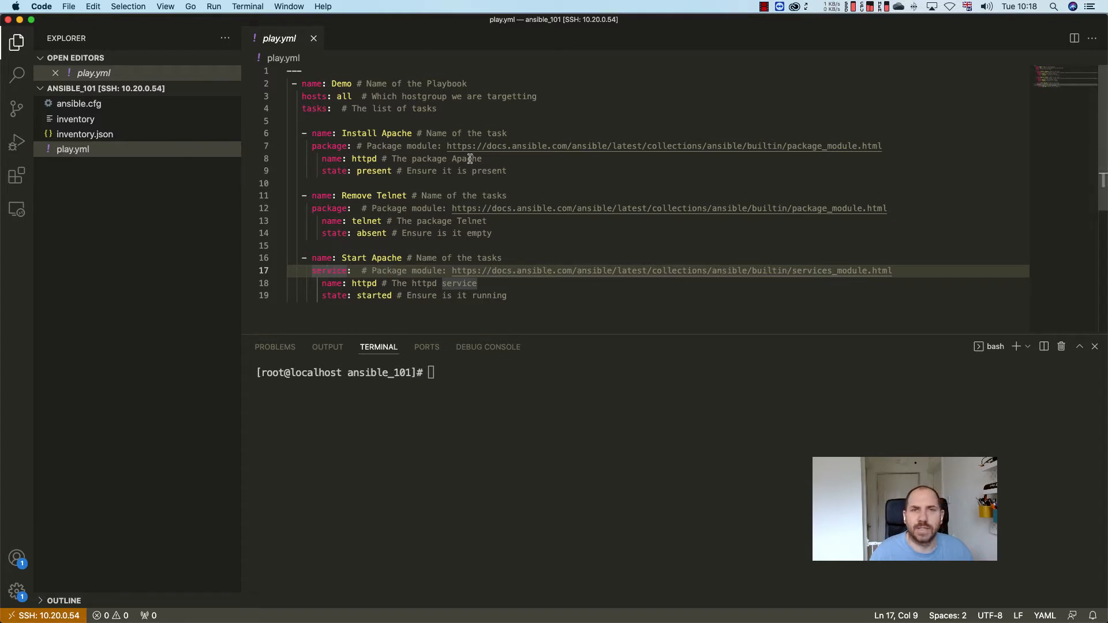
{"action": "mouse_move", "coordinate": [508, 126]}
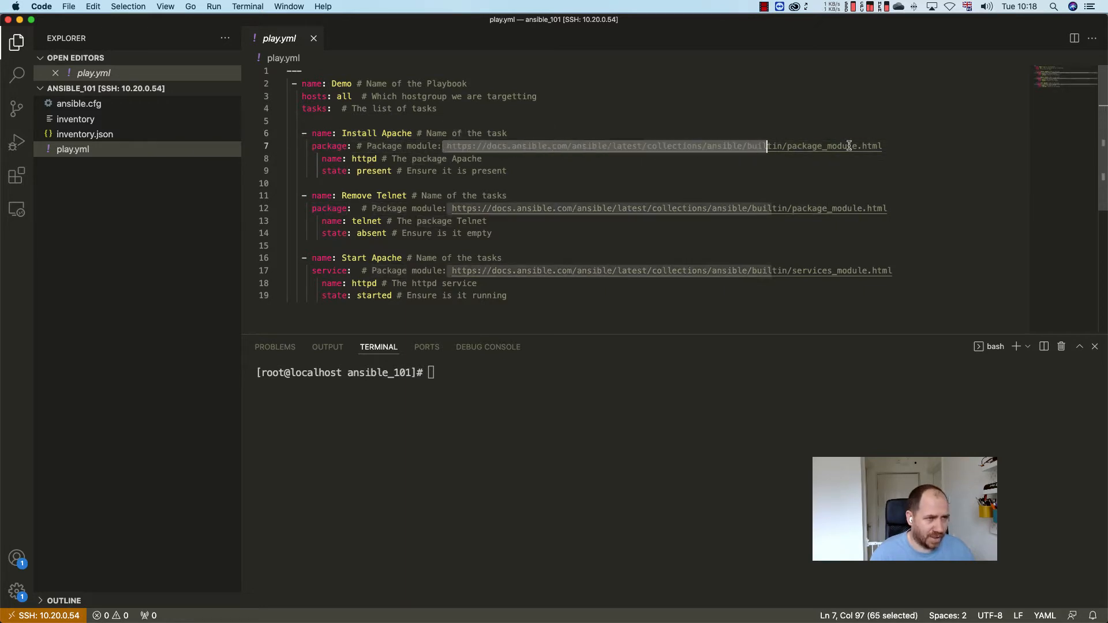
{"action": "left_click", "coordinate": [883, 146]}
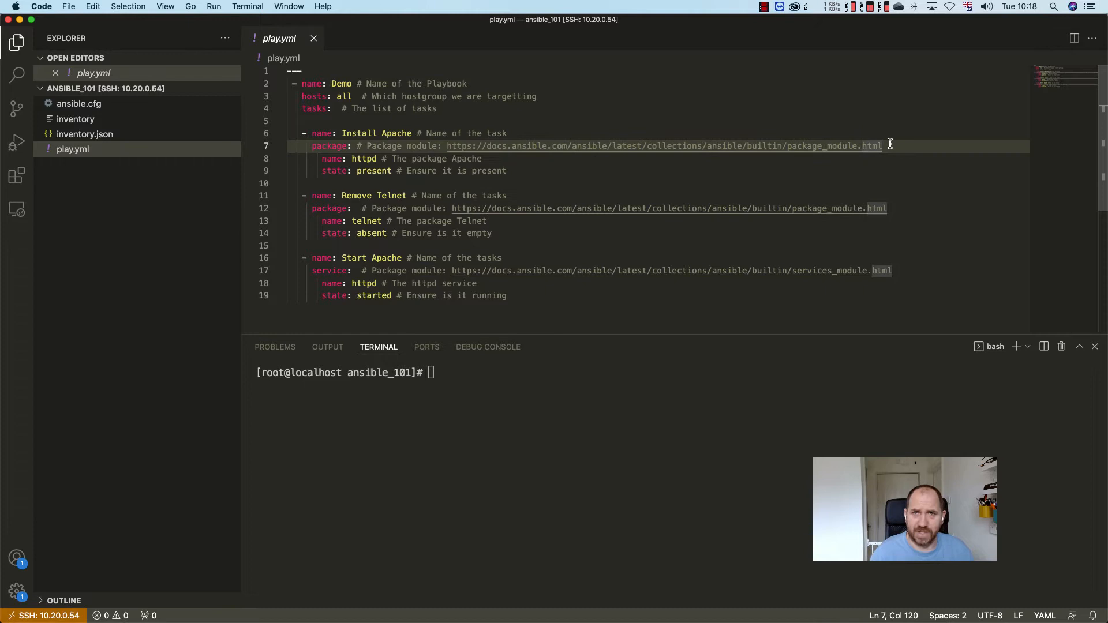
{"action": "mouse_move", "coordinate": [655, 154]}
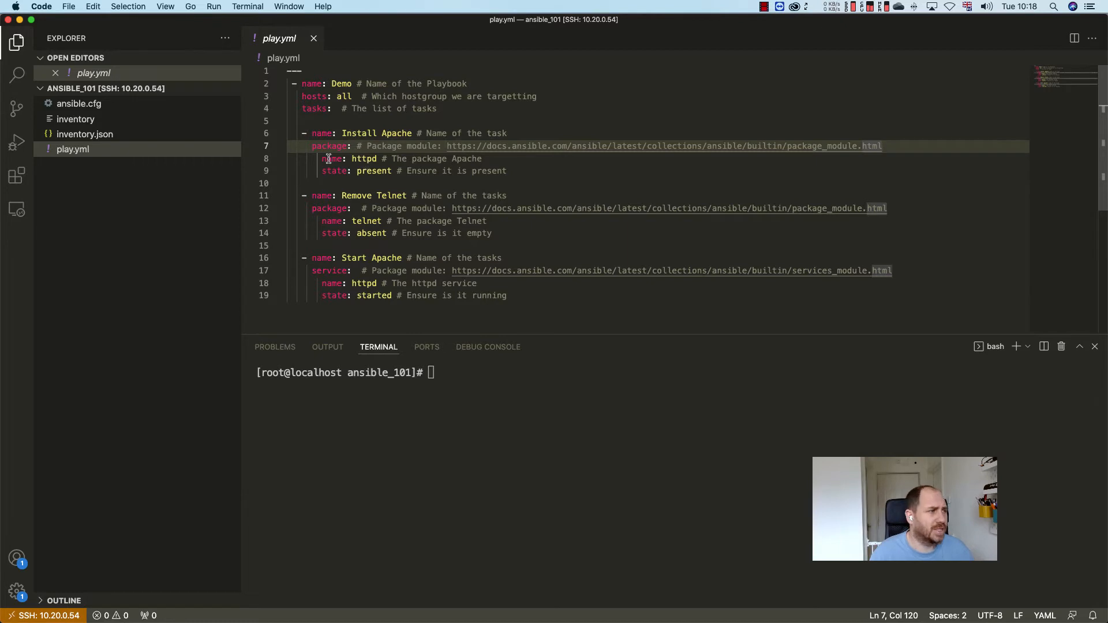
{"action": "double_click", "coordinate": [330, 158]}
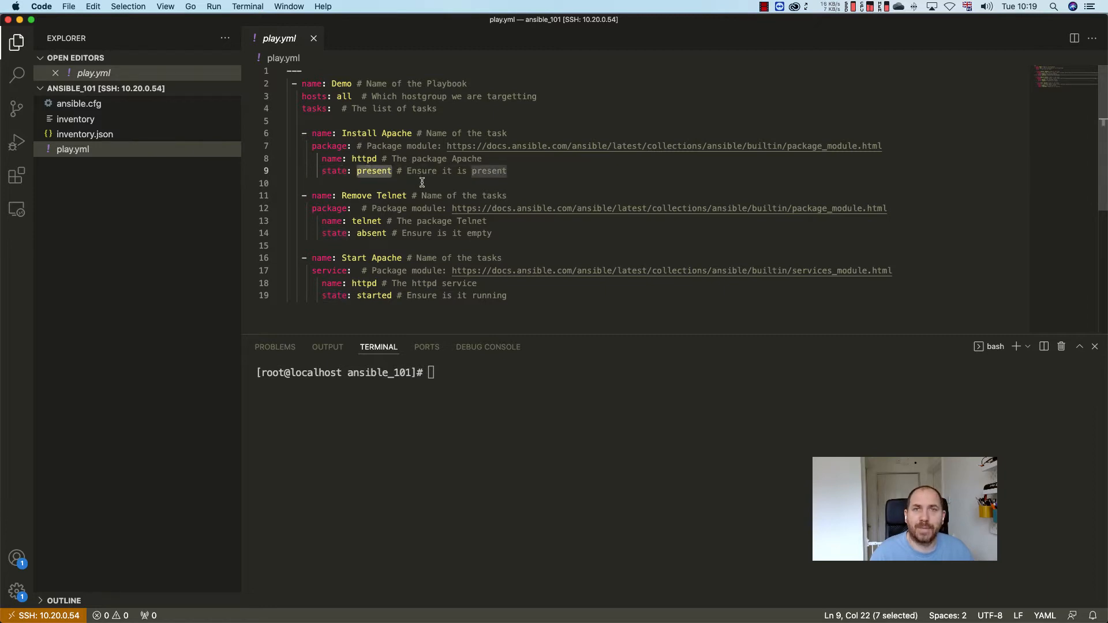
{"action": "mouse_move", "coordinate": [333, 195]}
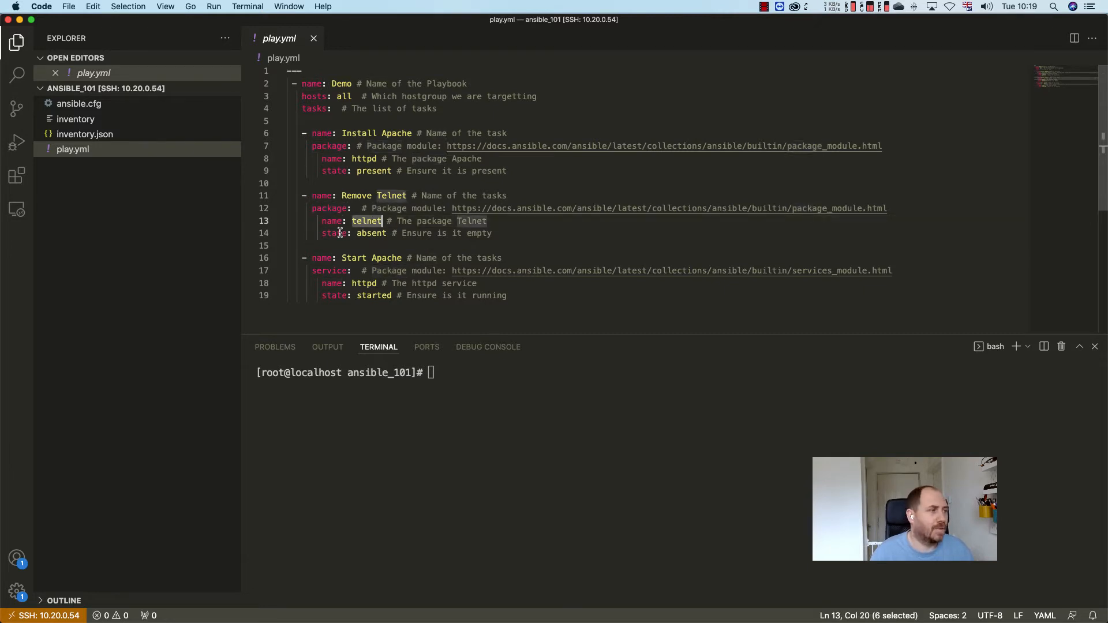
{"action": "double_click", "coordinate": [370, 233]}
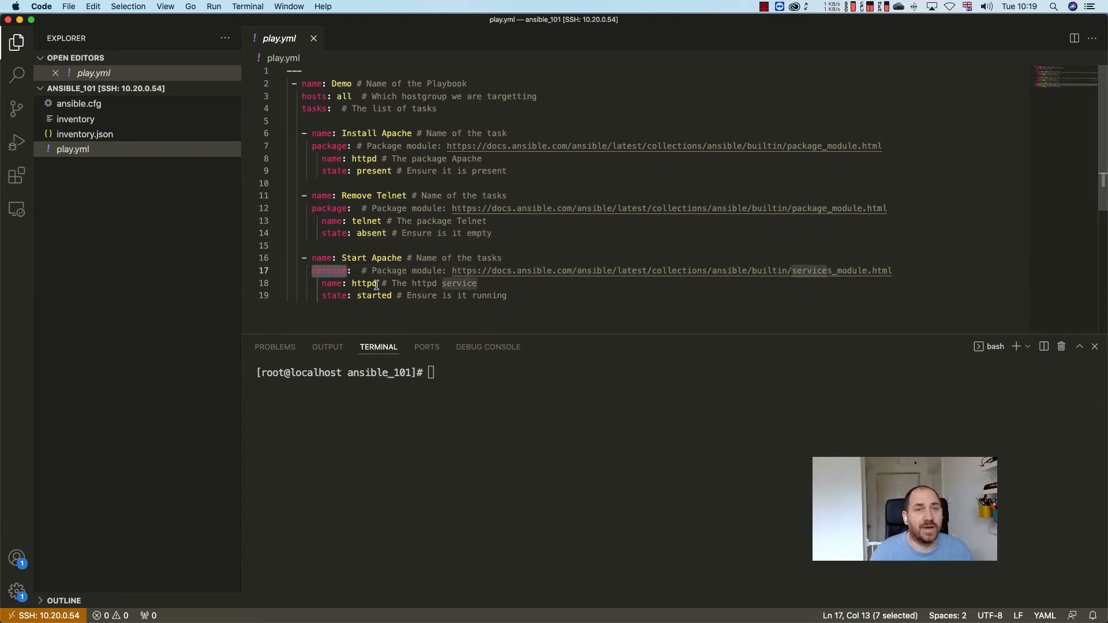
{"action": "left_click", "coordinate": [363, 284]}
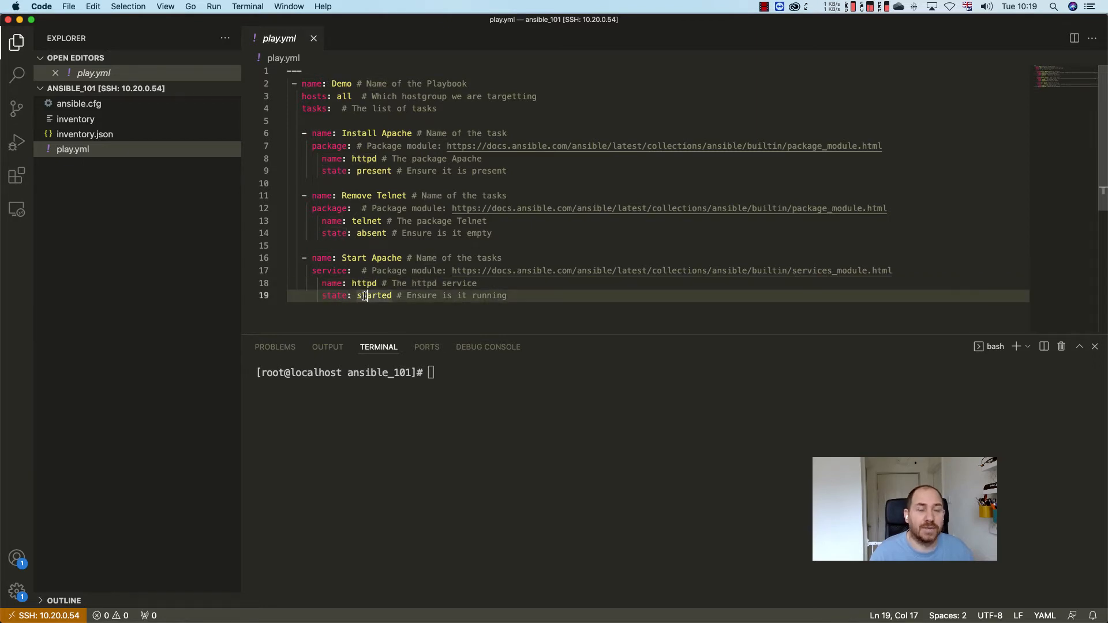
{"action": "mouse_move", "coordinate": [347, 270]}
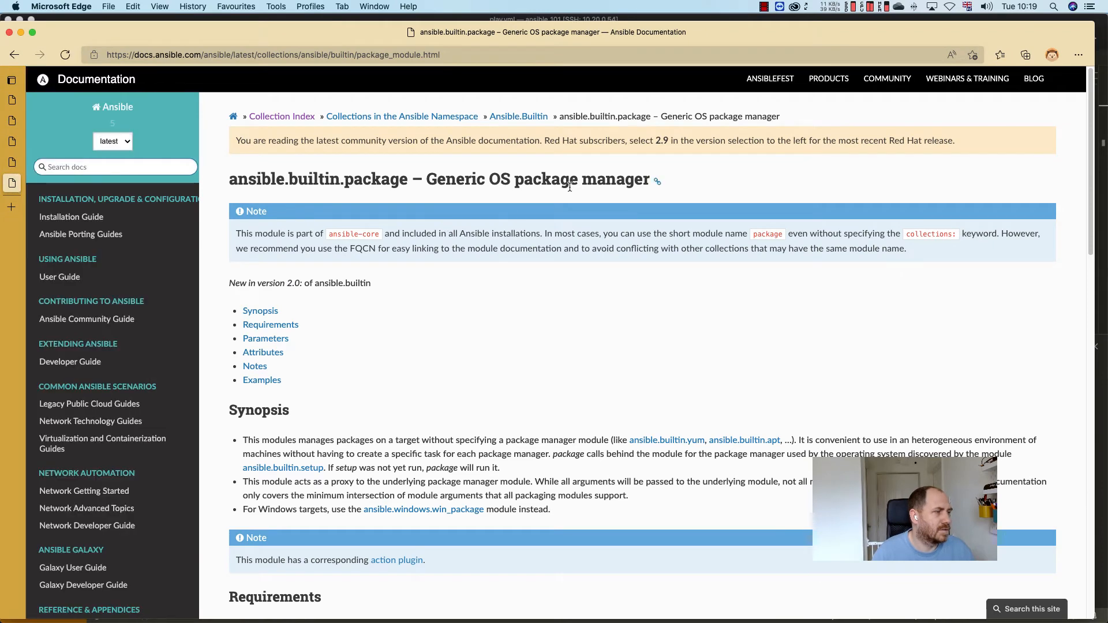
{"action": "mouse_move", "coordinate": [586, 310]}
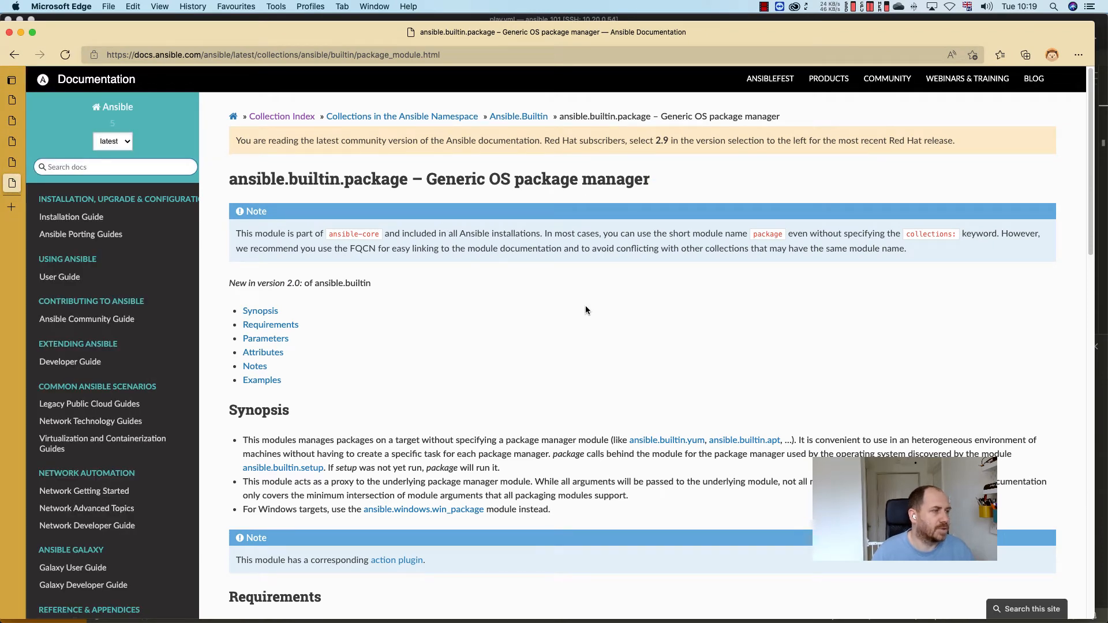
- Read the ansible.builtin.package parameters, highlighting 'yum', down to the Examples section
{"action": "scroll", "scroll_direction": "down", "scroll_amount": 3}
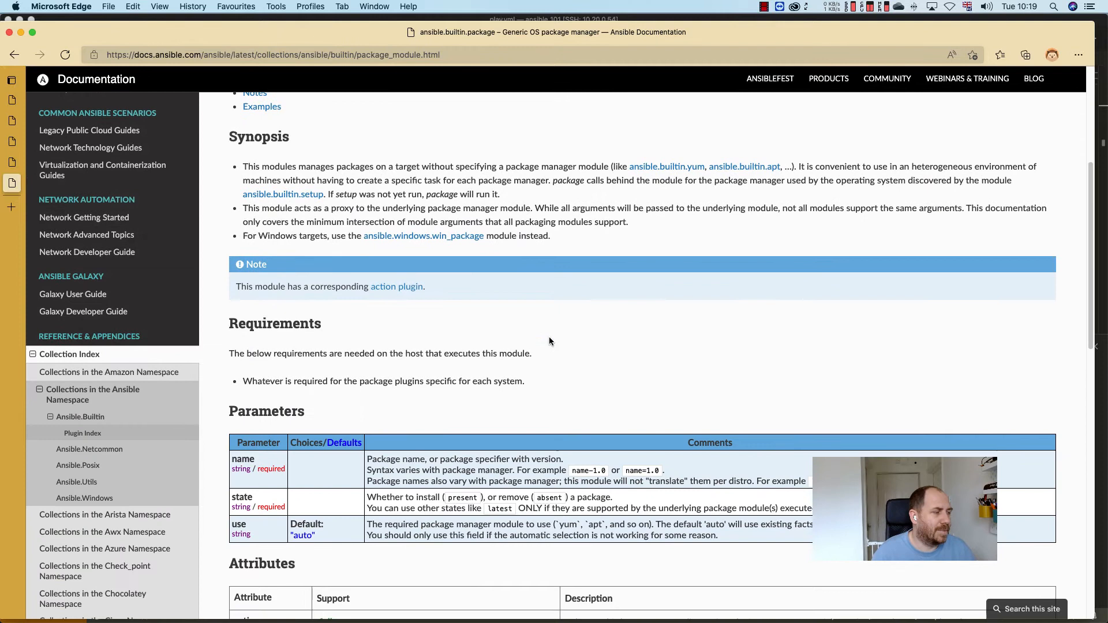
{"action": "mouse_move", "coordinate": [257, 523]}
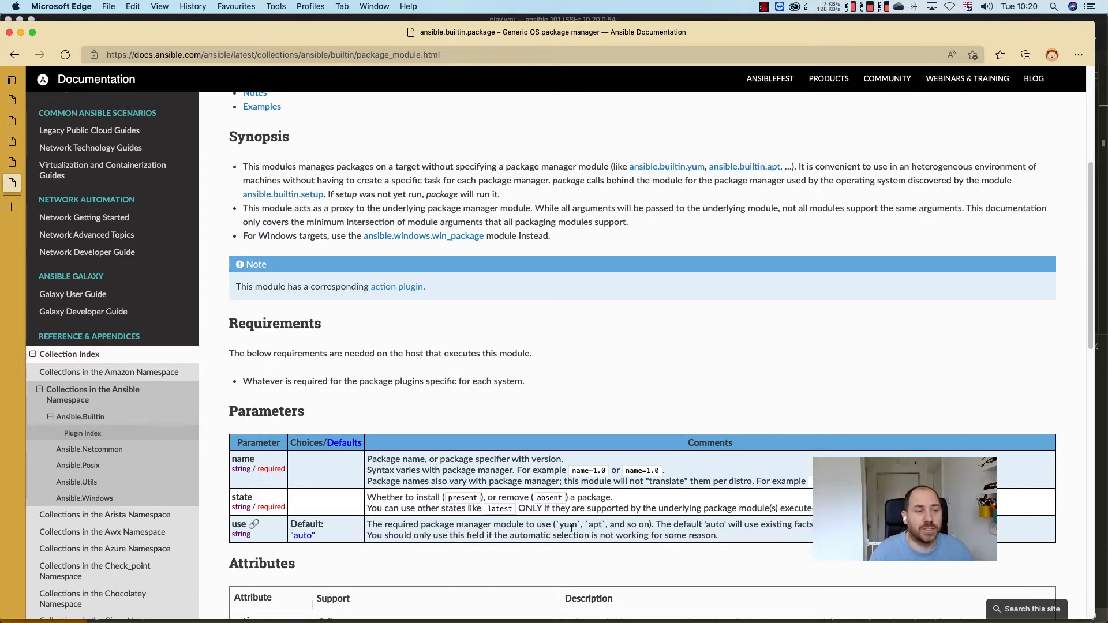
{"action": "double_click", "coordinate": [567, 524]}
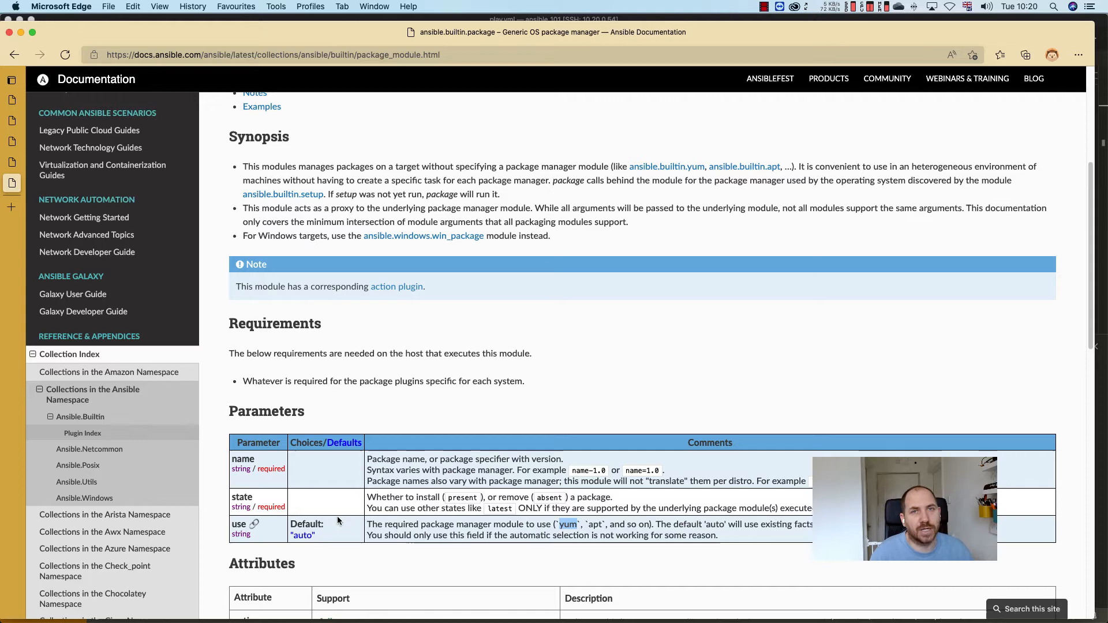
{"action": "scroll", "scroll_direction": "down", "scroll_amount": 3}
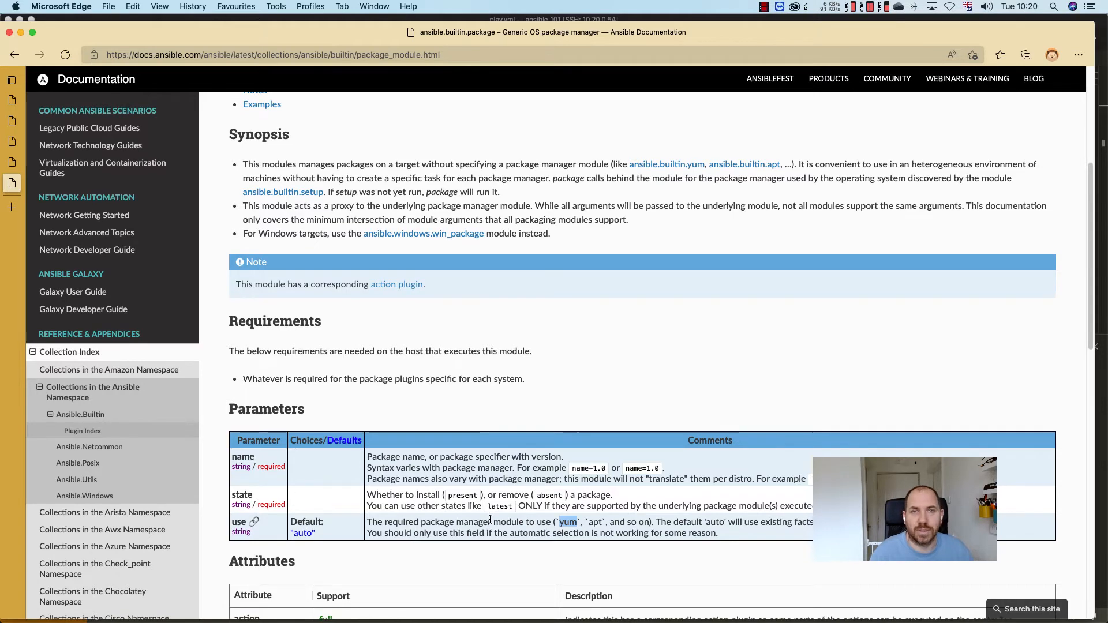
{"action": "scroll", "scroll_direction": "down", "scroll_amount": 3}
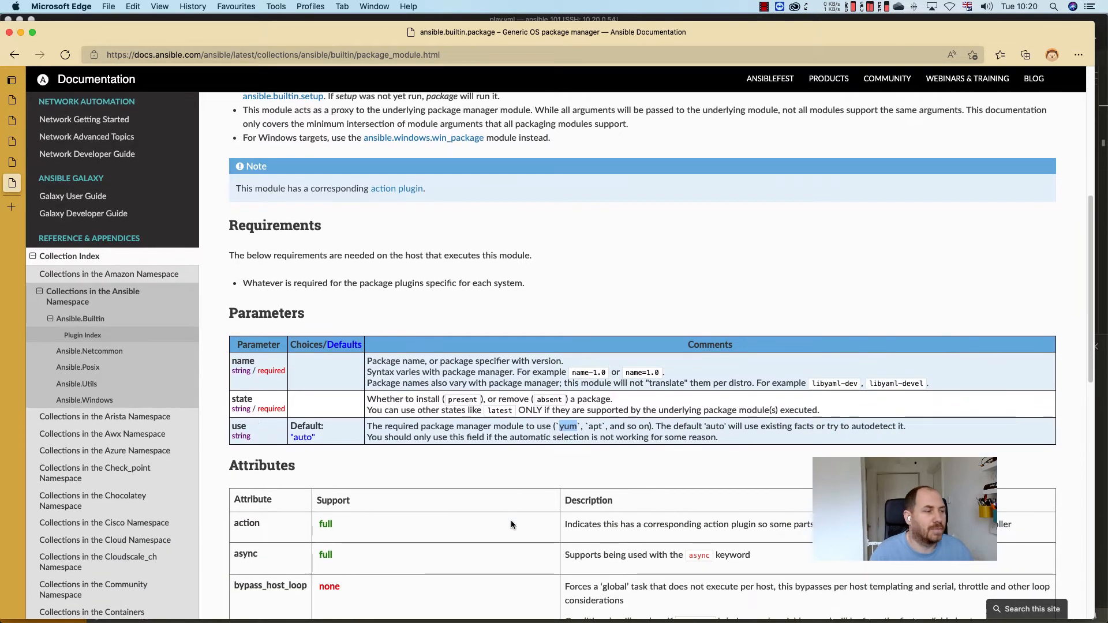
{"action": "scroll", "scroll_direction": "down", "scroll_amount": 3}
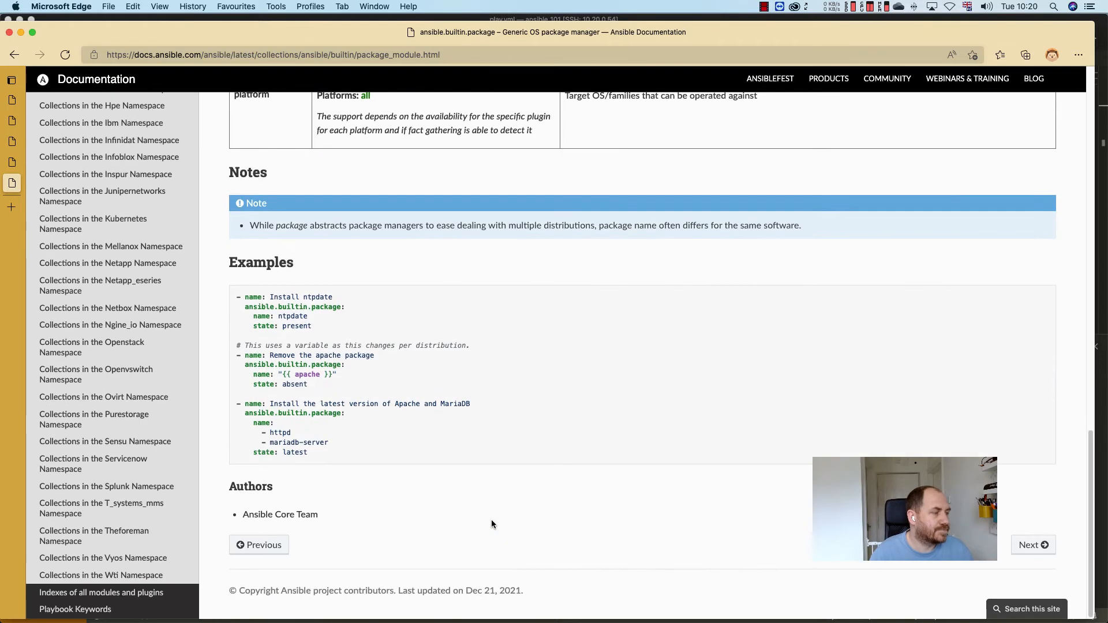
- Select the package examples code and highlight 'ntpdate' in the first example
{"action": "left_click_drag", "start_coordinate": [244, 297], "coordinate": [367, 442]}
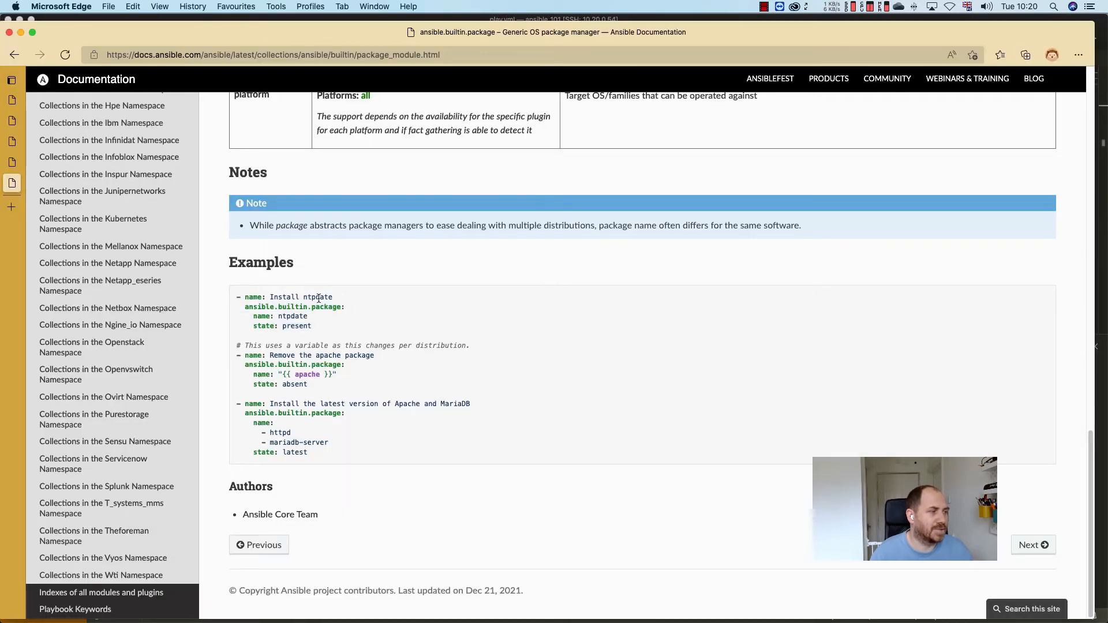
{"action": "double_click", "coordinate": [316, 296]}
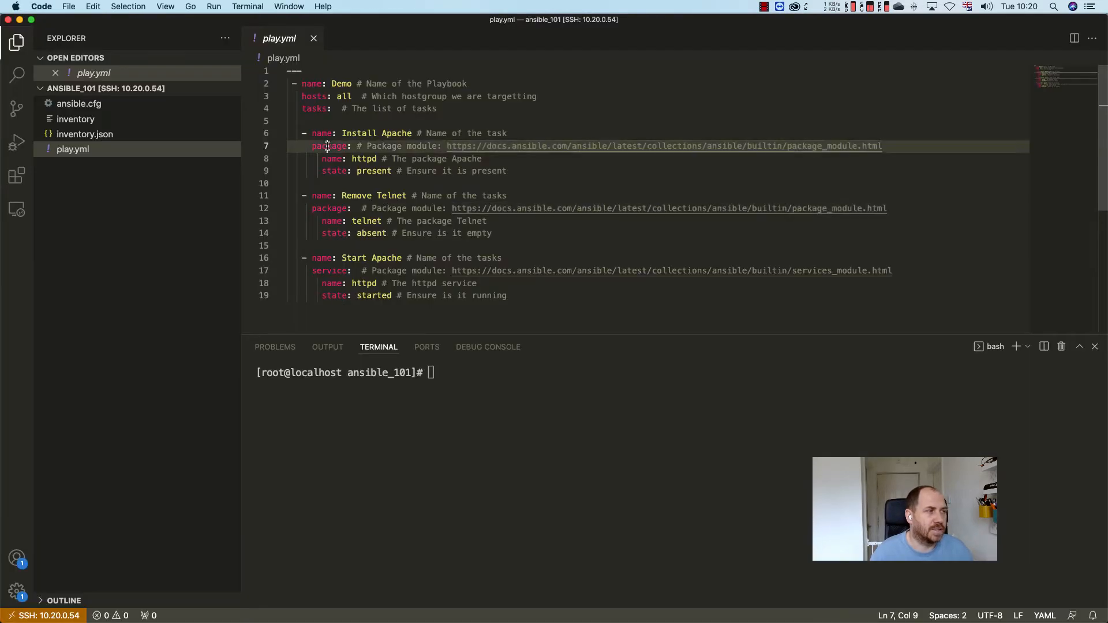
- Highlight the package line and the name and state keys across play.yml's tasks
{"action": "left_click", "coordinate": [664, 146]}
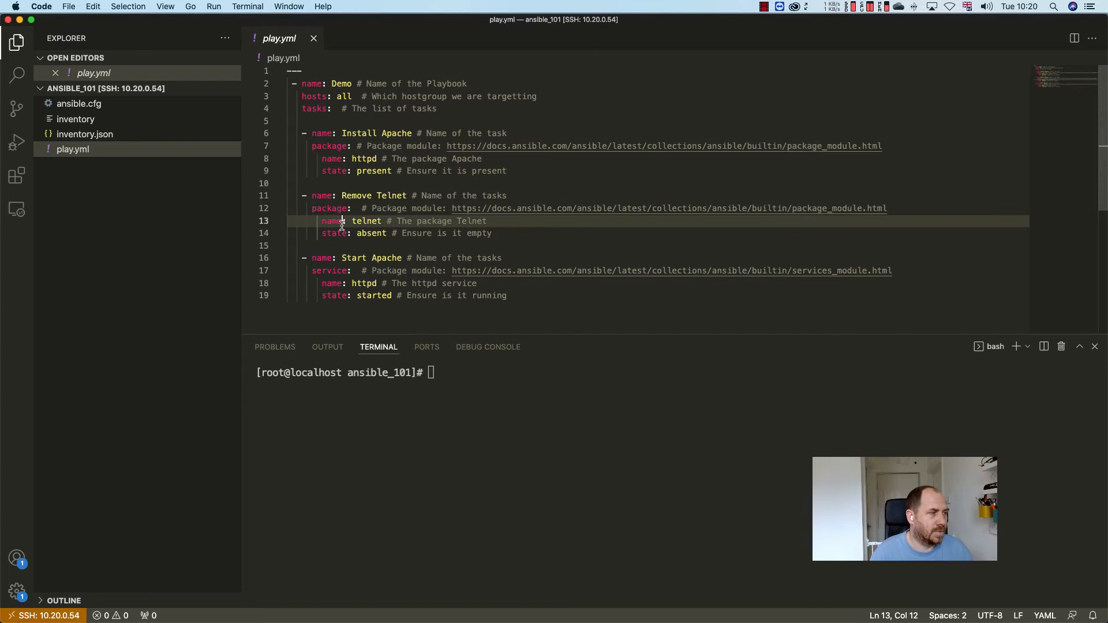
{"action": "left_click", "coordinate": [332, 233]}
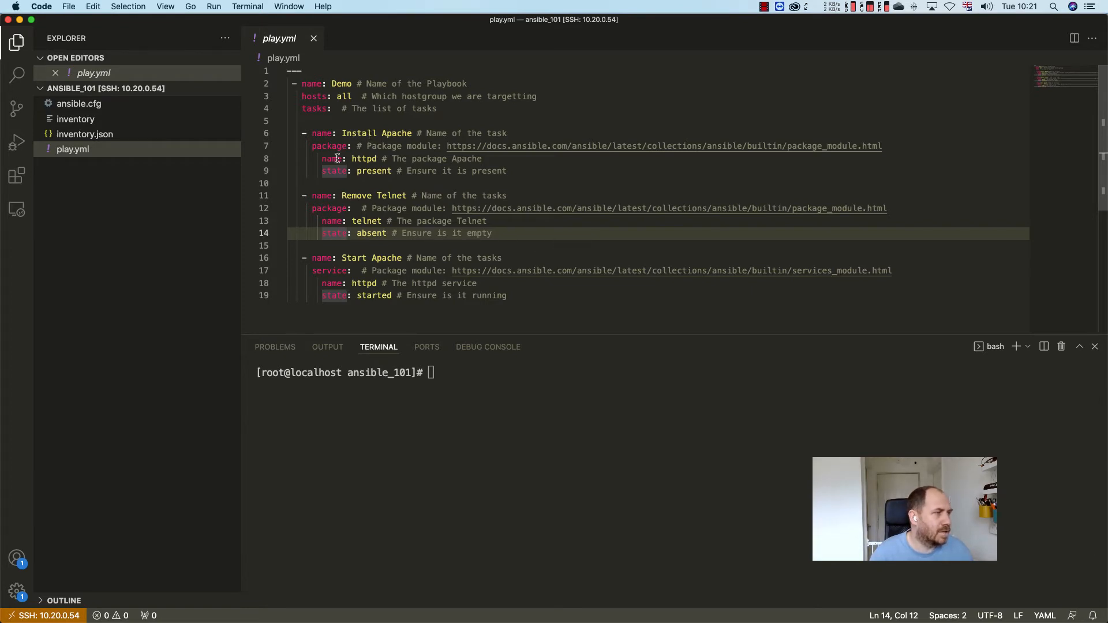
{"action": "double_click", "coordinate": [331, 158]}
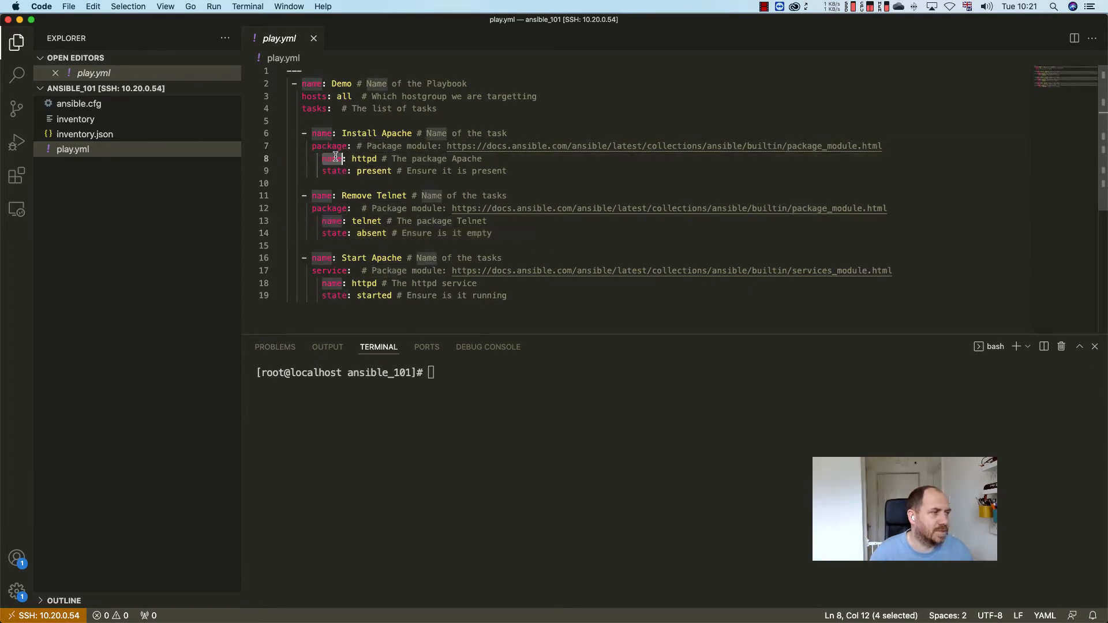
{"action": "double_click", "coordinate": [374, 170]}
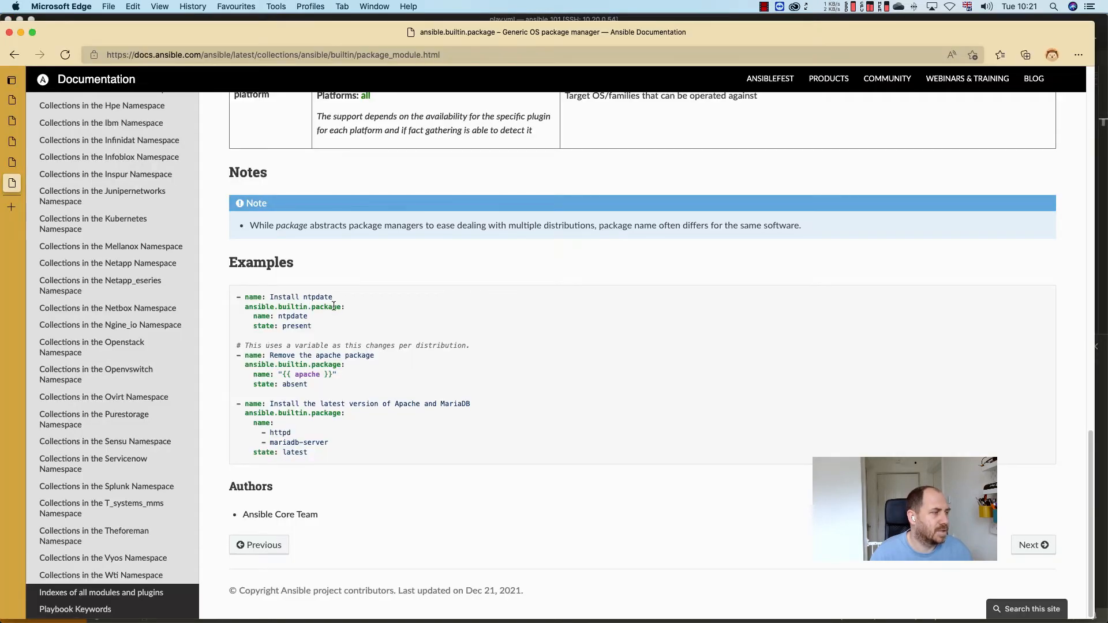
- Highlight 'ntpdate' in the example and scroll up to the Parameters table
{"action": "double_click", "coordinate": [292, 315]}
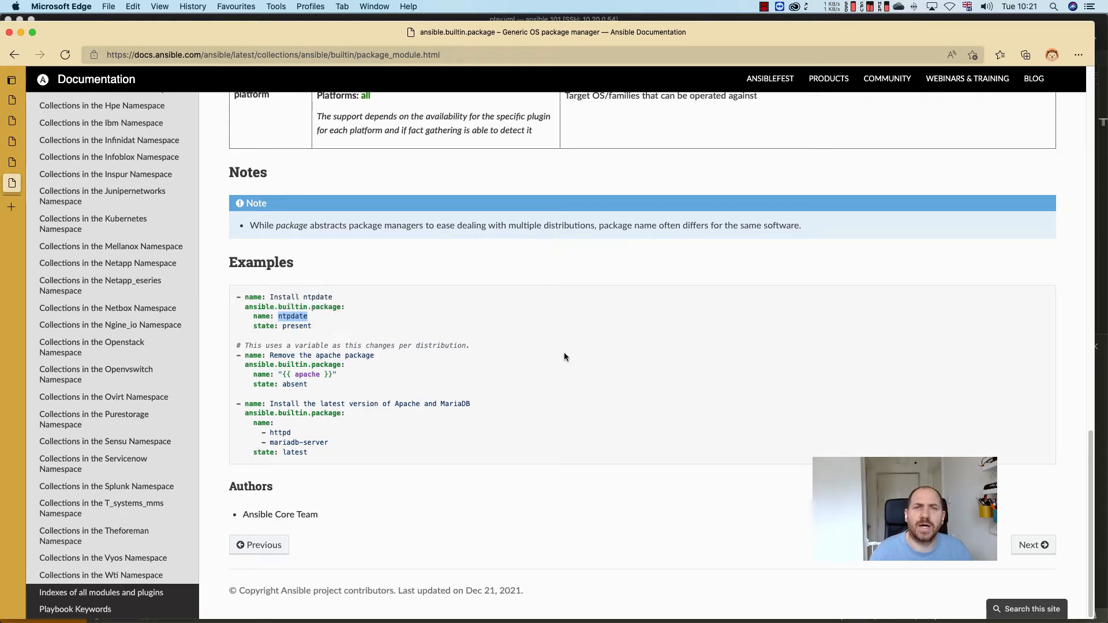
{"action": "scroll", "scroll_direction": "up", "scroll_amount": 3}
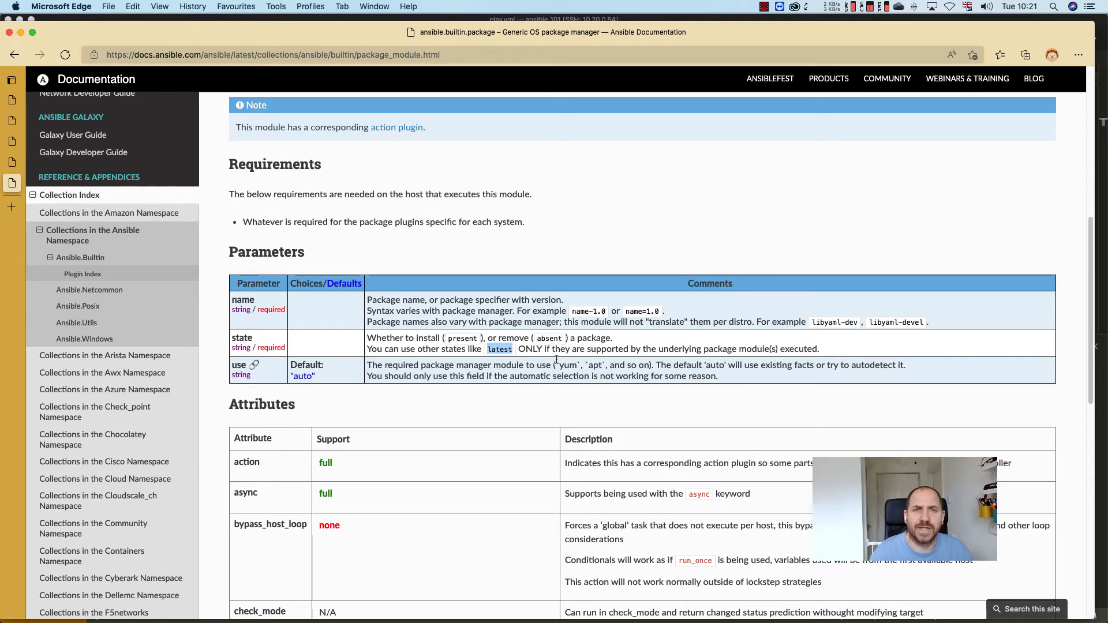
{"action": "mouse_move", "coordinate": [558, 359]}
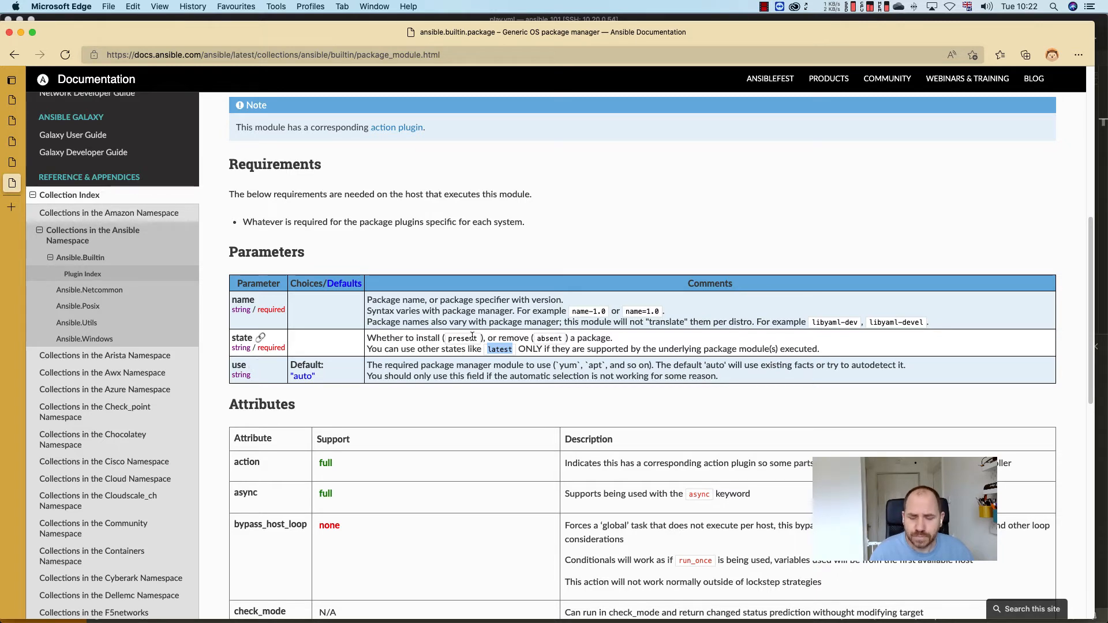
{"action": "mouse_move", "coordinate": [923, 182]}
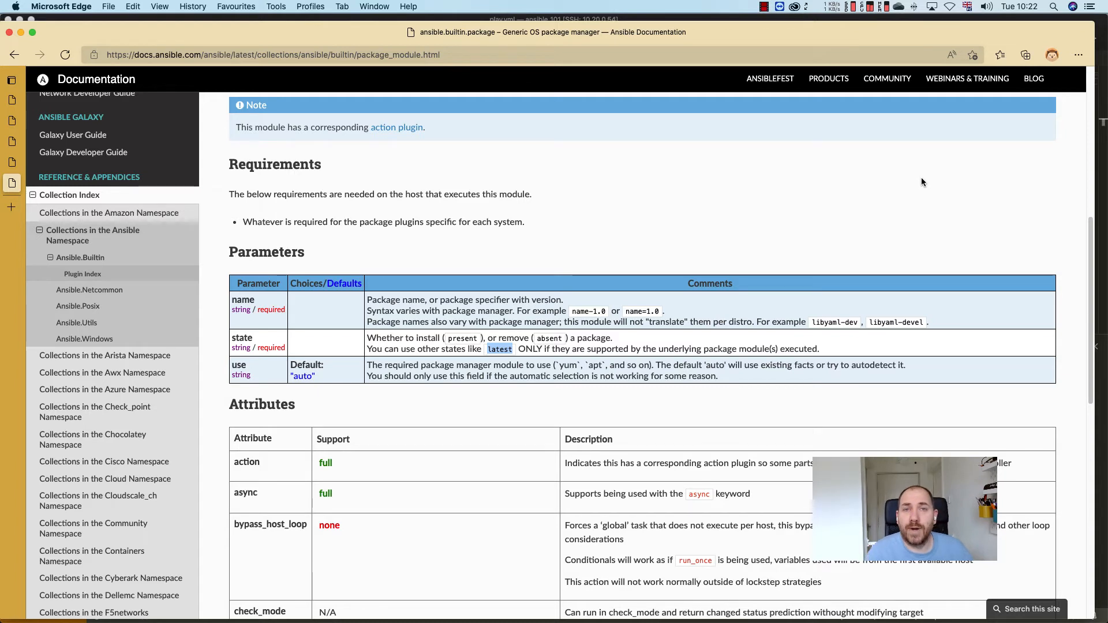
{"action": "mouse_move", "coordinate": [515, 357]}
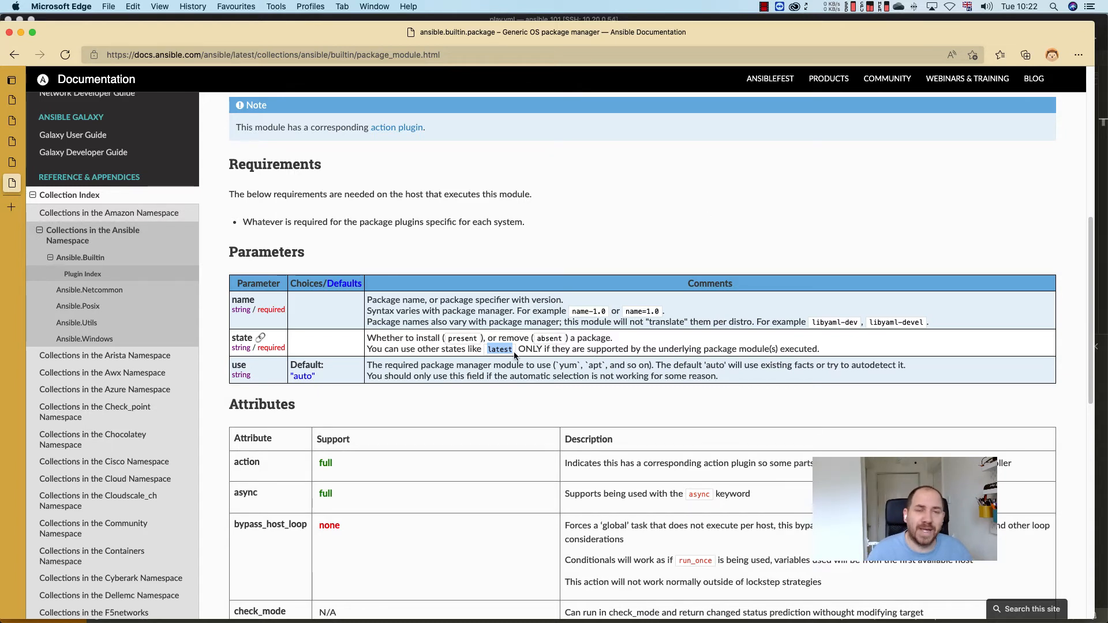
{"action": "mouse_move", "coordinate": [654, 236]}
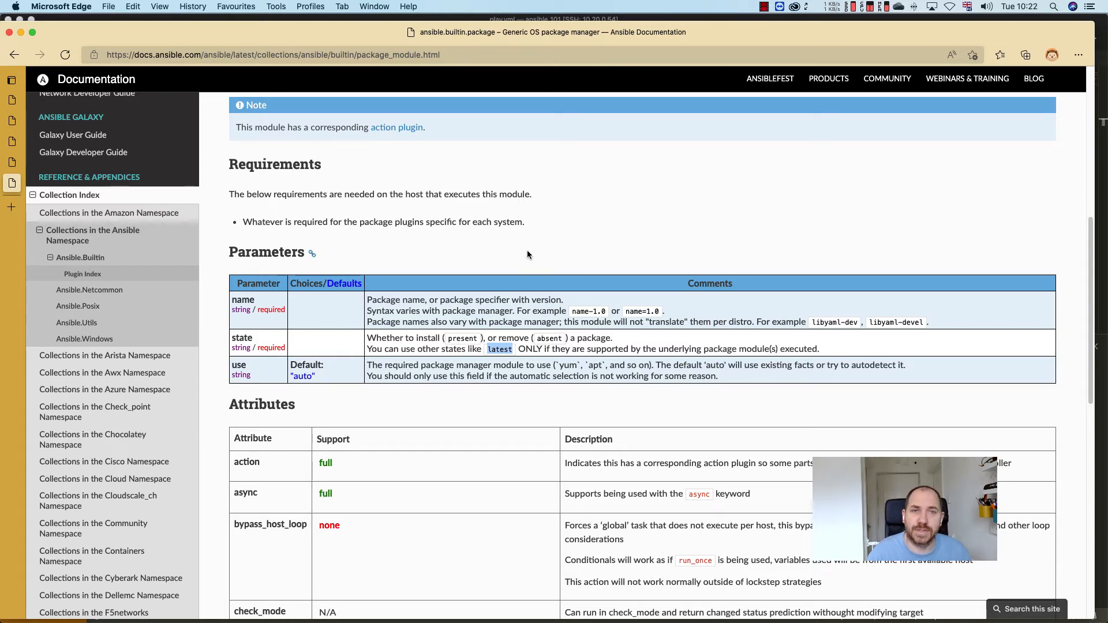
{"action": "mouse_move", "coordinate": [564, 287]}
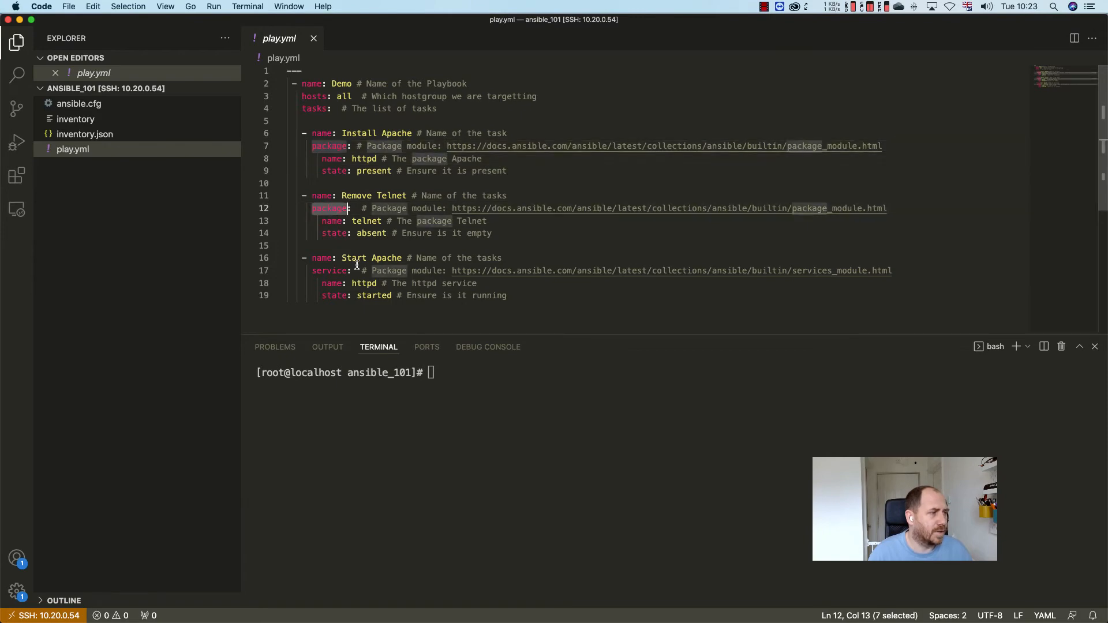
- Select the service module documentation link in play.yml
{"action": "double_click", "coordinate": [329, 270]}
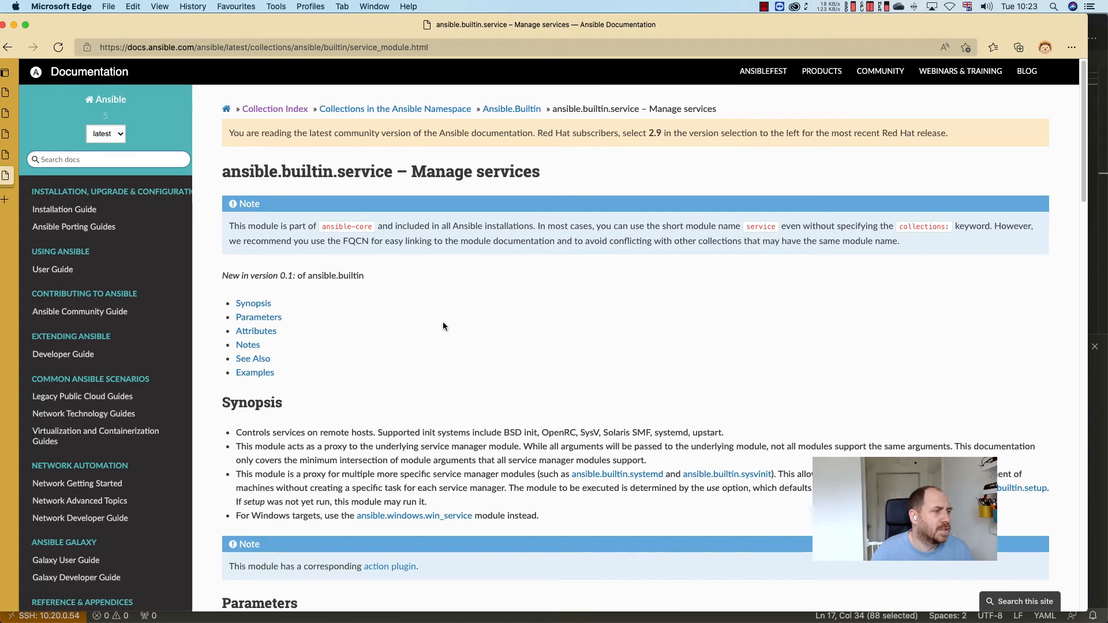
{"action": "mouse_move", "coordinate": [357, 42]}
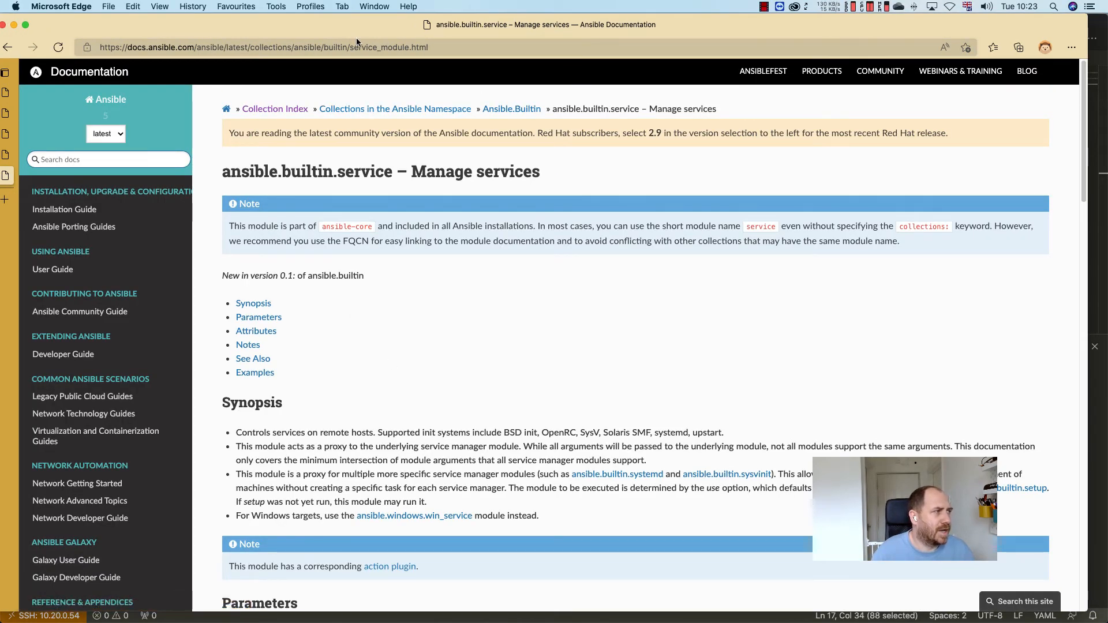
- Scroll the ansible.builtin.service Parameters table down to its Examples
{"action": "scroll", "scroll_direction": "down", "scroll_amount": 3}
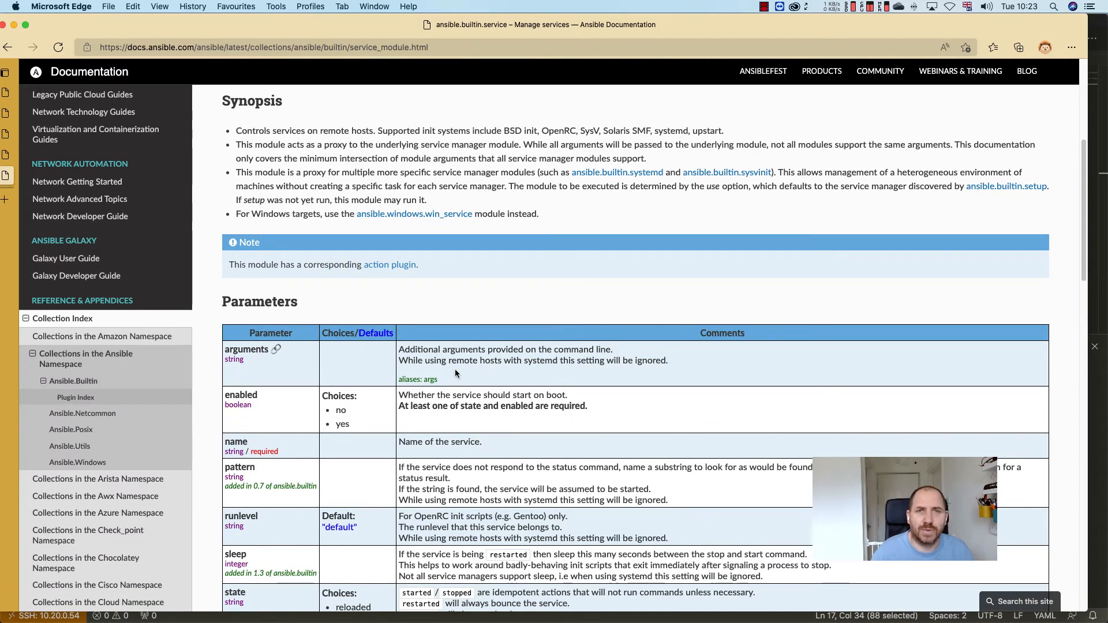
{"action": "scroll", "scroll_direction": "down", "scroll_amount": 3}
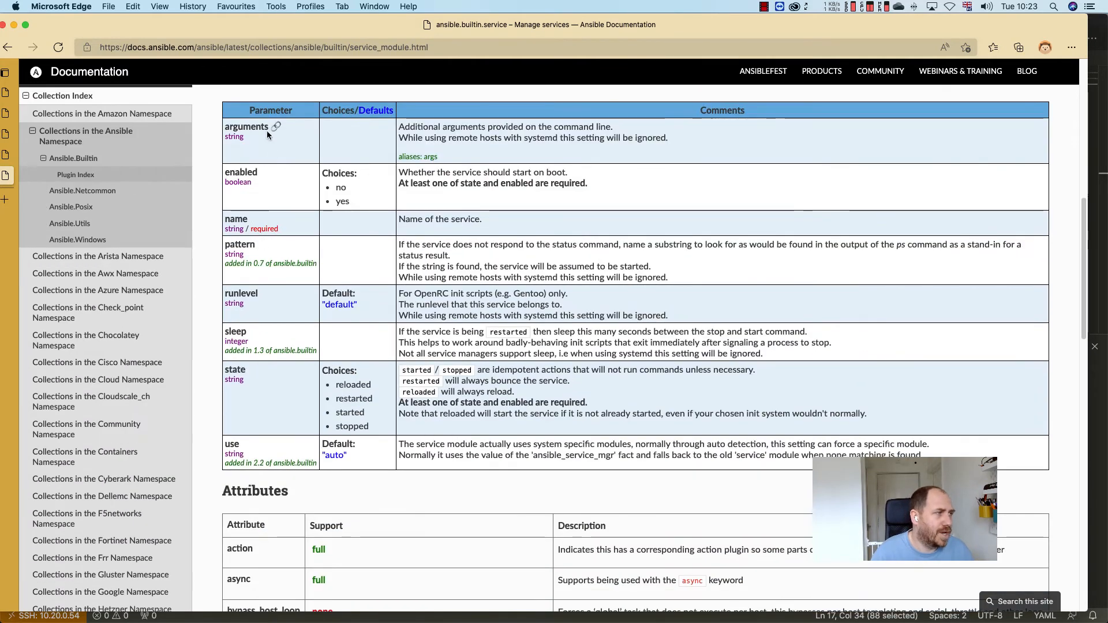
{"action": "mouse_move", "coordinate": [276, 431]}
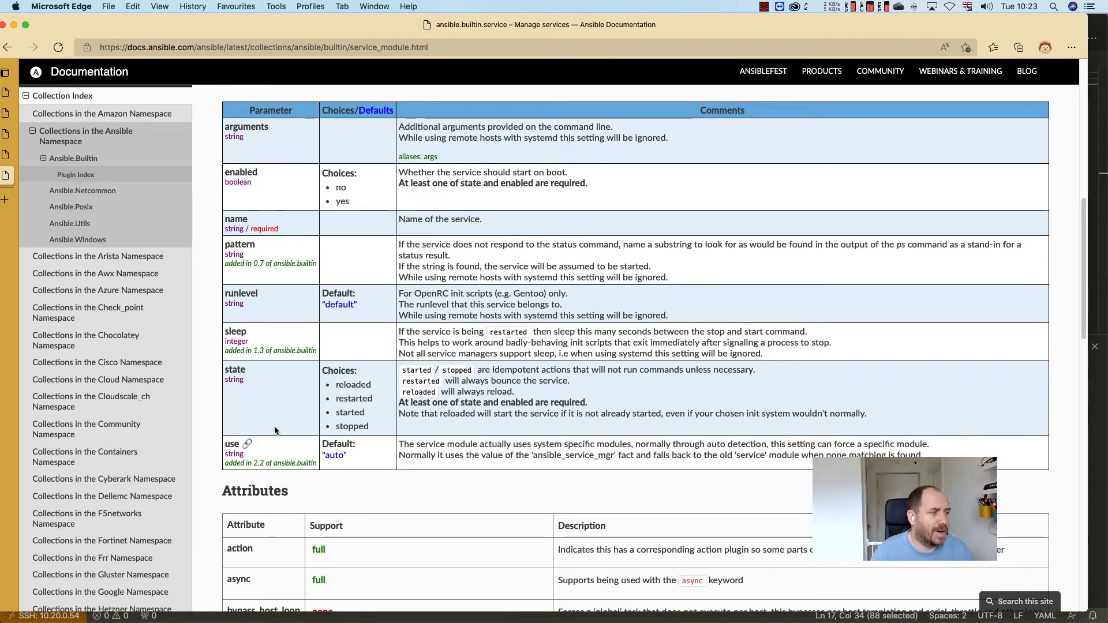
{"action": "scroll", "scroll_direction": "down", "scroll_amount": 3}
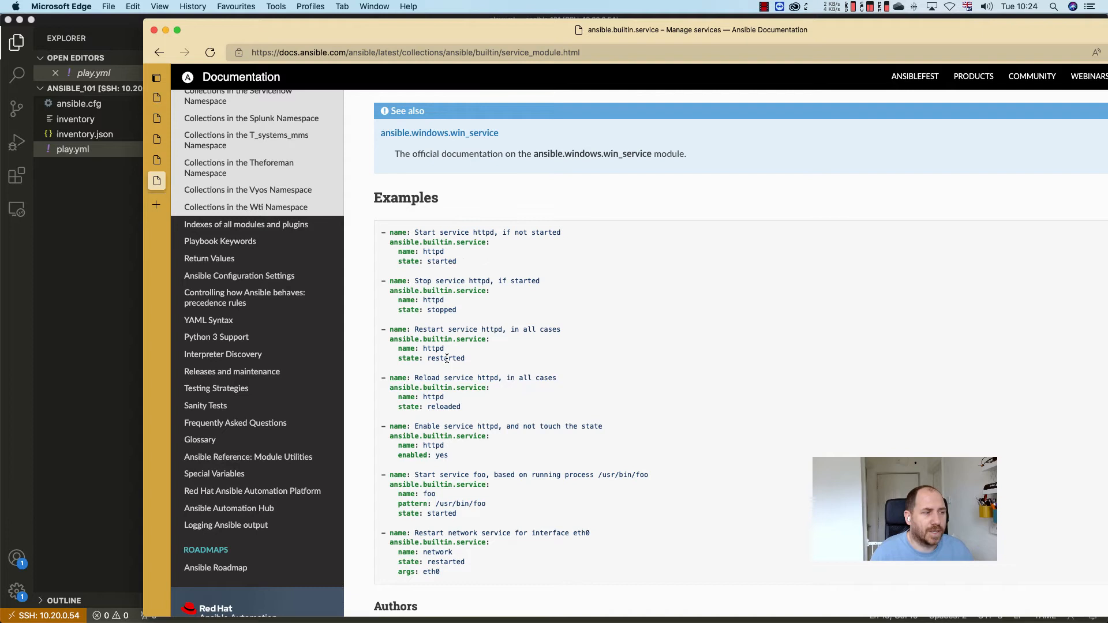
- Highlight the 'reloaded' state in the service examples and scroll on
{"action": "double_click", "coordinate": [445, 407]}
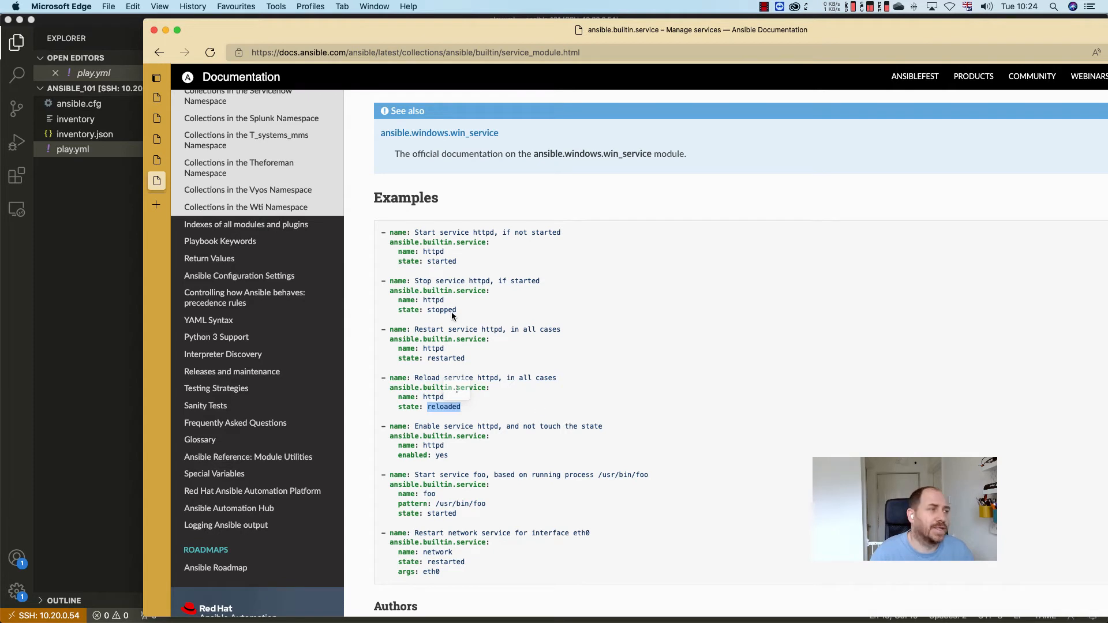
{"action": "mouse_move", "coordinate": [562, 281]}
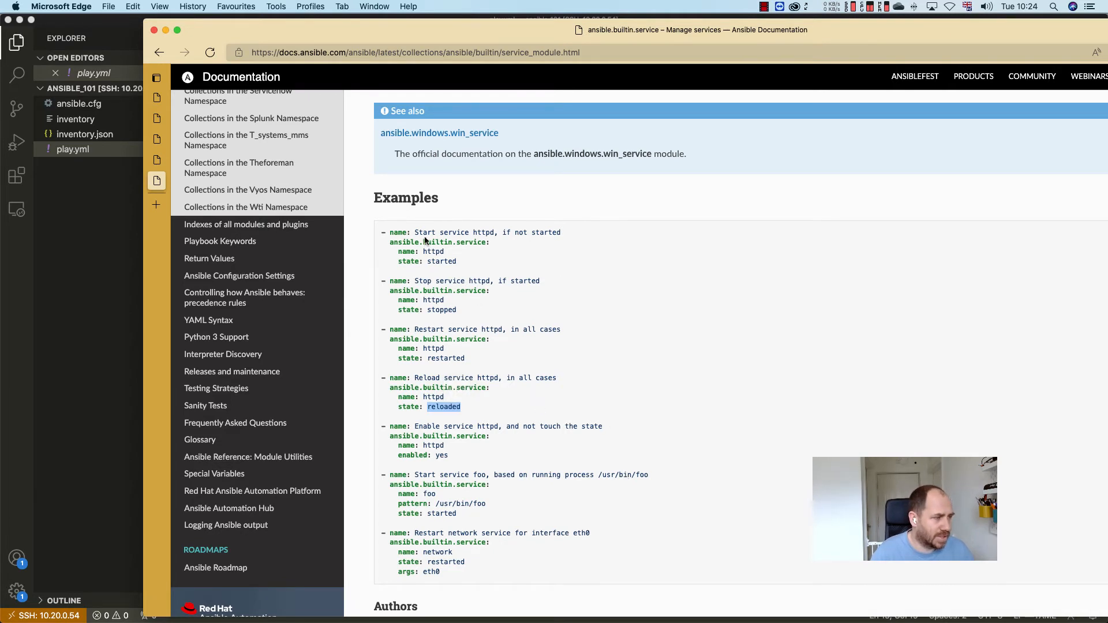
{"action": "mouse_move", "coordinate": [393, 457]}
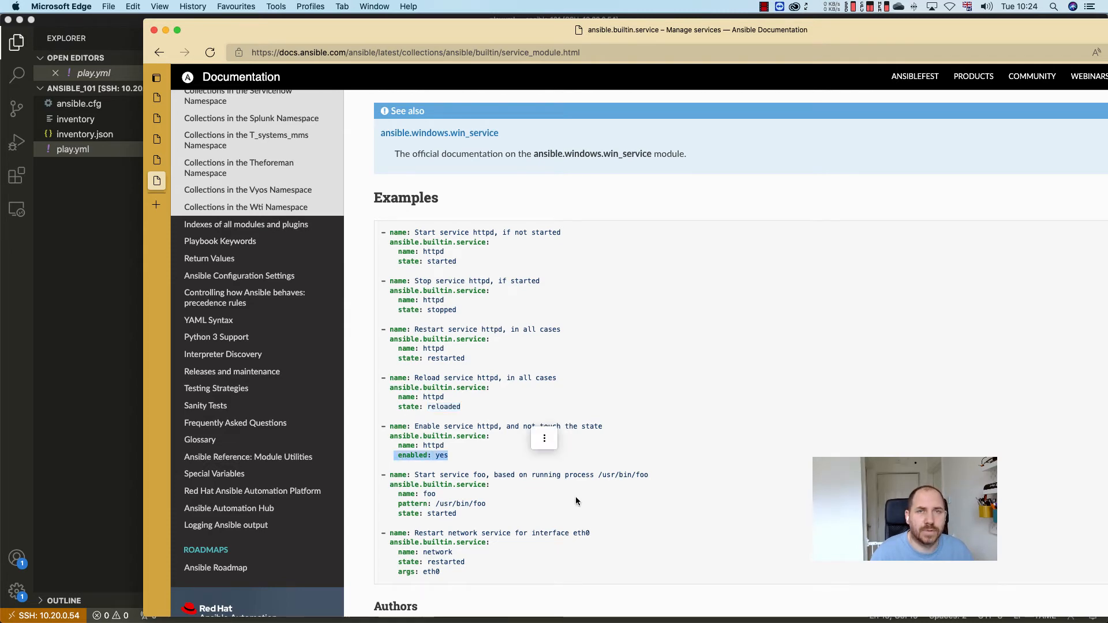
{"action": "scroll", "scroll_direction": "down", "scroll_amount": 3}
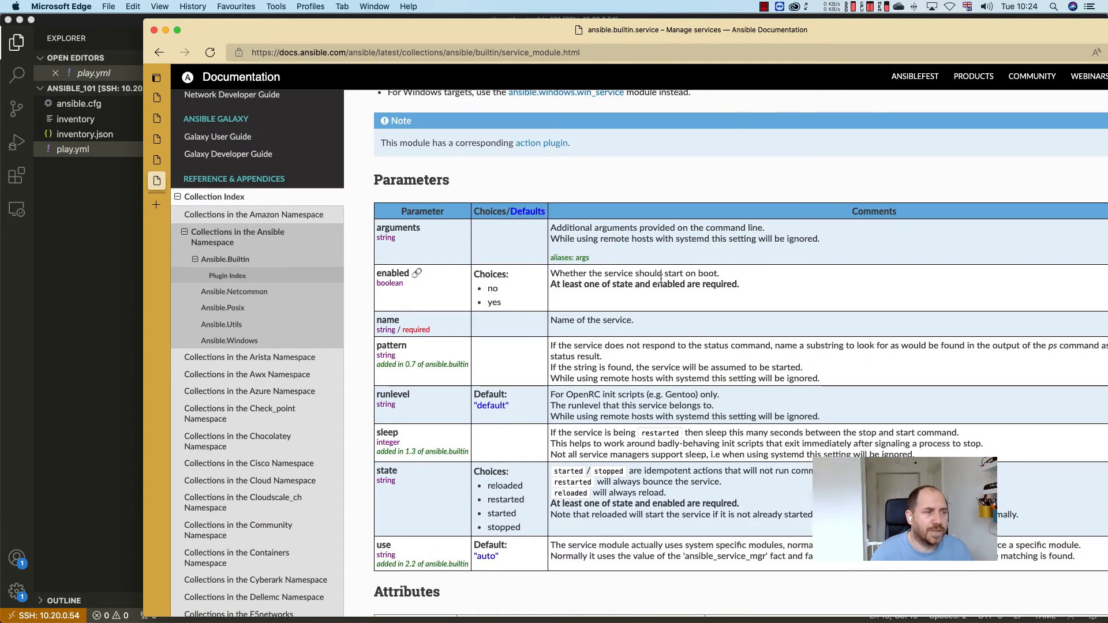
{"action": "mouse_move", "coordinate": [612, 307]}
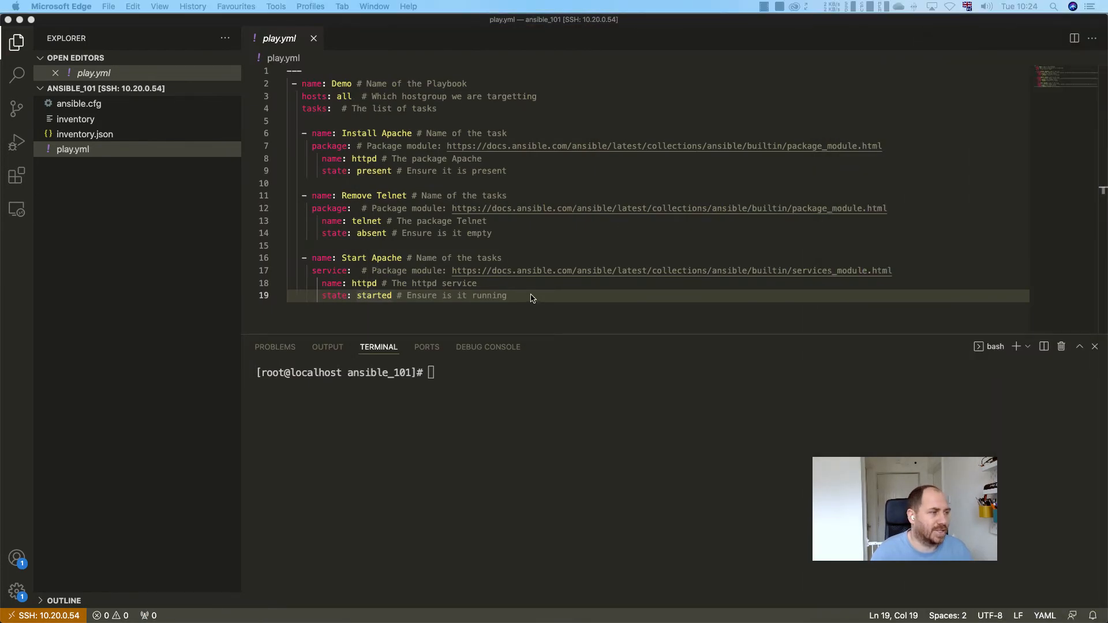
- Add 'enabled: yes # Make sure it survives a reboot' under the Start Apache task
{"action": "type", "text": "en"}
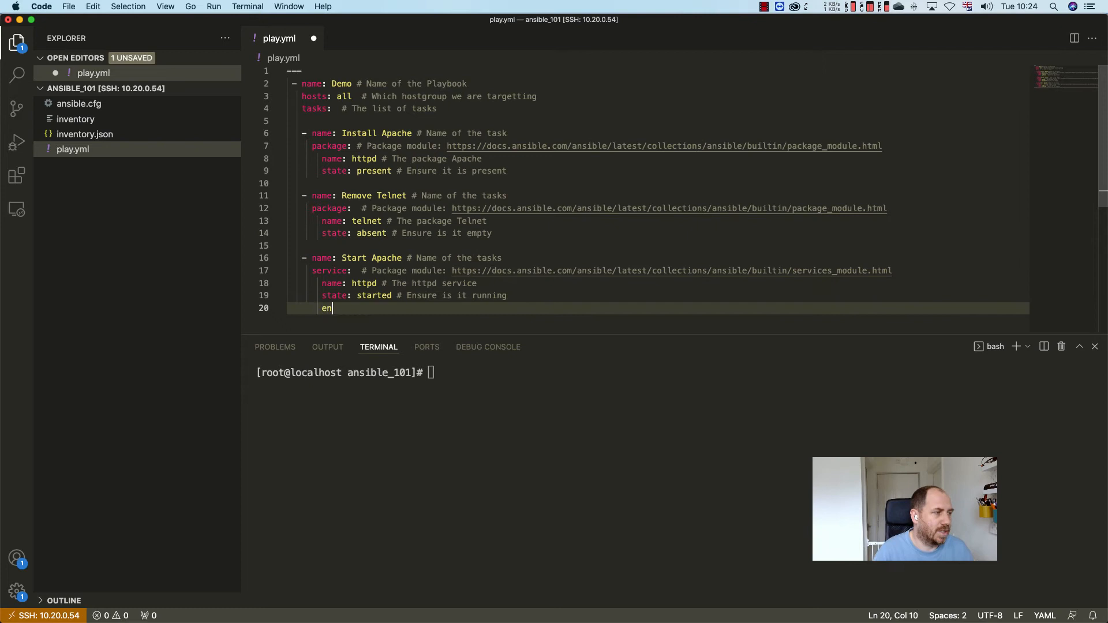
{"action": "type", "text": "abled:"}
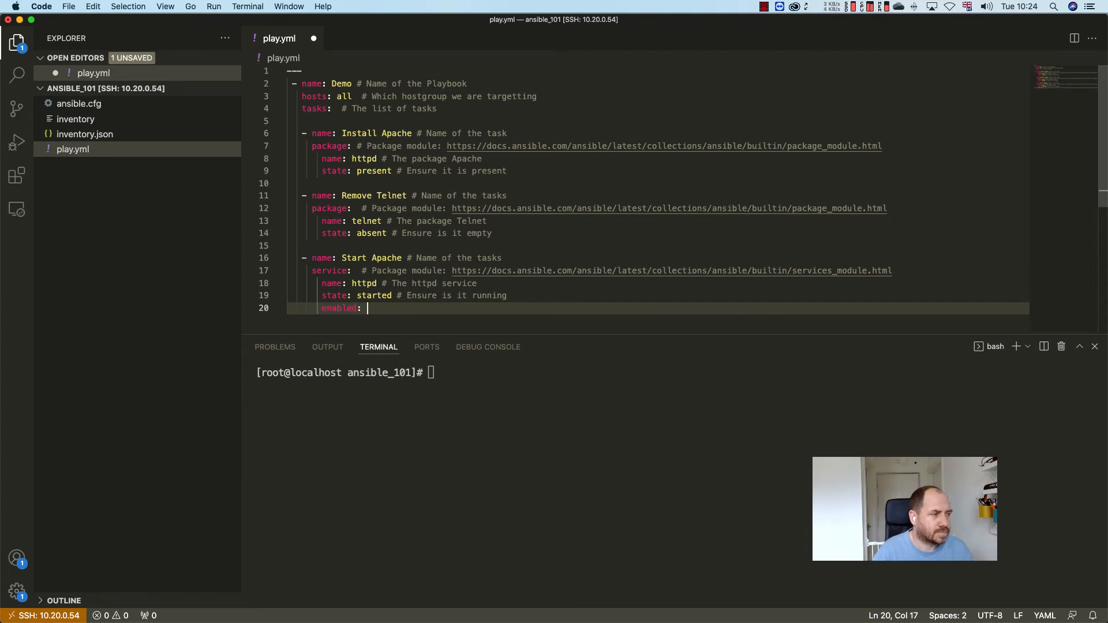
{"action": "type", "text": "yes #"}
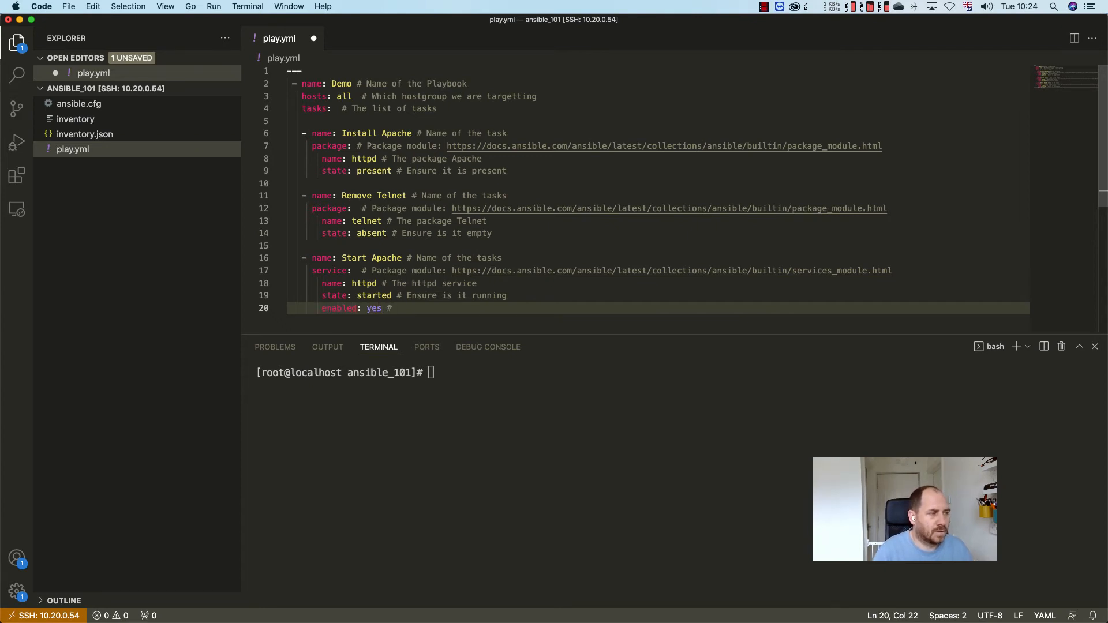
{"action": "type", "text": "Make sure it d"}
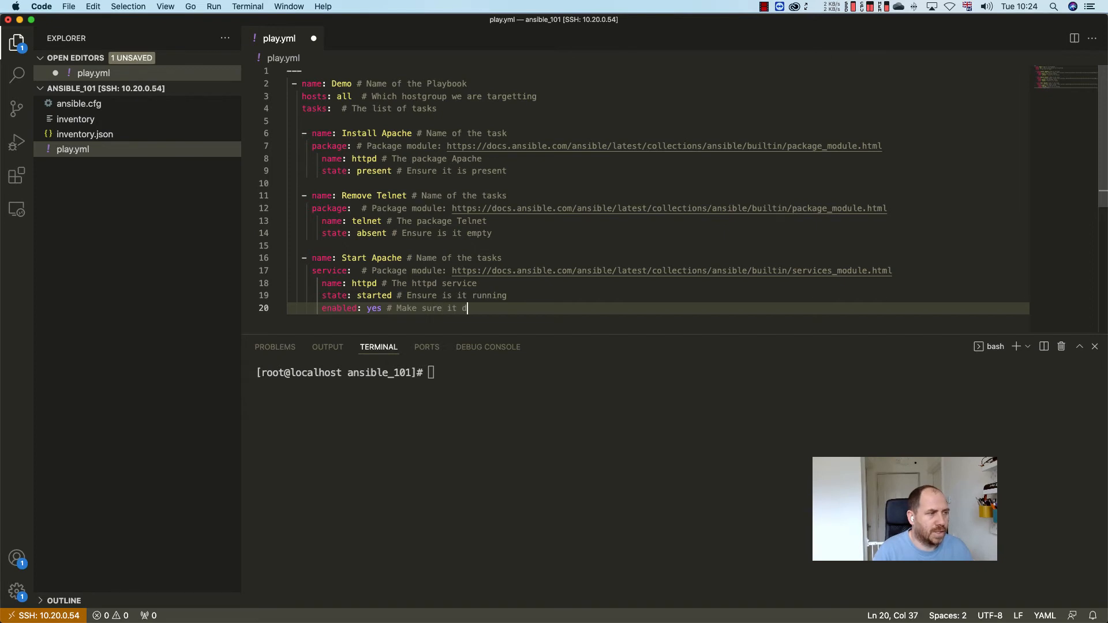
{"action": "type", "text": "urvives"}
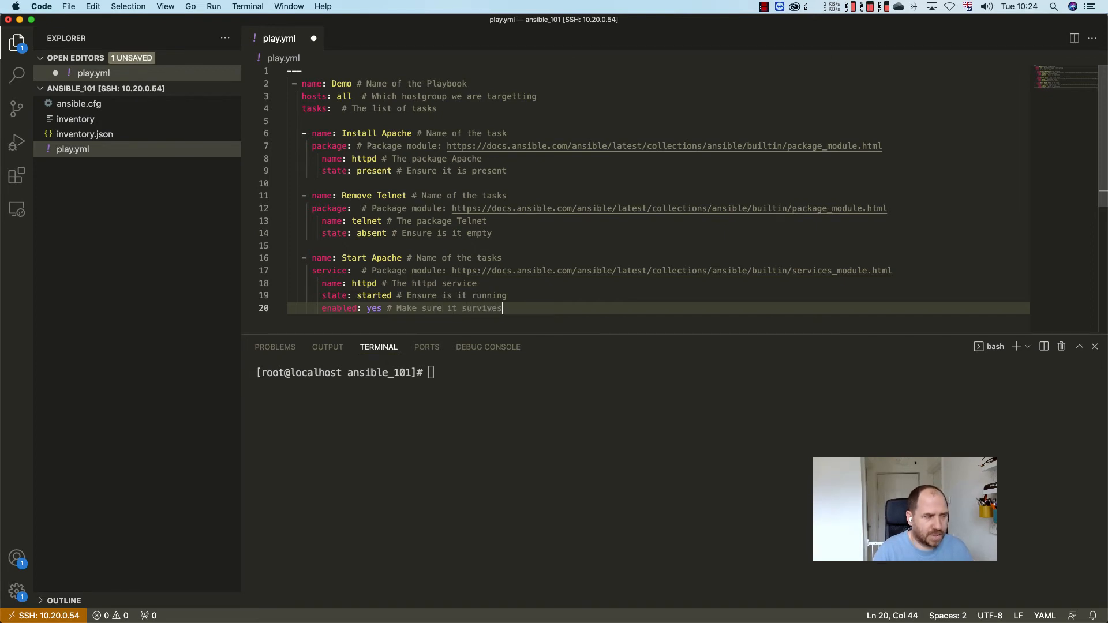
{"action": "type", "text": "a reboot"}
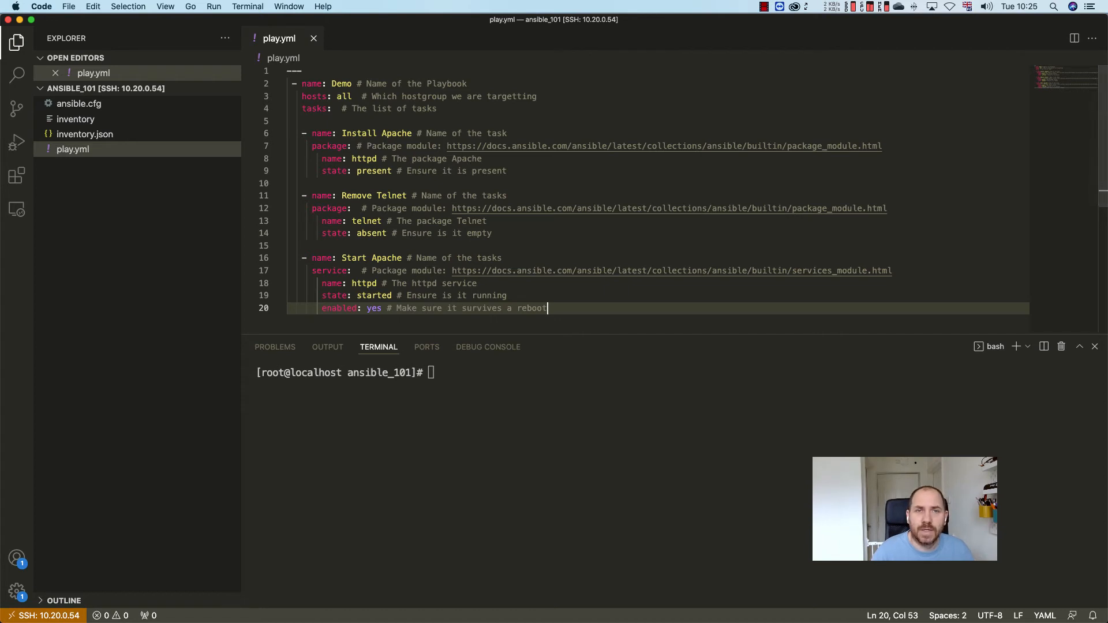
{"action": "mouse_move", "coordinate": [324, 224]}
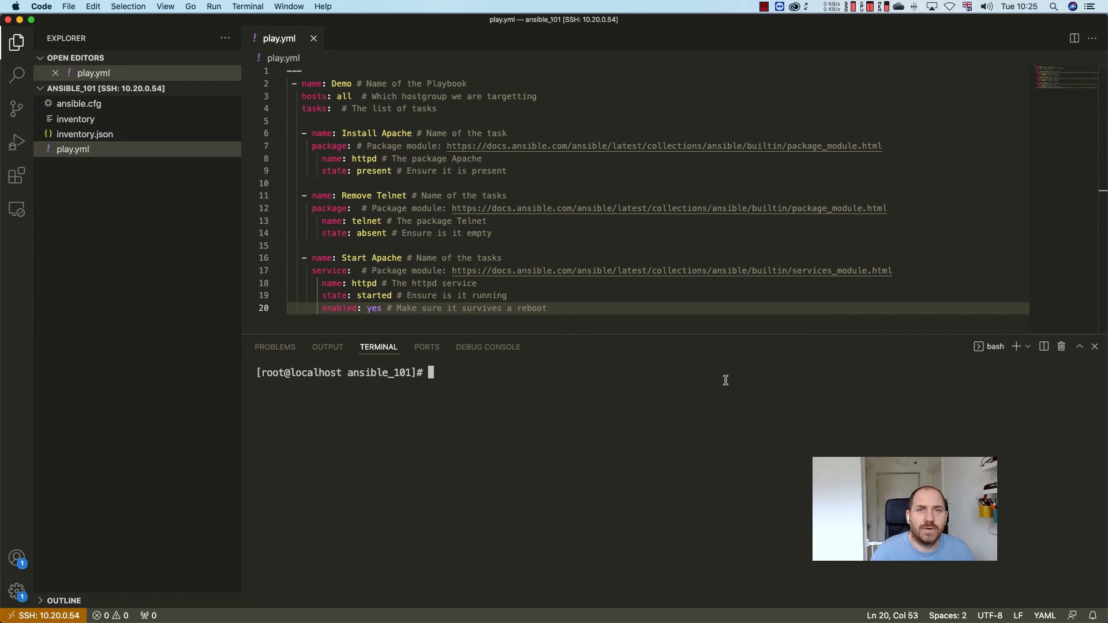
- Run 'ansible-playbook -i inventory play.yml' in the terminal
{"action": "key", "text": "ctrl+r"}
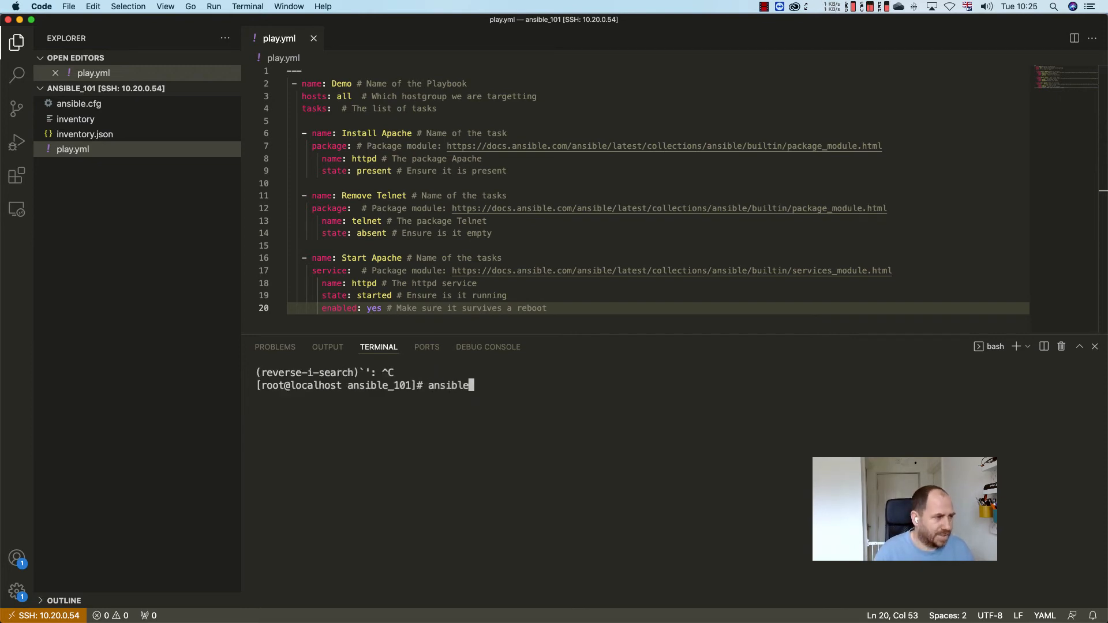
{"action": "type", "text": "-playbook -"}
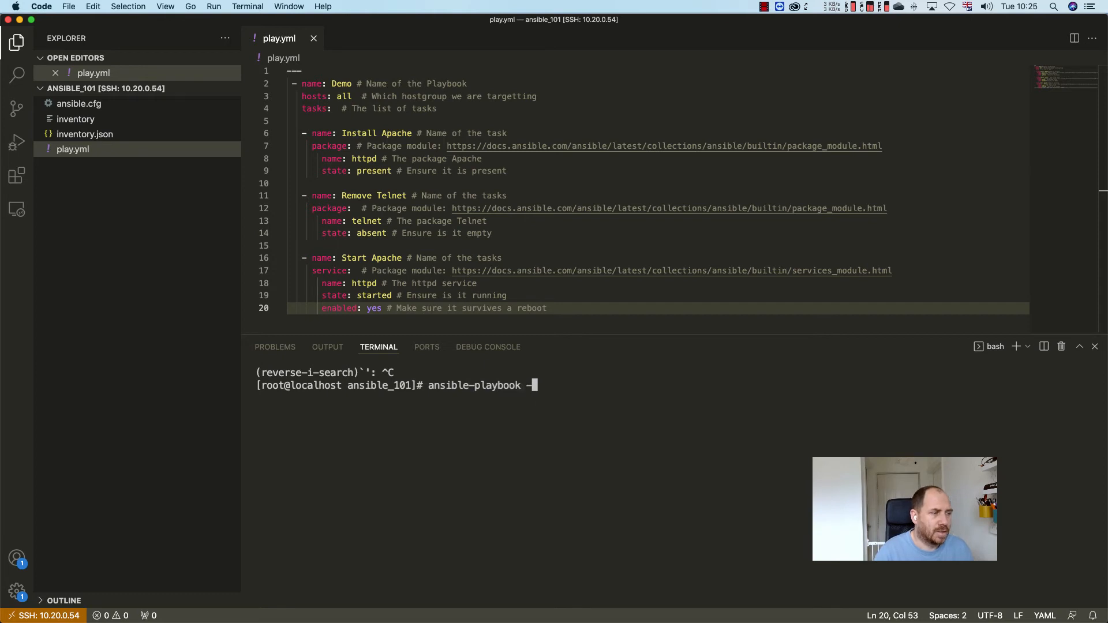
{"action": "type", "text": "i"}
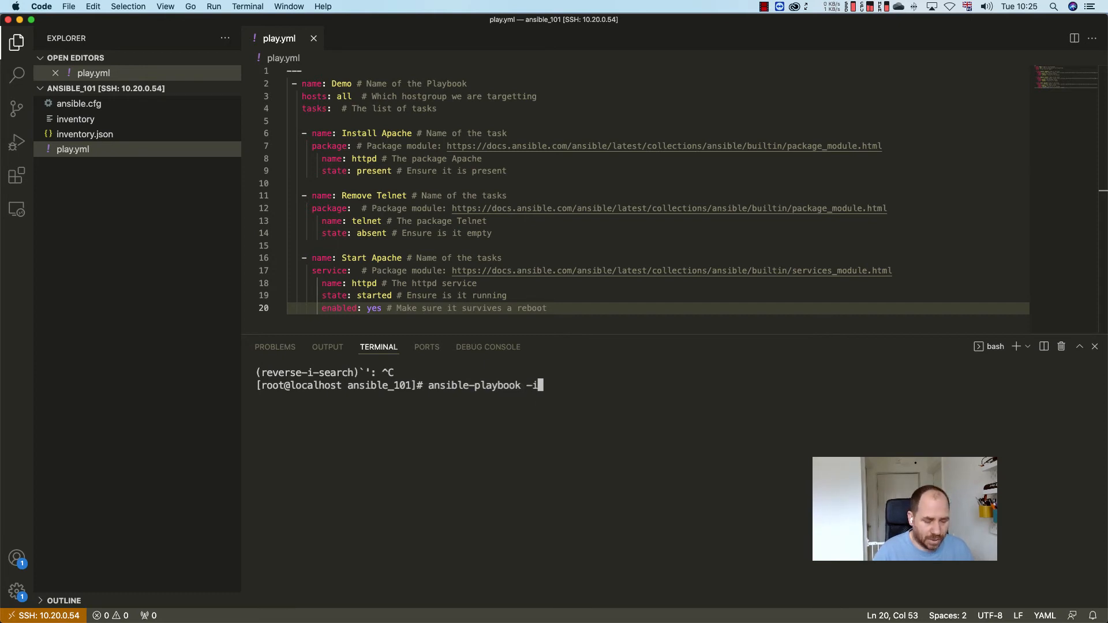
{"action": "type", "text": "inventot"}
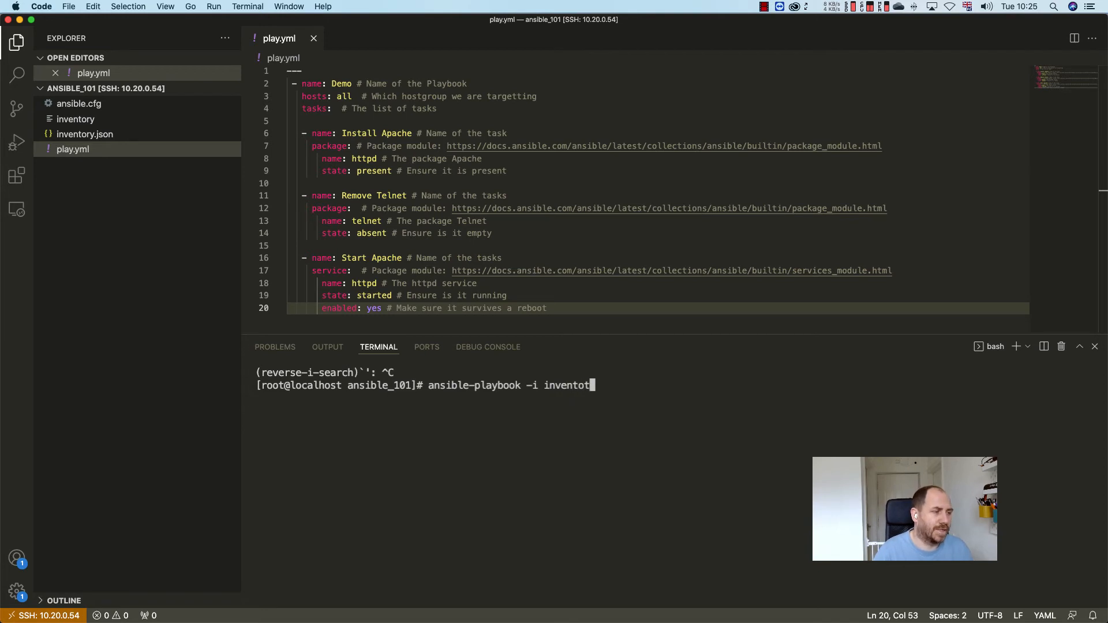
{"action": "type", "text": "ory"}
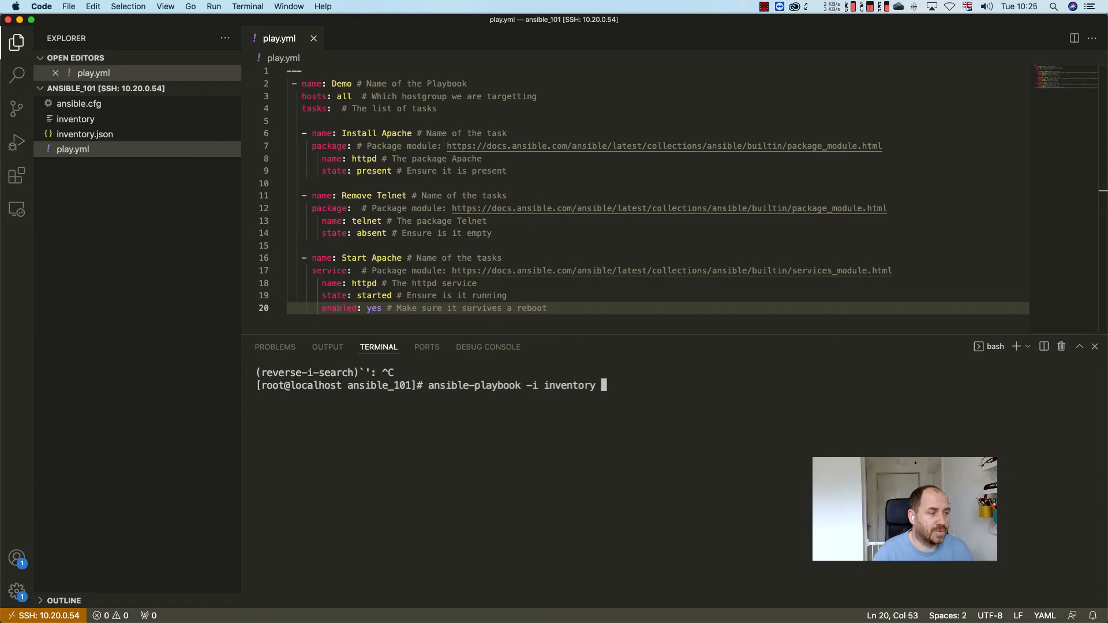
{"action": "type", "text": "play.yml"}
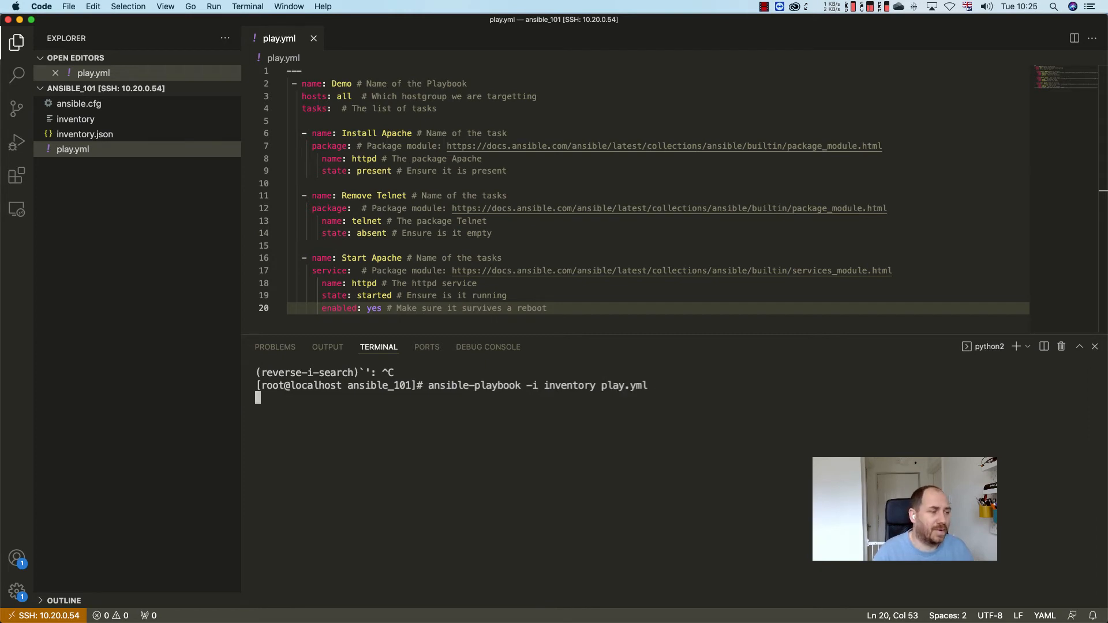
{"action": "key", "text": "enter"}
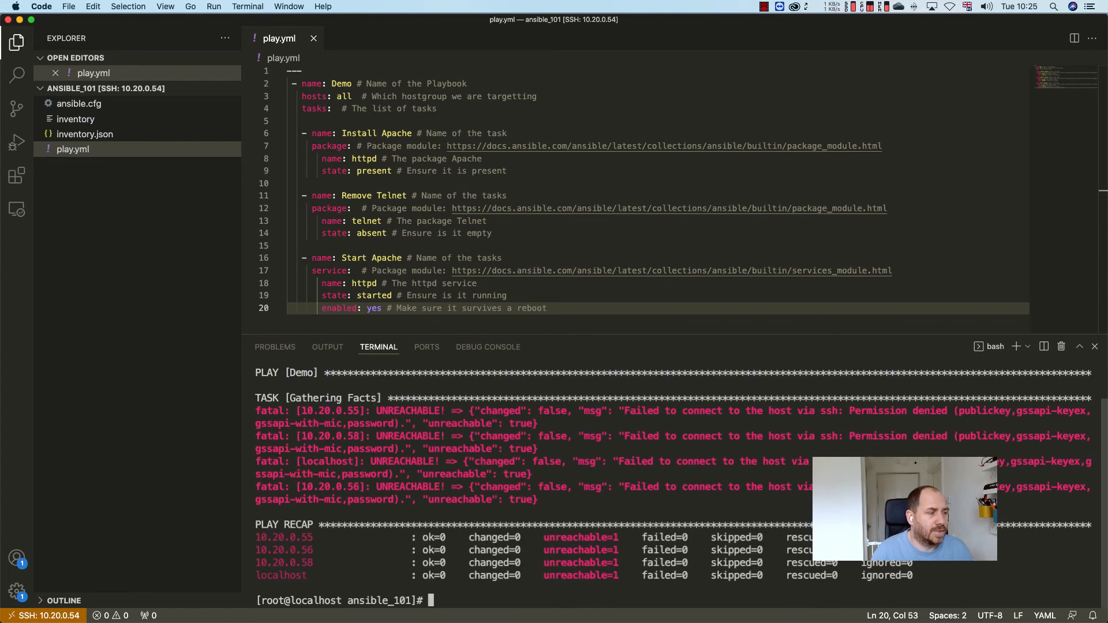
- Run ansible-playbook -i inventory play.yml in the integrated terminal
{"action": "type", "text": "ansible-playbook -i inventory play.yml -k"}
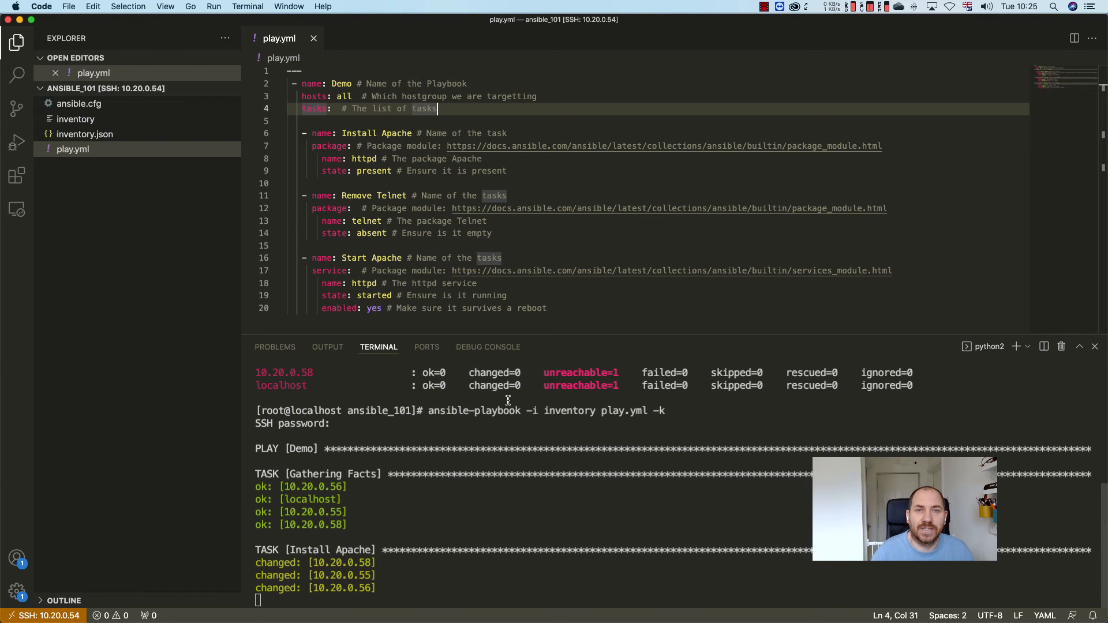
- Scroll the terminal to the PLAY RECAP showing ok=4, changed=3 and no unreachable hosts
{"action": "scroll", "scroll_direction": "down", "scroll_amount": 3}
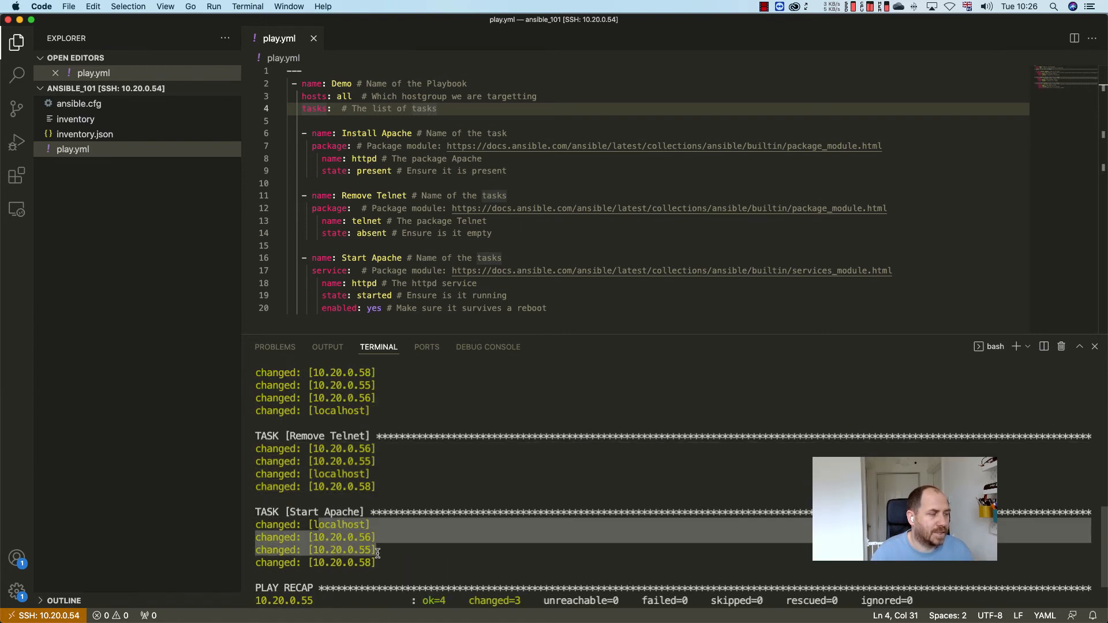
{"action": "mouse_move", "coordinate": [481, 552]}
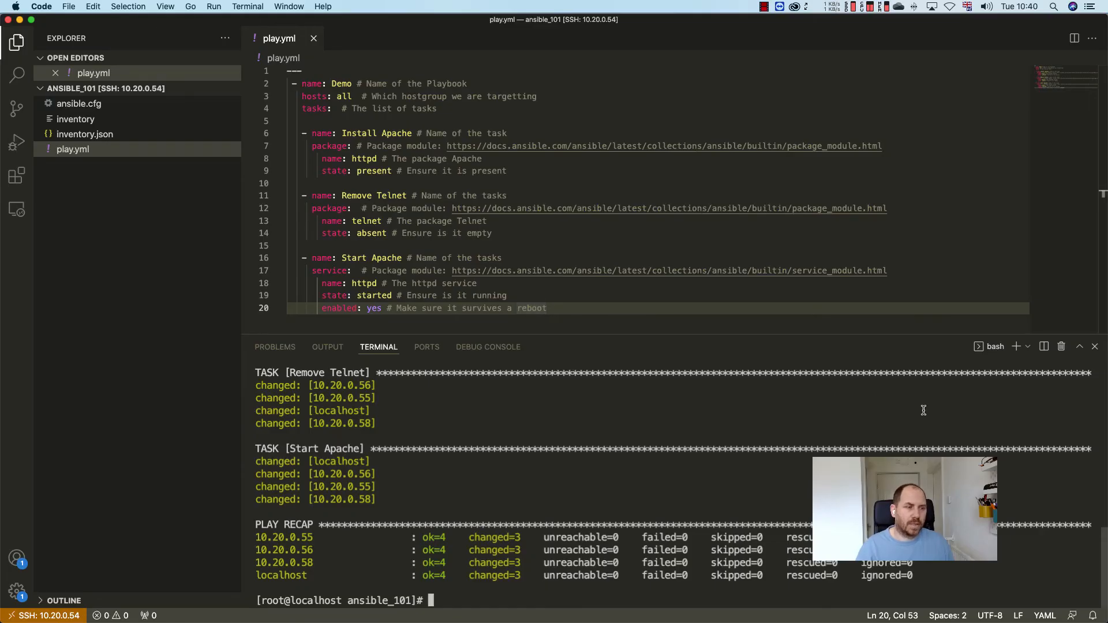
- Stage ansible-playbook -i inventory play.yml -k at the terminal prompt and open ansible.cfg
{"action": "type", "text": "ansible-playbook -i inventory play.yml -k"}
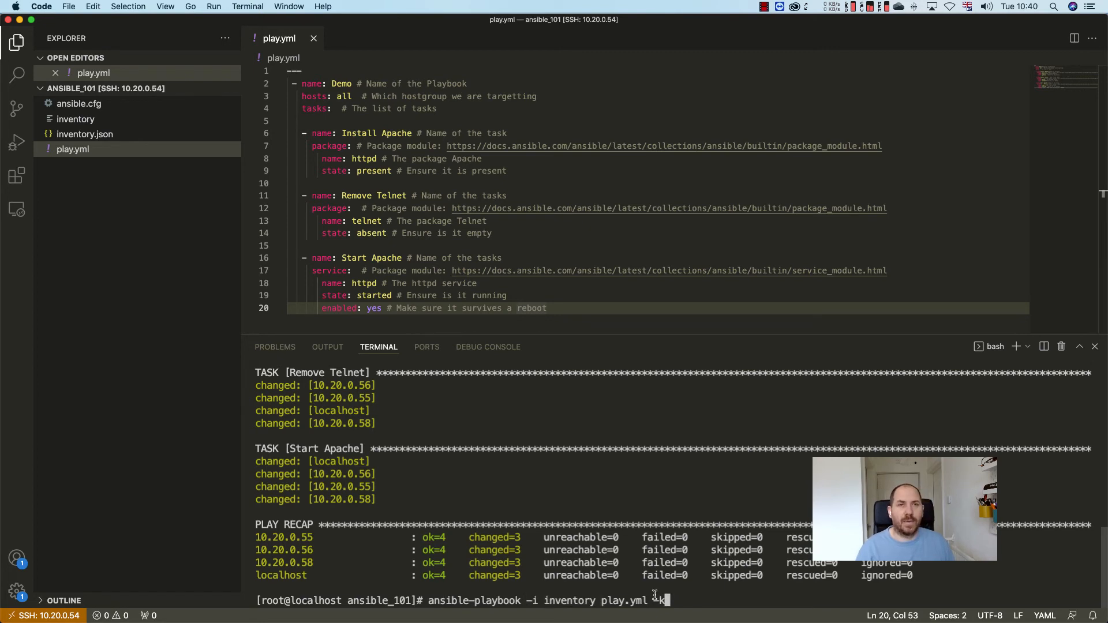
{"action": "type", "text": "k"}
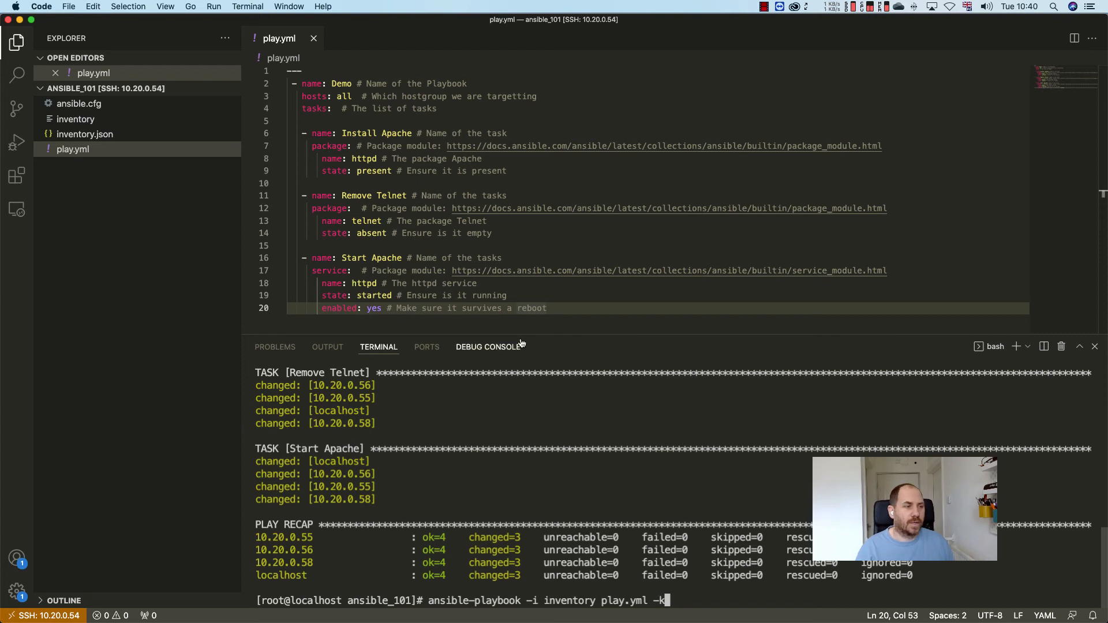
{"action": "mouse_move", "coordinate": [596, 448]}
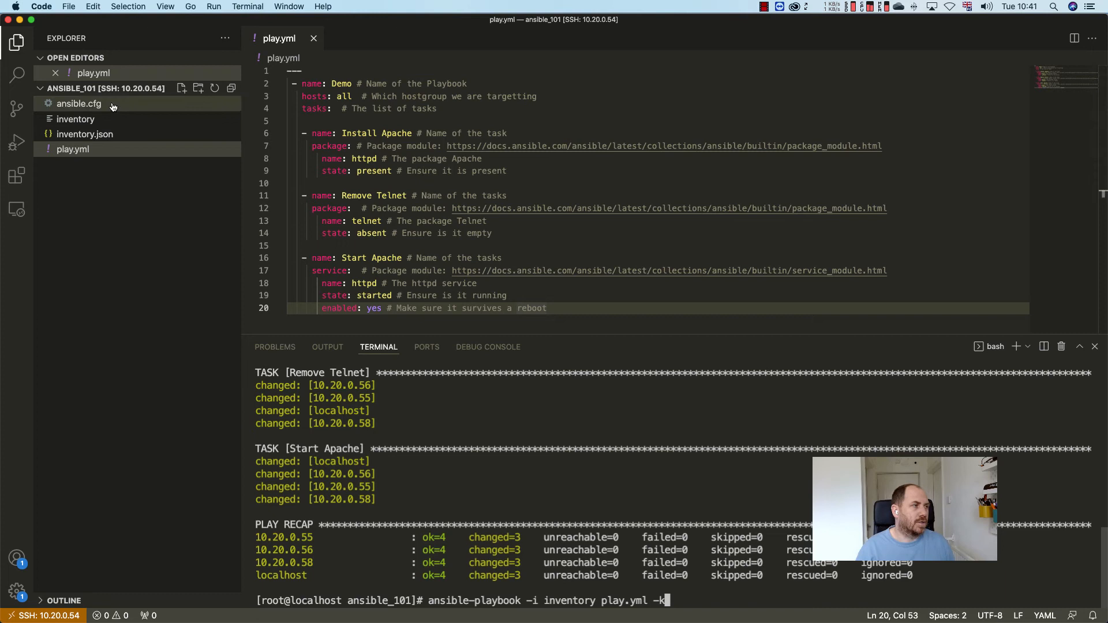
{"action": "left_click", "coordinate": [79, 103]}
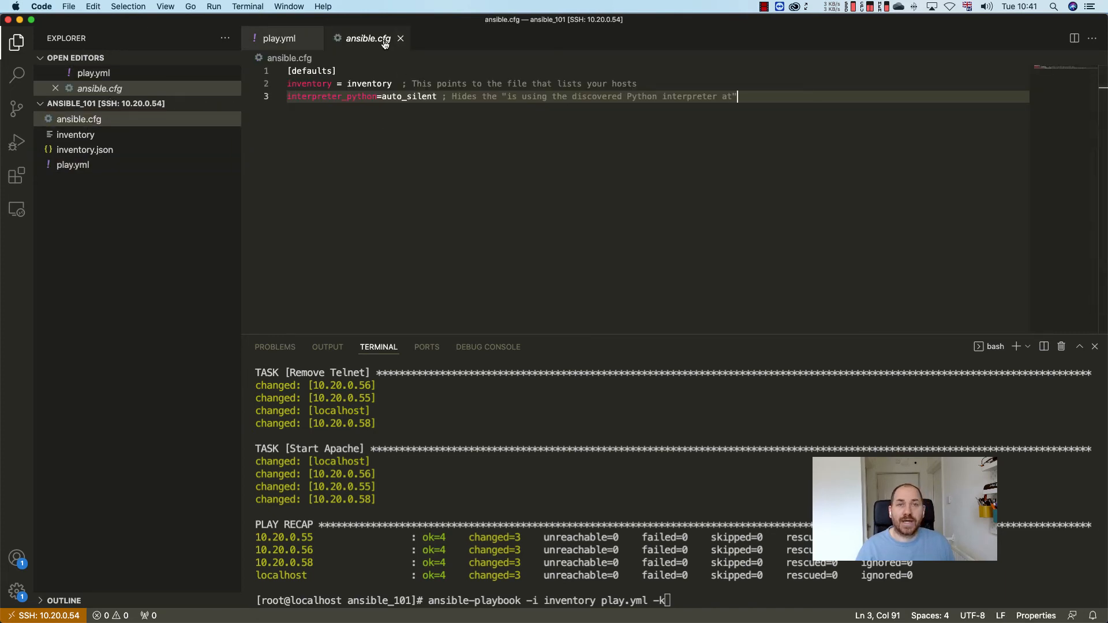
{"action": "mouse_move", "coordinate": [366, 38]}
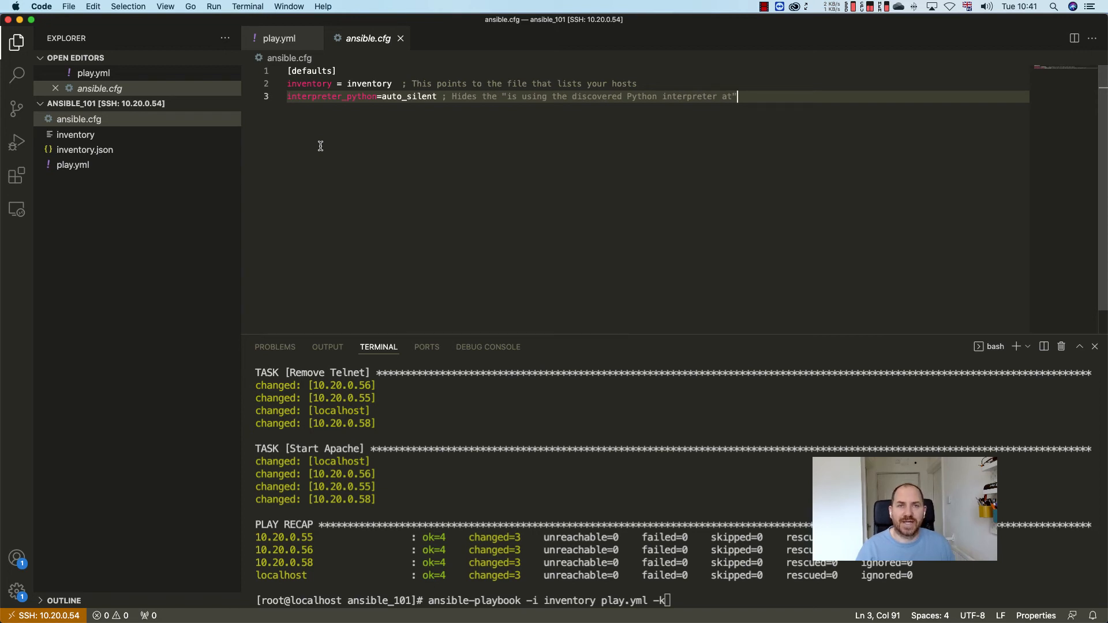
{"action": "mouse_move", "coordinate": [319, 97]}
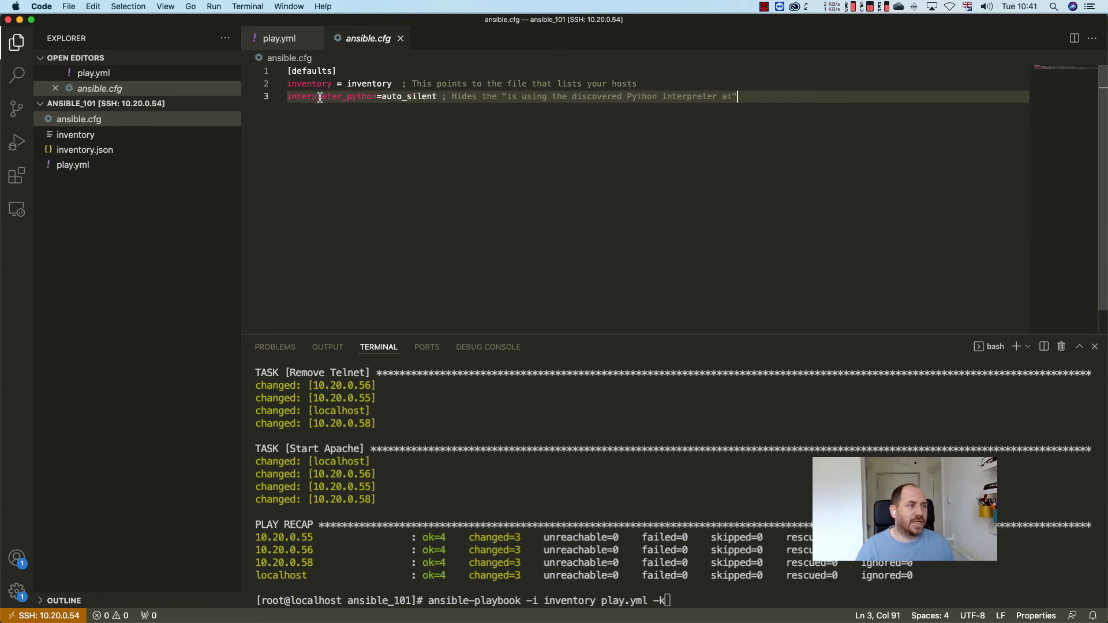
- Highlight the interpreter_python, defaults and inventory entries, then prefix line 3 with #
{"action": "double_click", "coordinate": [311, 70]}
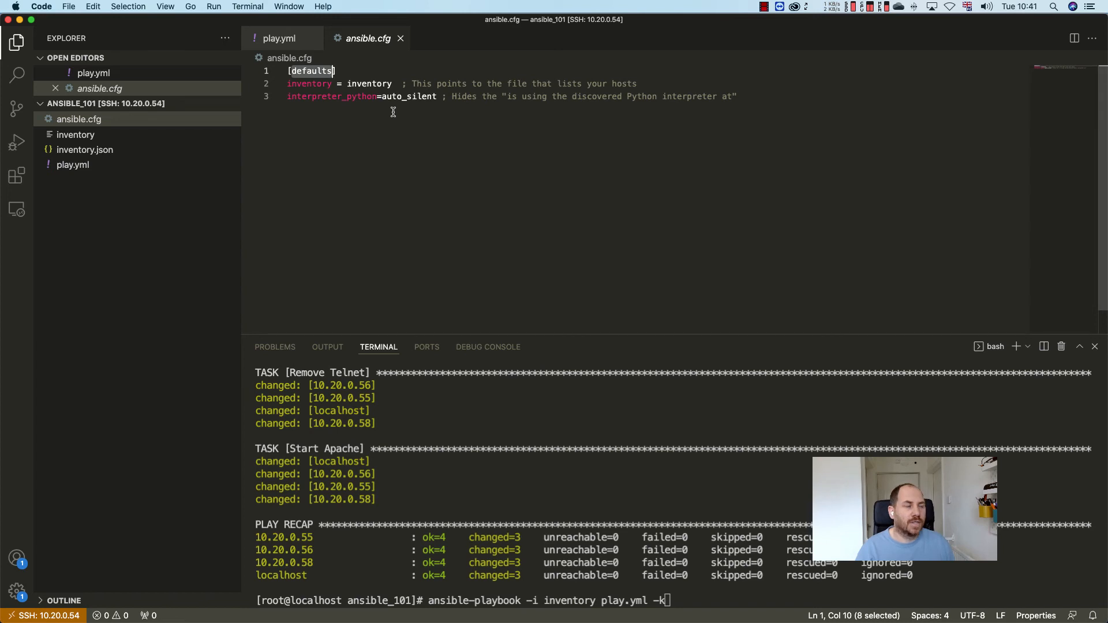
{"action": "double_click", "coordinate": [308, 83]}
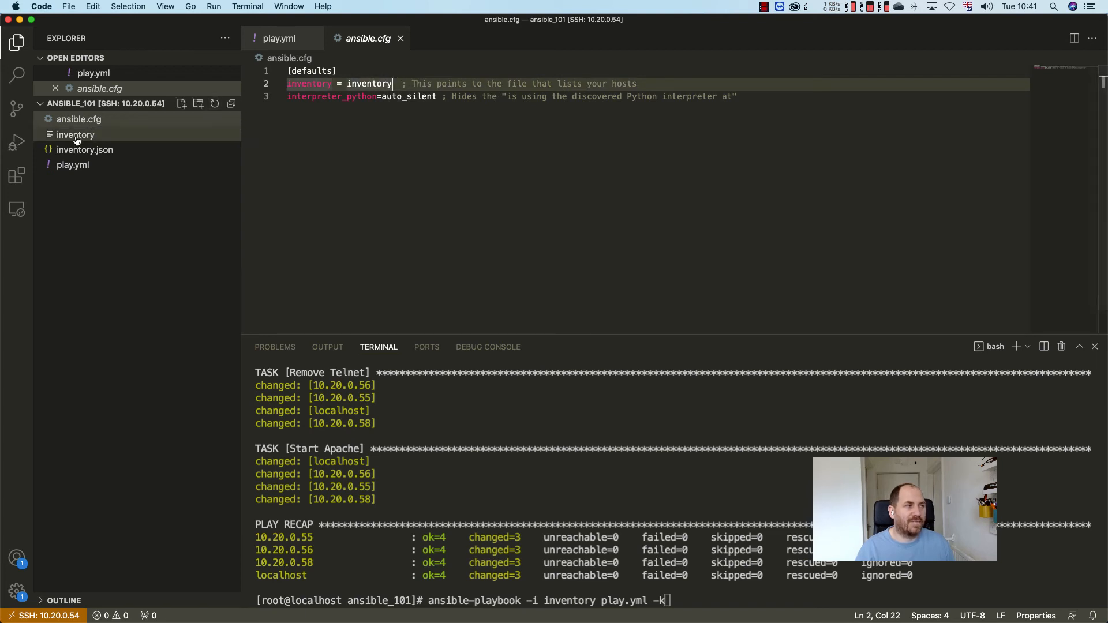
{"action": "mouse_move", "coordinate": [75, 135]}
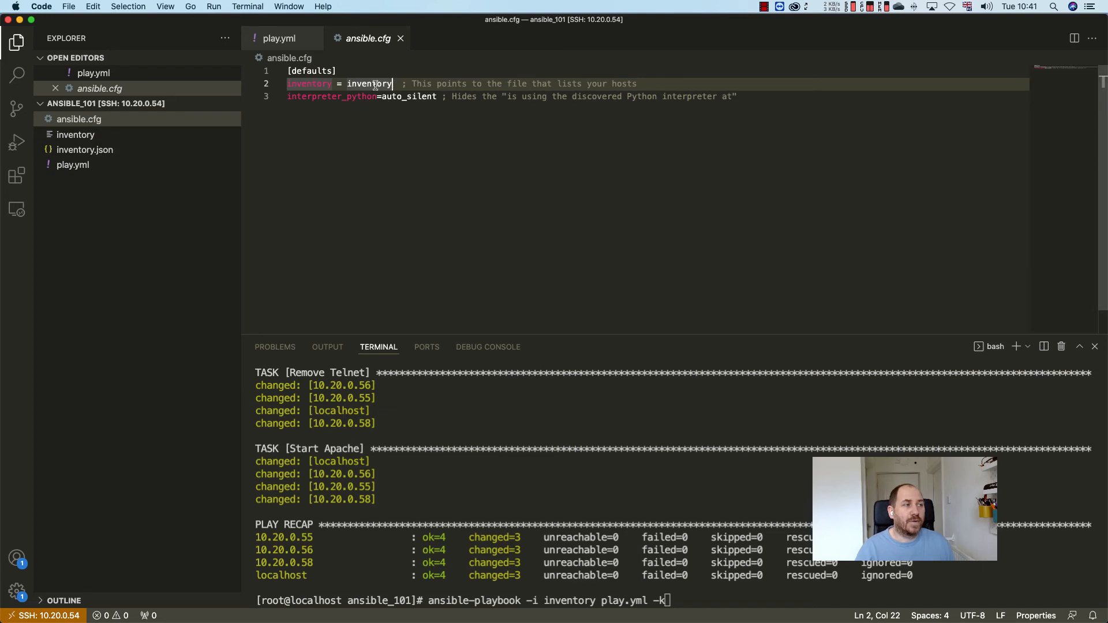
{"action": "double_click", "coordinate": [369, 83]}
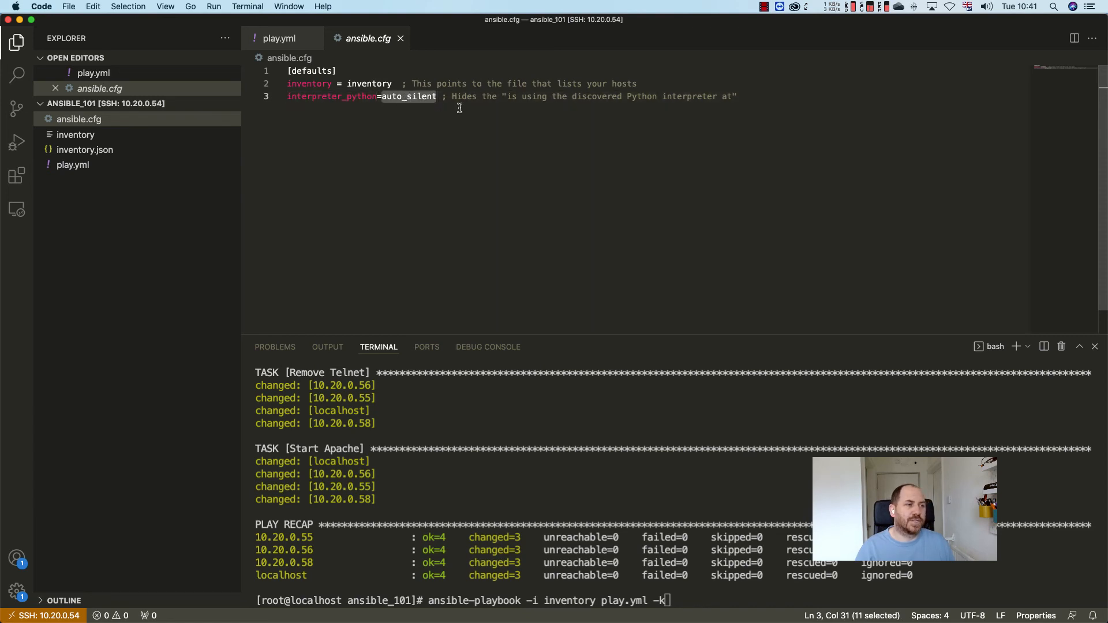
{"action": "mouse_move", "coordinate": [445, 98]}
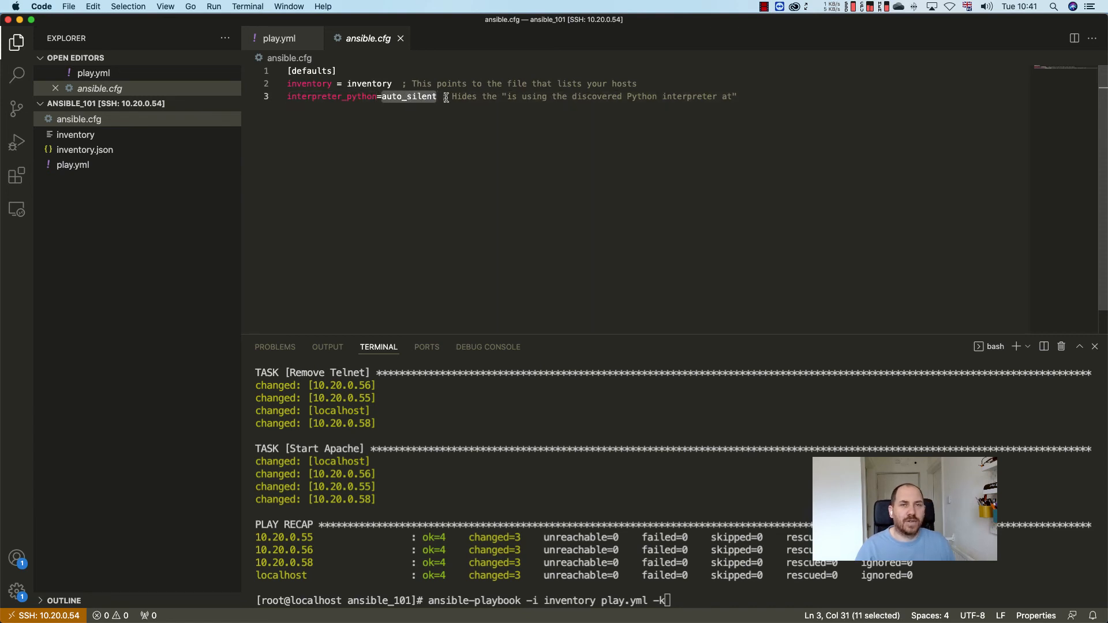
{"action": "mouse_move", "coordinate": [338, 97]}
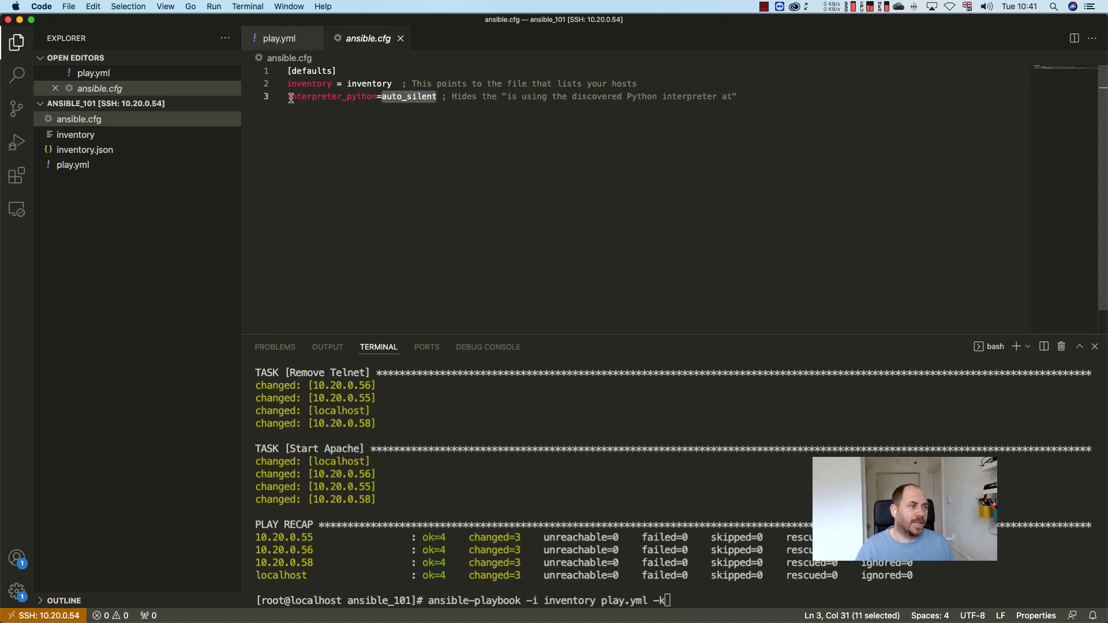
{"action": "type", "text": "#"}
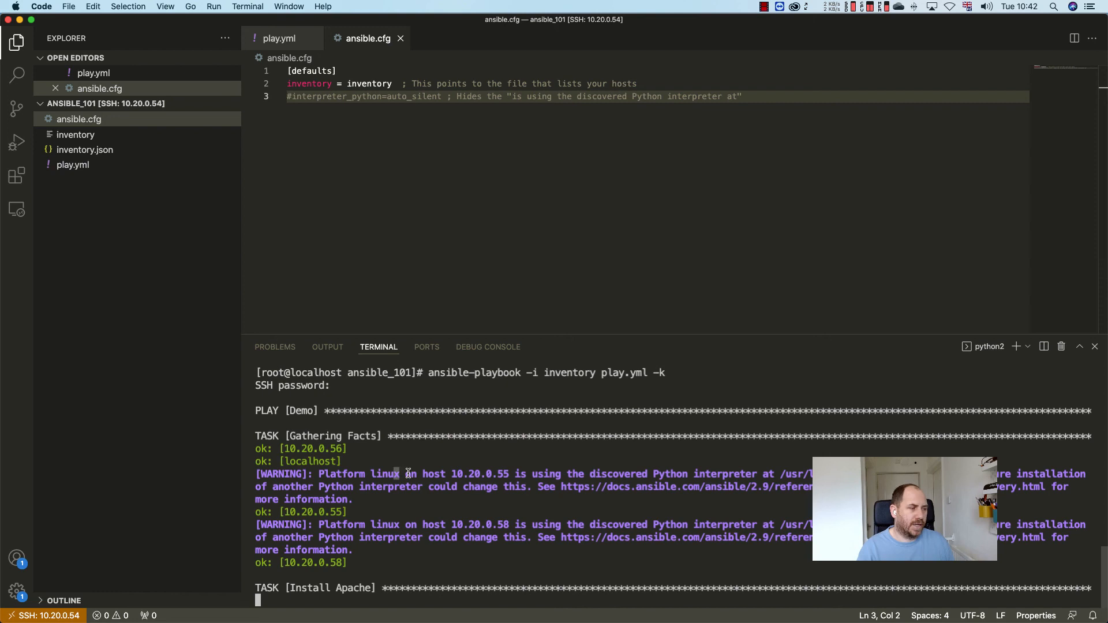
- Review the interpreter discovery warnings, then delete the # to restore interpreter_python
{"action": "scroll", "scroll_direction": "down", "scroll_amount": 3}
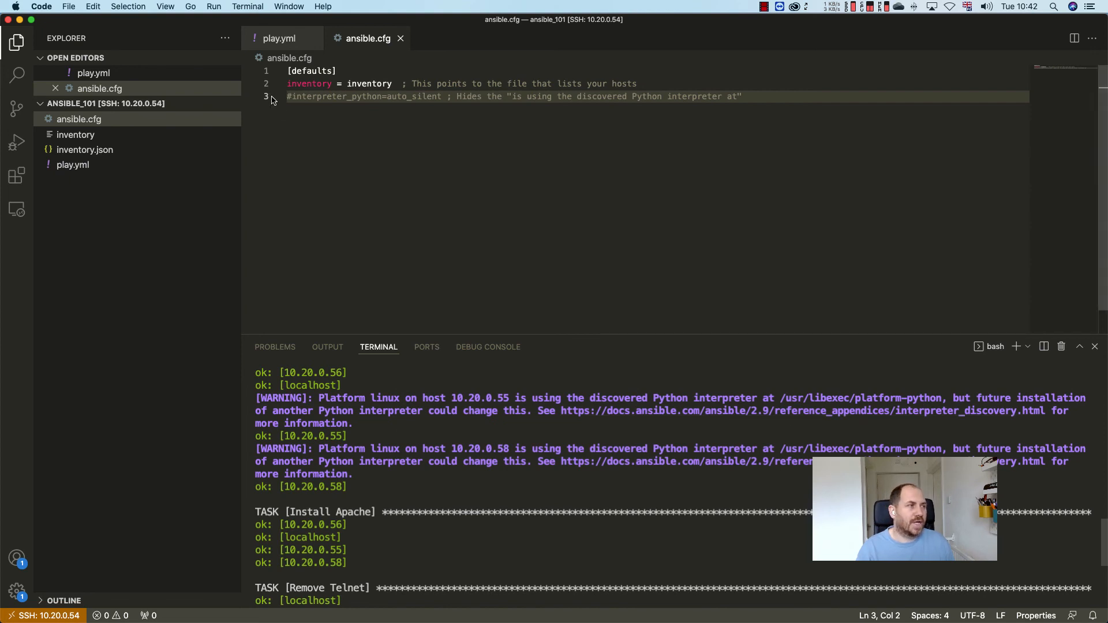
{"action": "key", "text": "Backspace"}
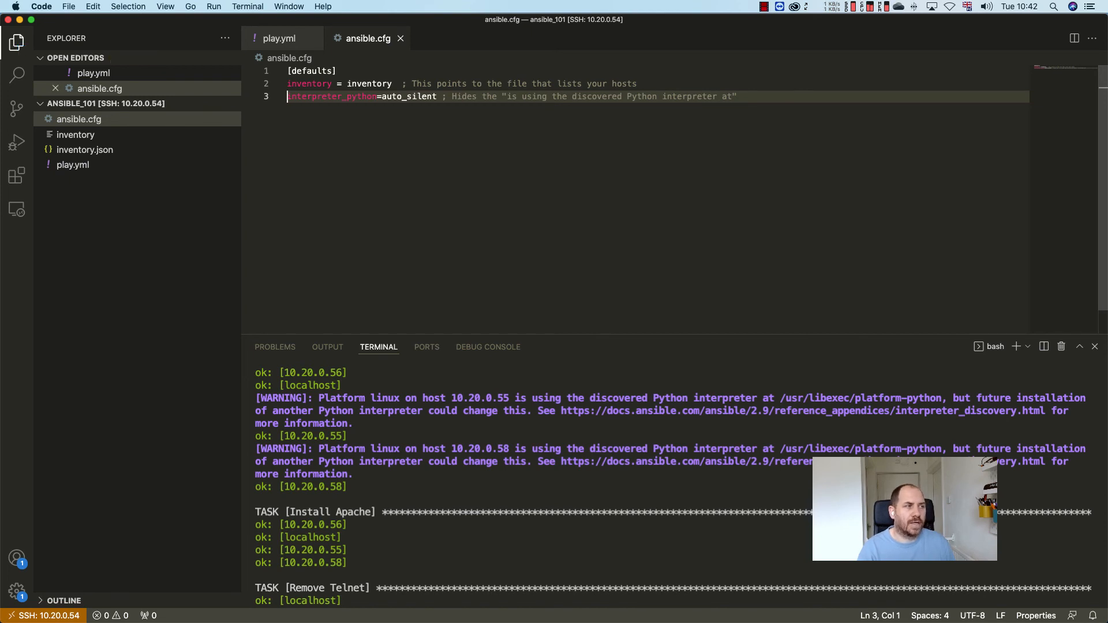
{"action": "left_click_drag", "start_coordinate": [289, 83], "coordinate": [412, 83]}
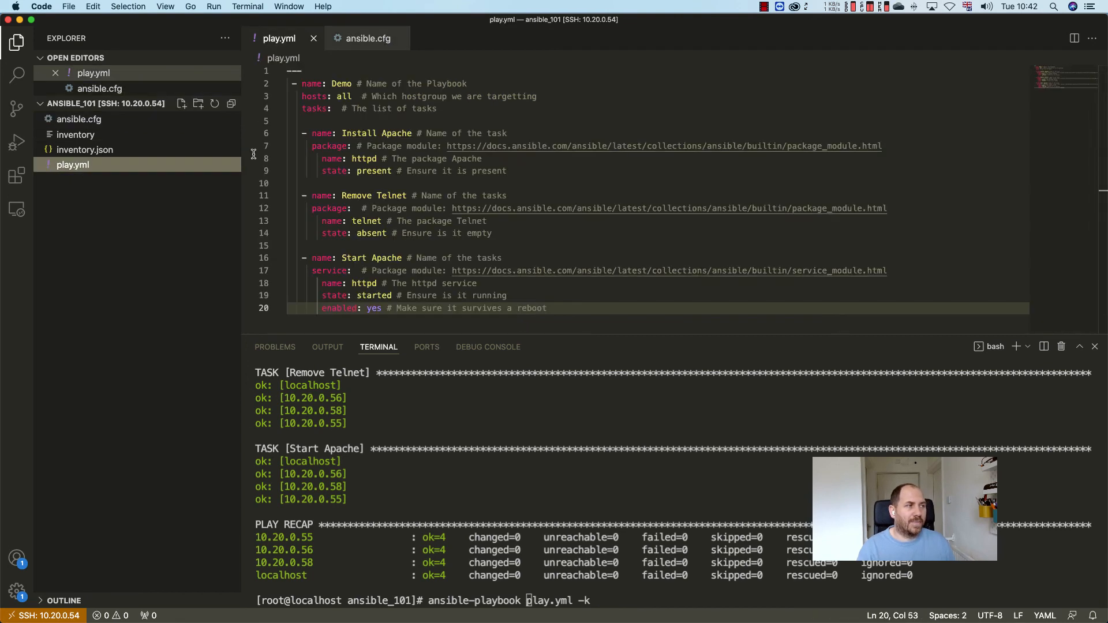
- Check the hosts target and ansible.cfg inventory value, open inventory, and run ansible-playbook play.yml -k
{"action": "double_click", "coordinate": [344, 97]}
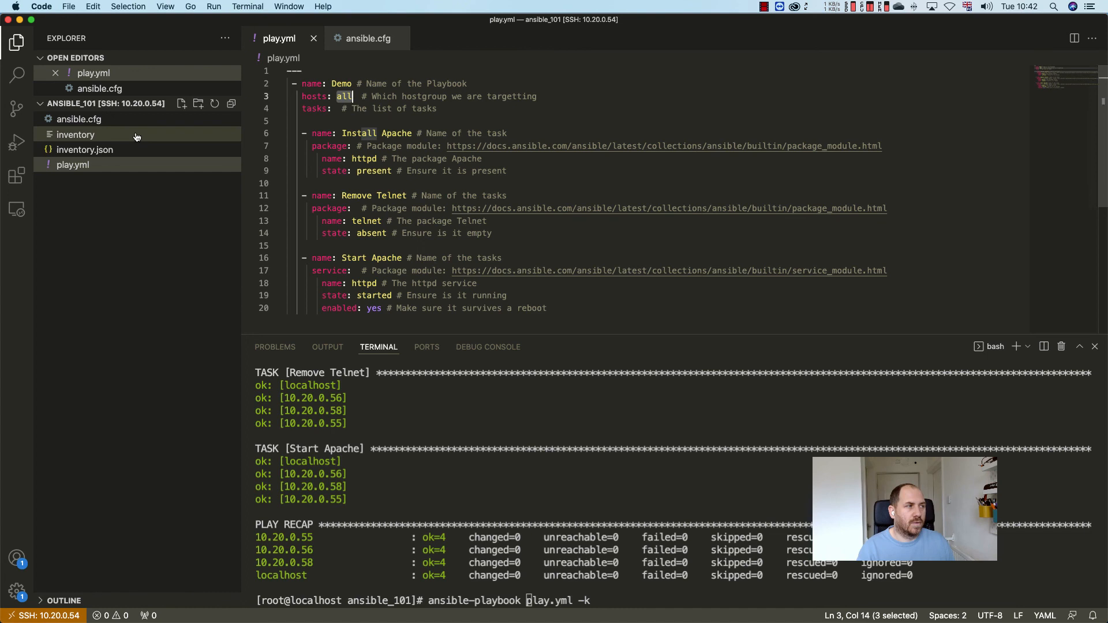
{"action": "left_click", "coordinate": [369, 38]}
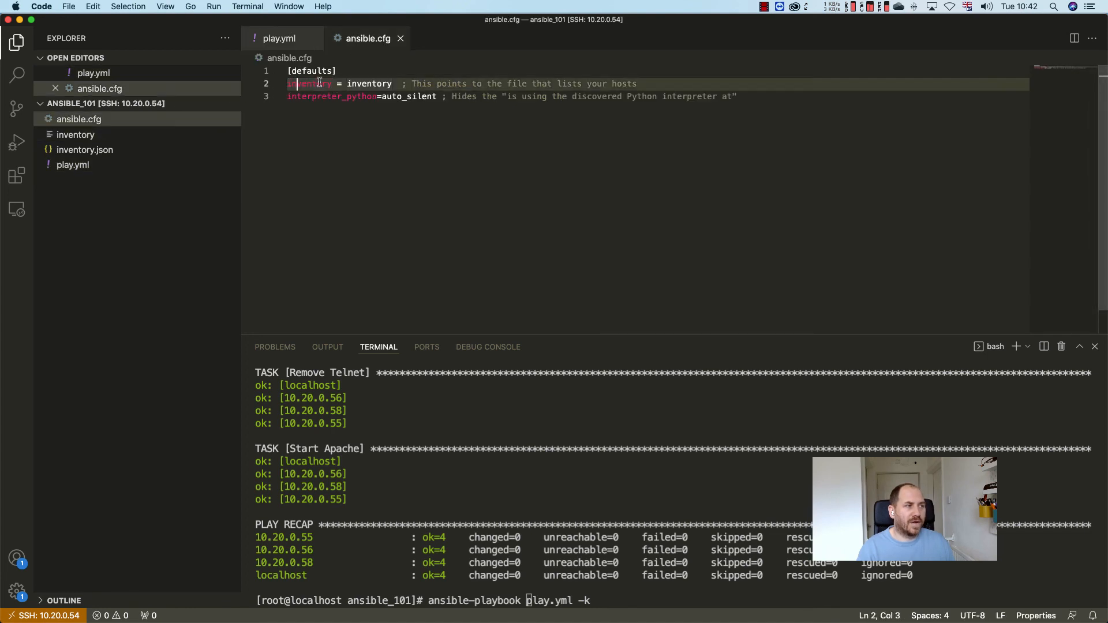
{"action": "double_click", "coordinate": [369, 83]}
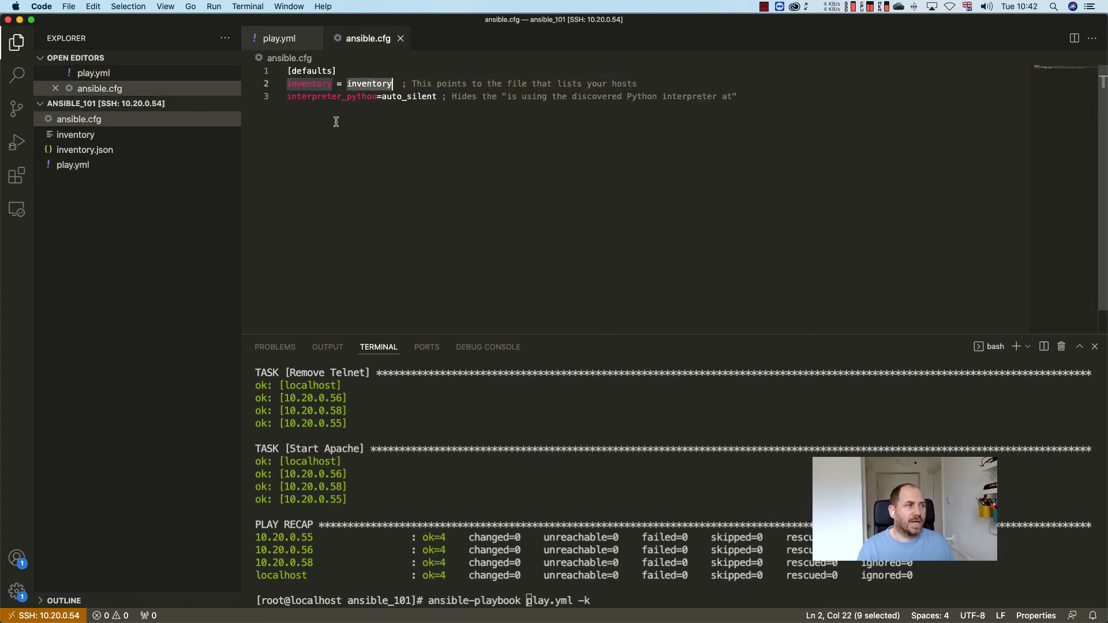
{"action": "left_click", "coordinate": [75, 135]}
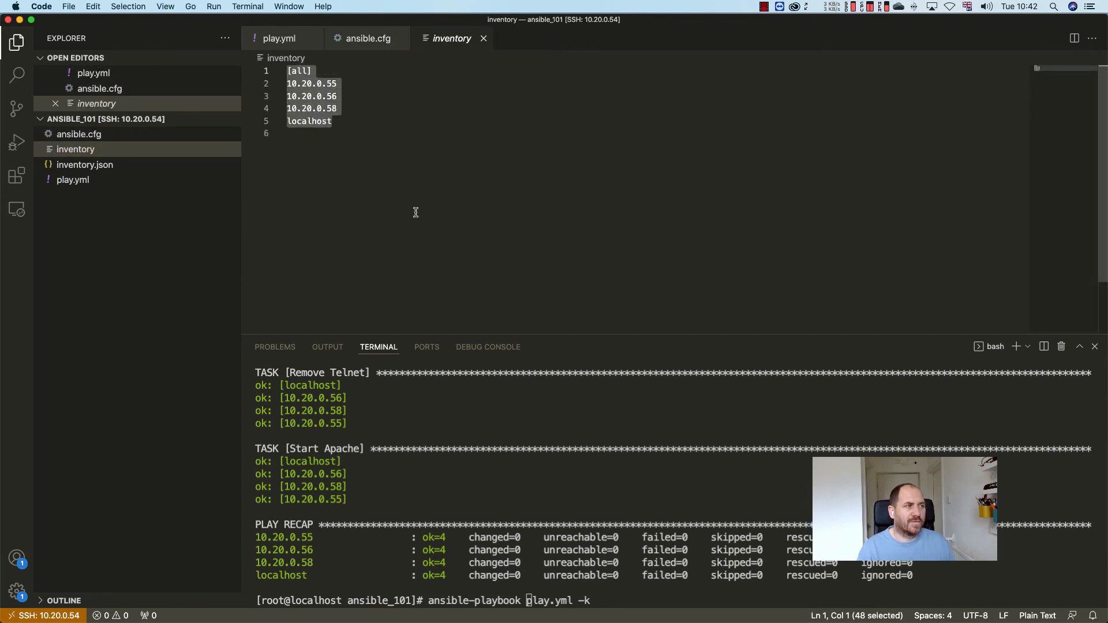
{"action": "key", "text": "enter"}
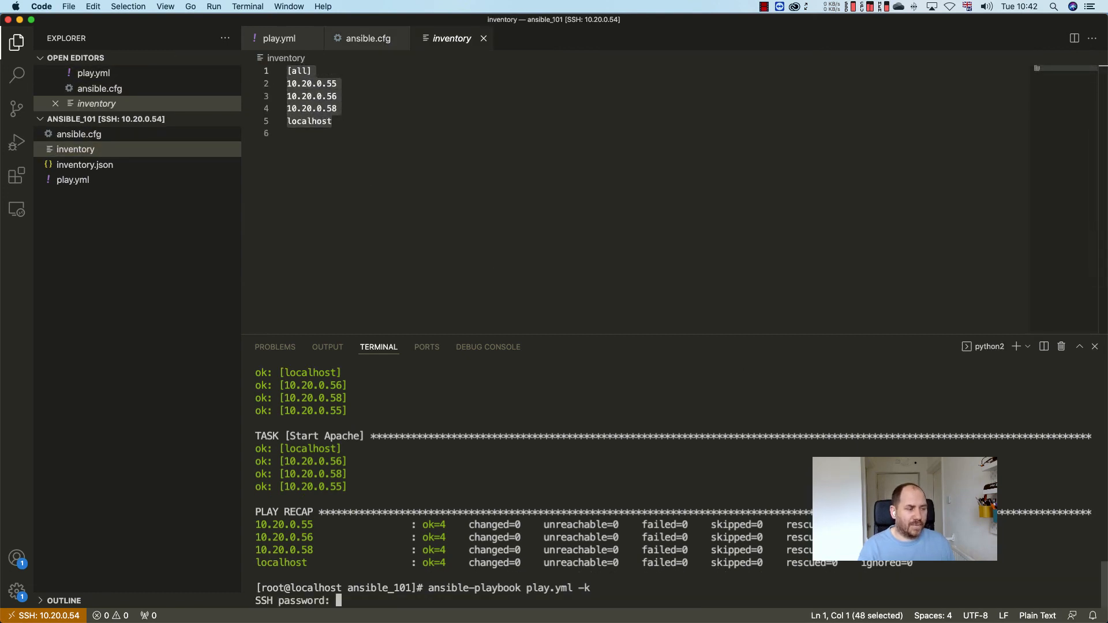